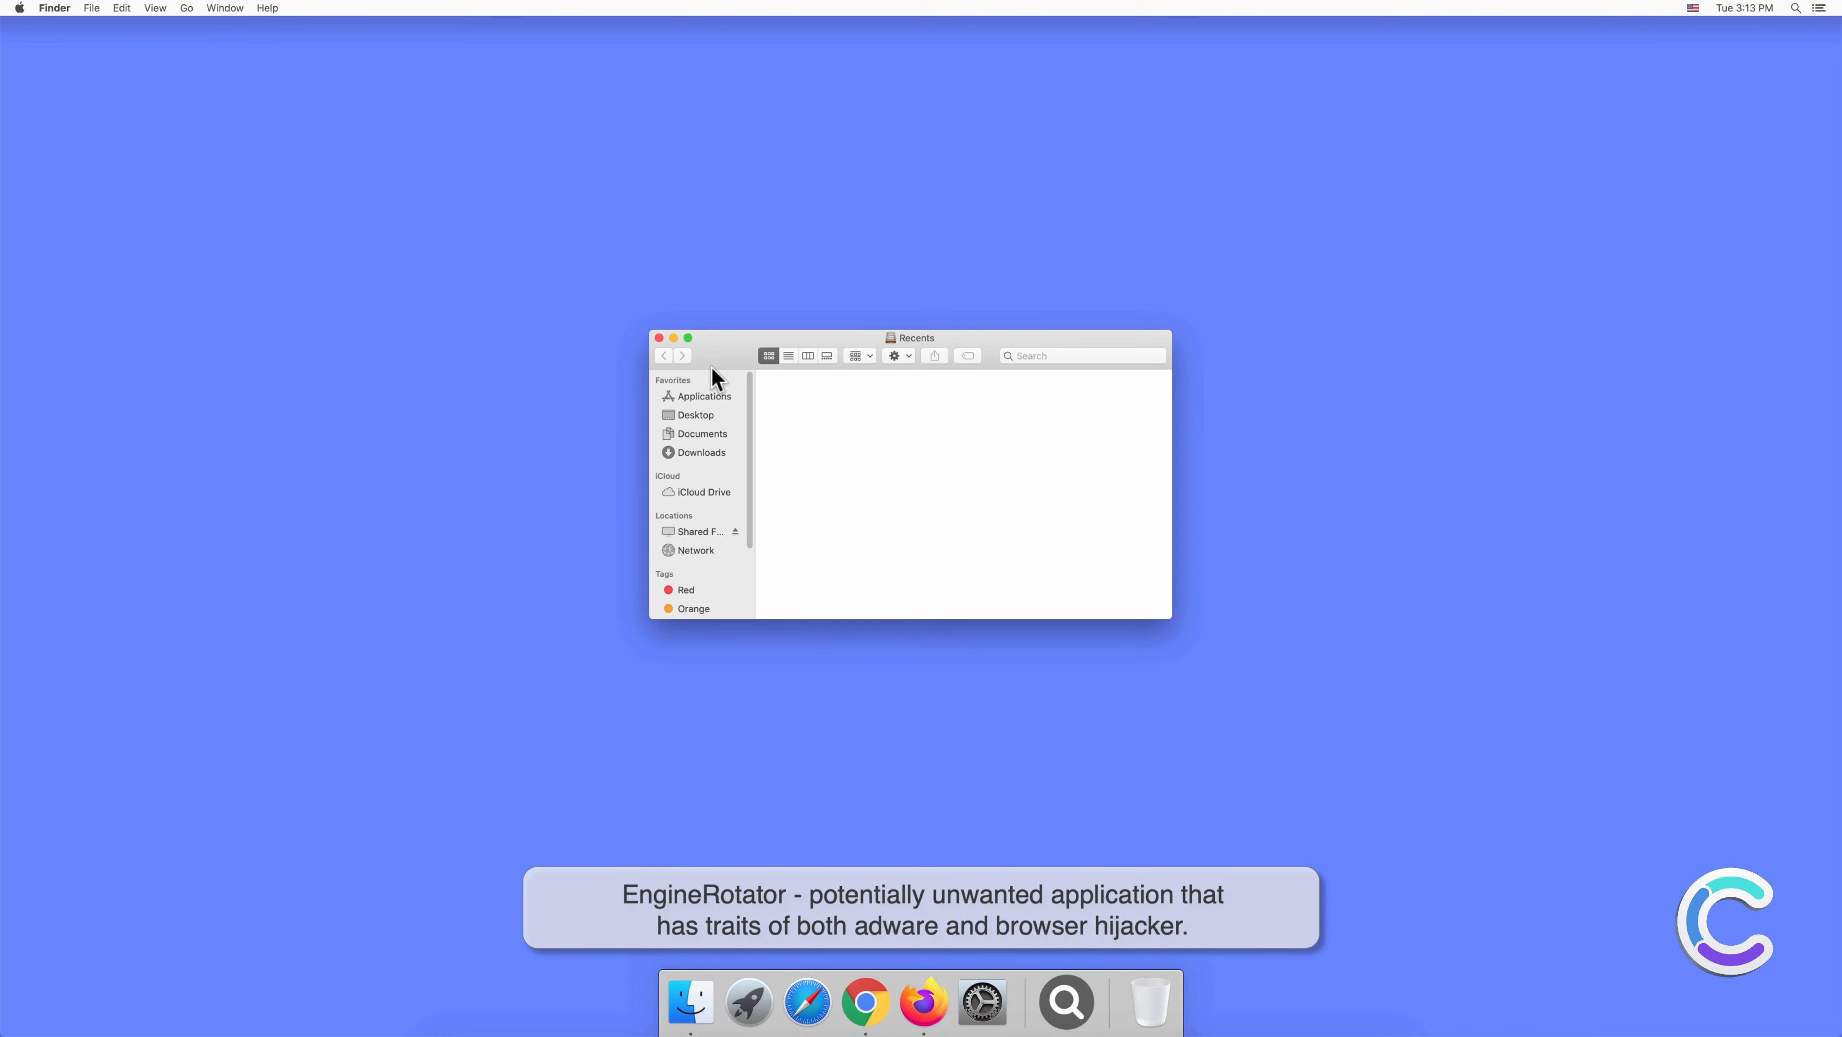
# Review the Applications folder listing EngineRotator, then close the Finder window
pyautogui.click(705, 397)
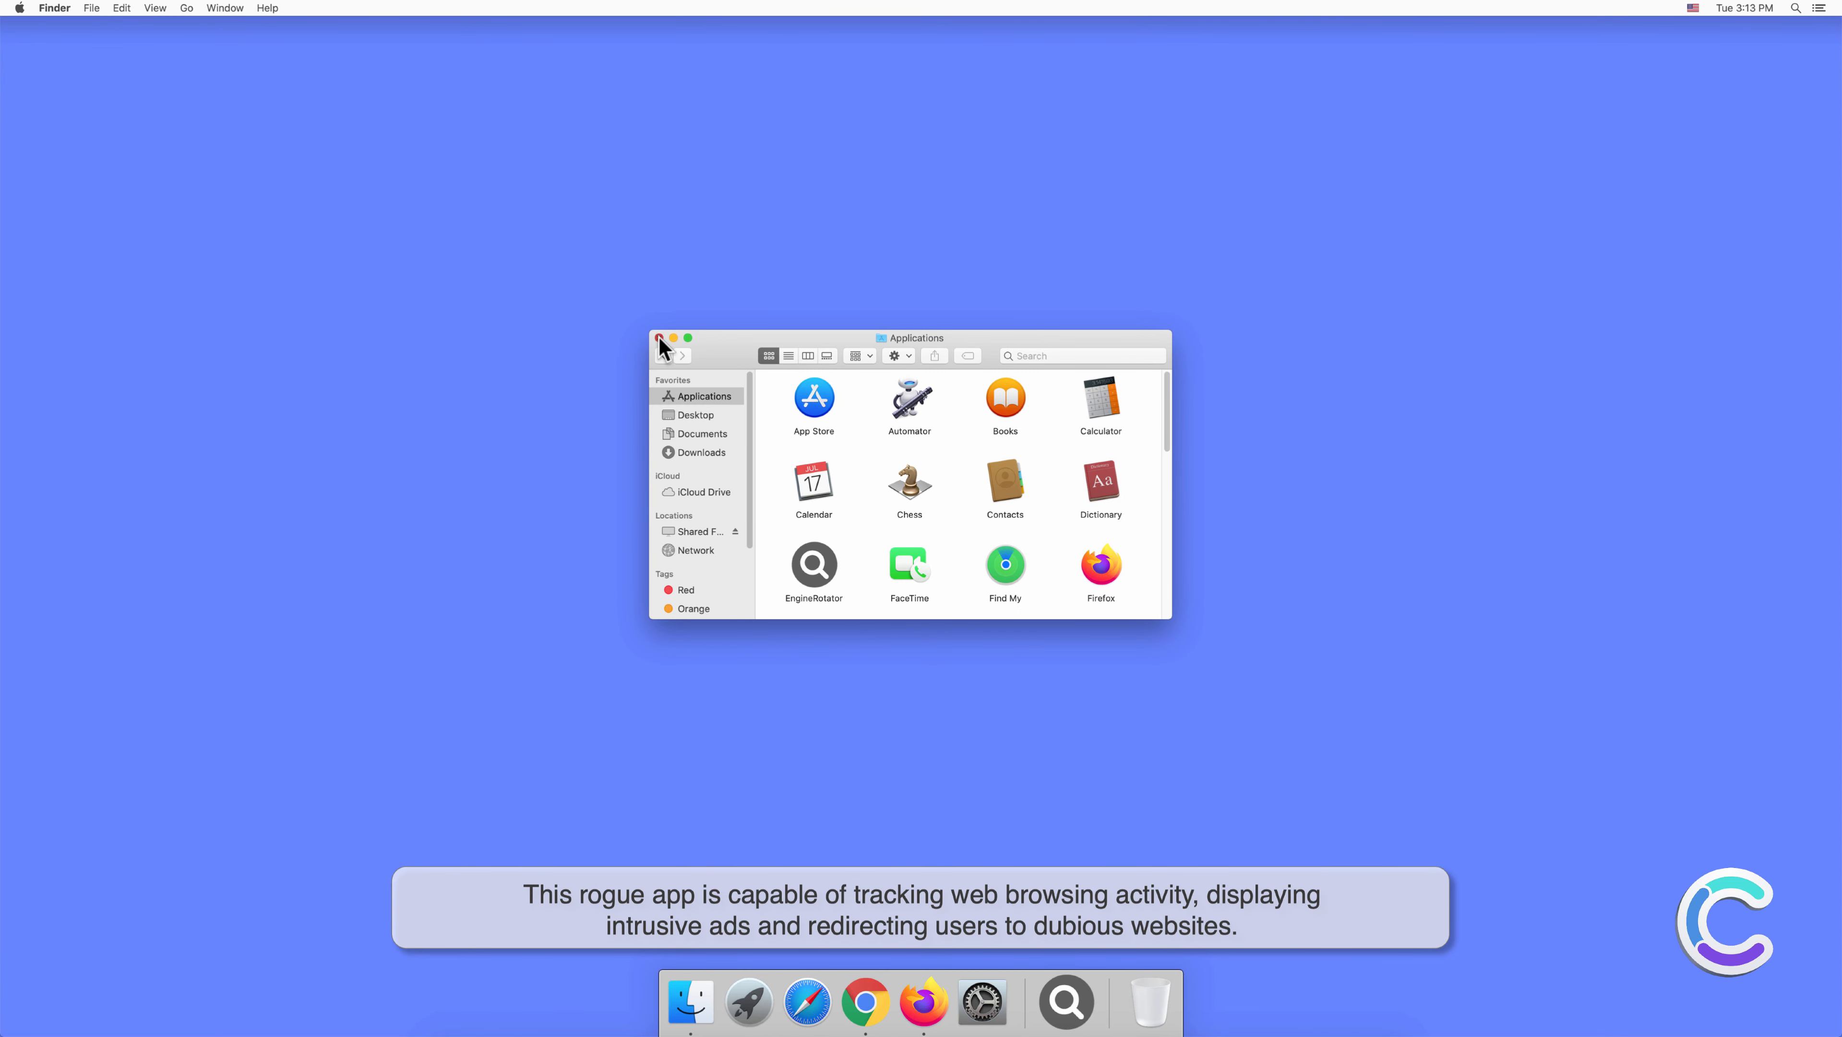
pyautogui.click(660, 338)
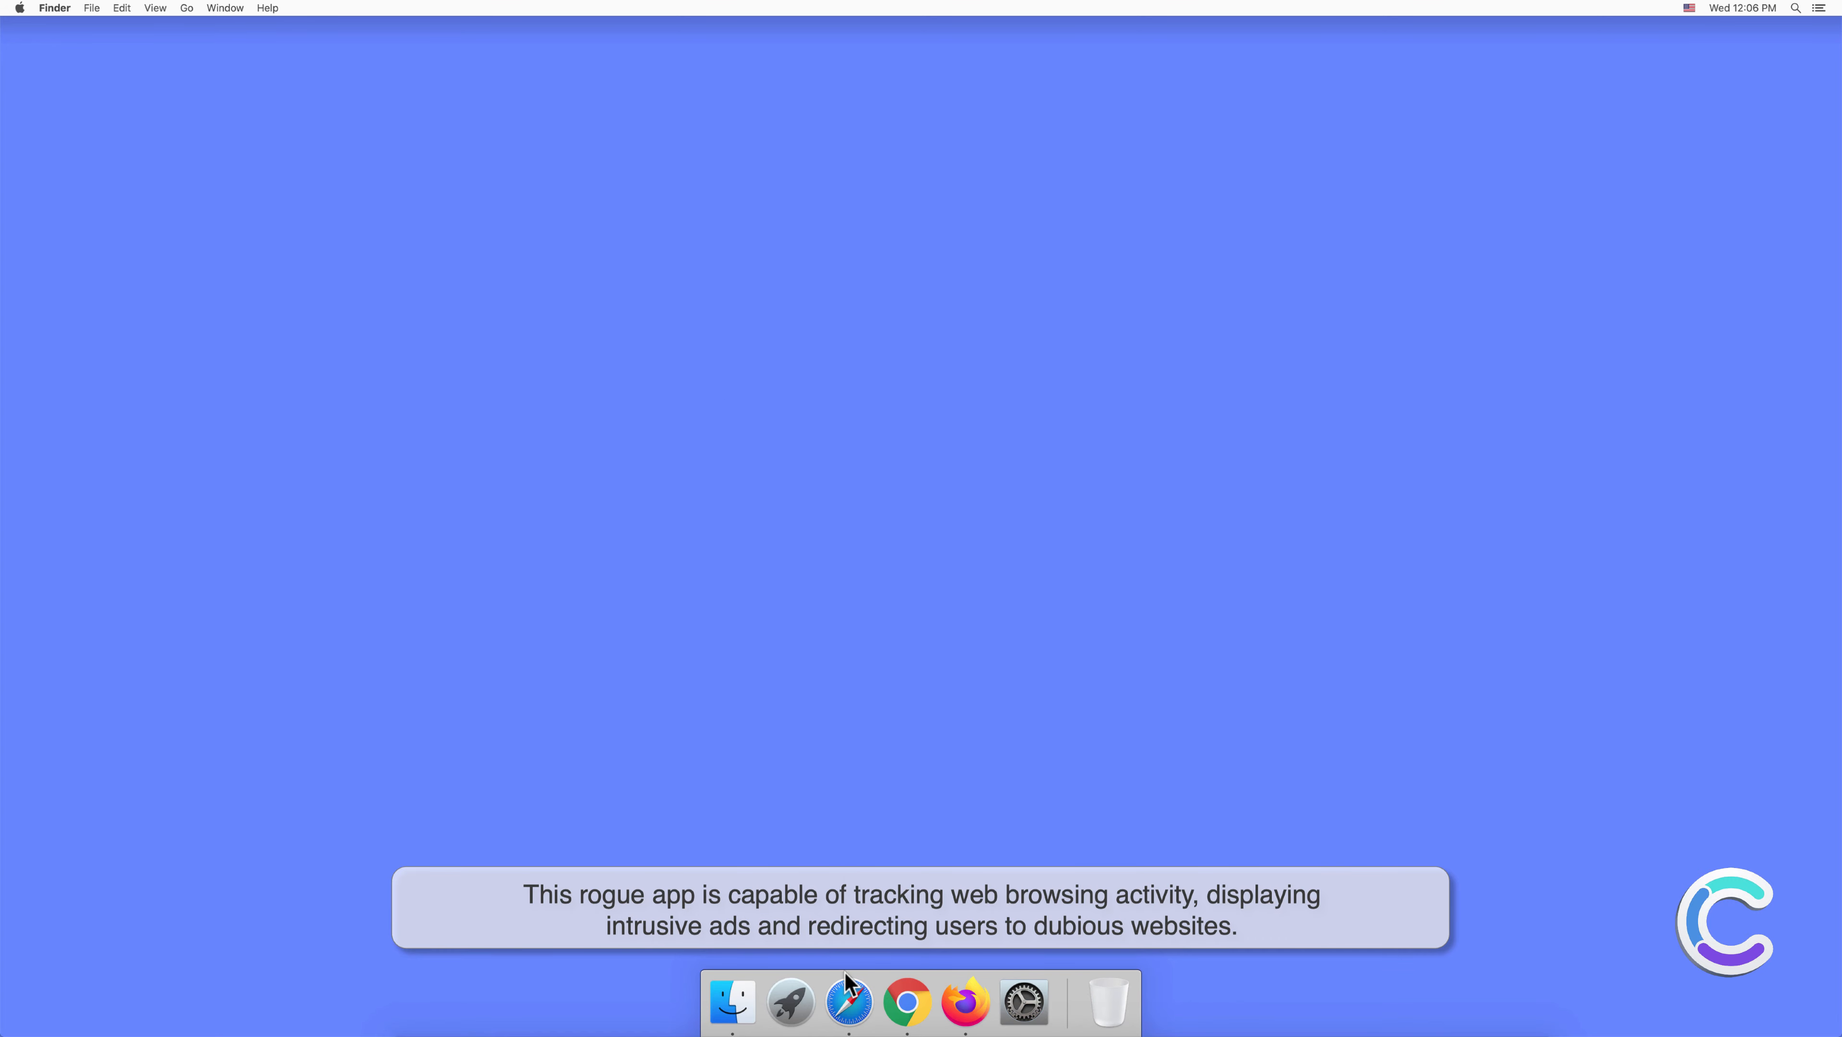
# Launch Safari and show its Extensions preferences listing EngineRotator 1.0
pyautogui.click(848, 1001)
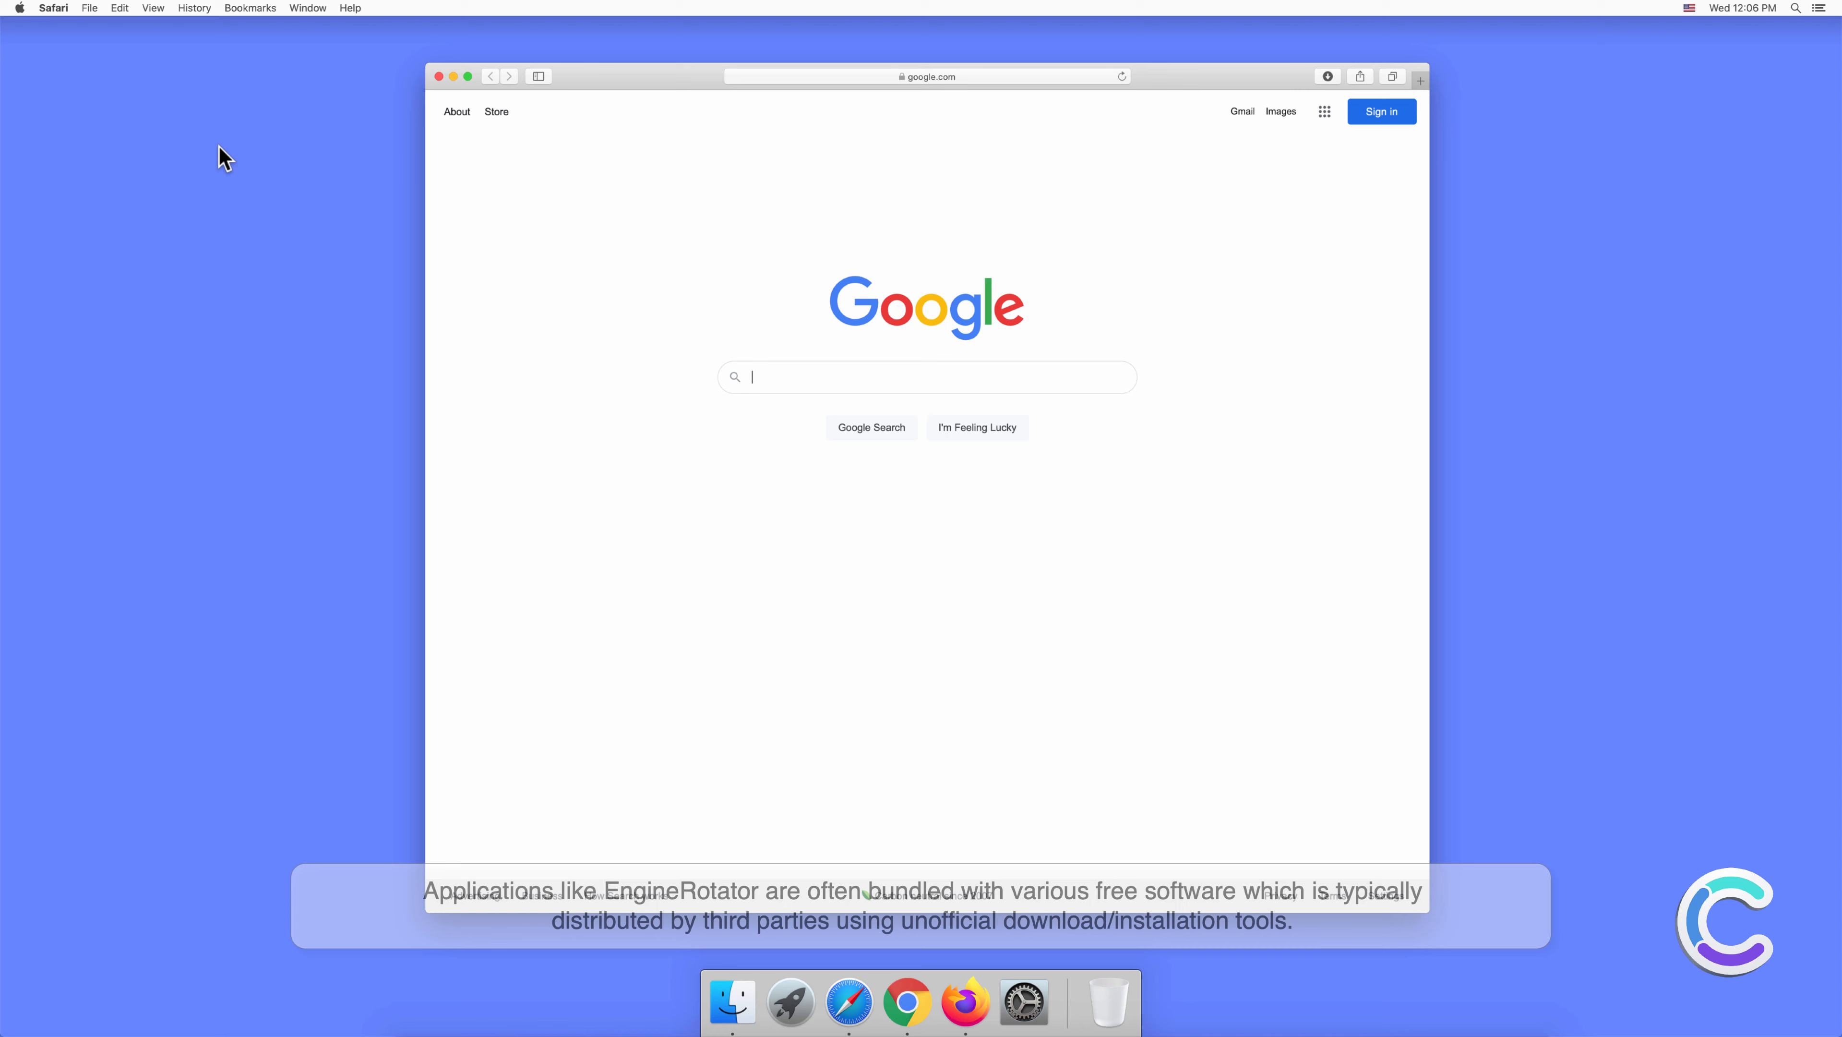
pyautogui.click(52, 8)
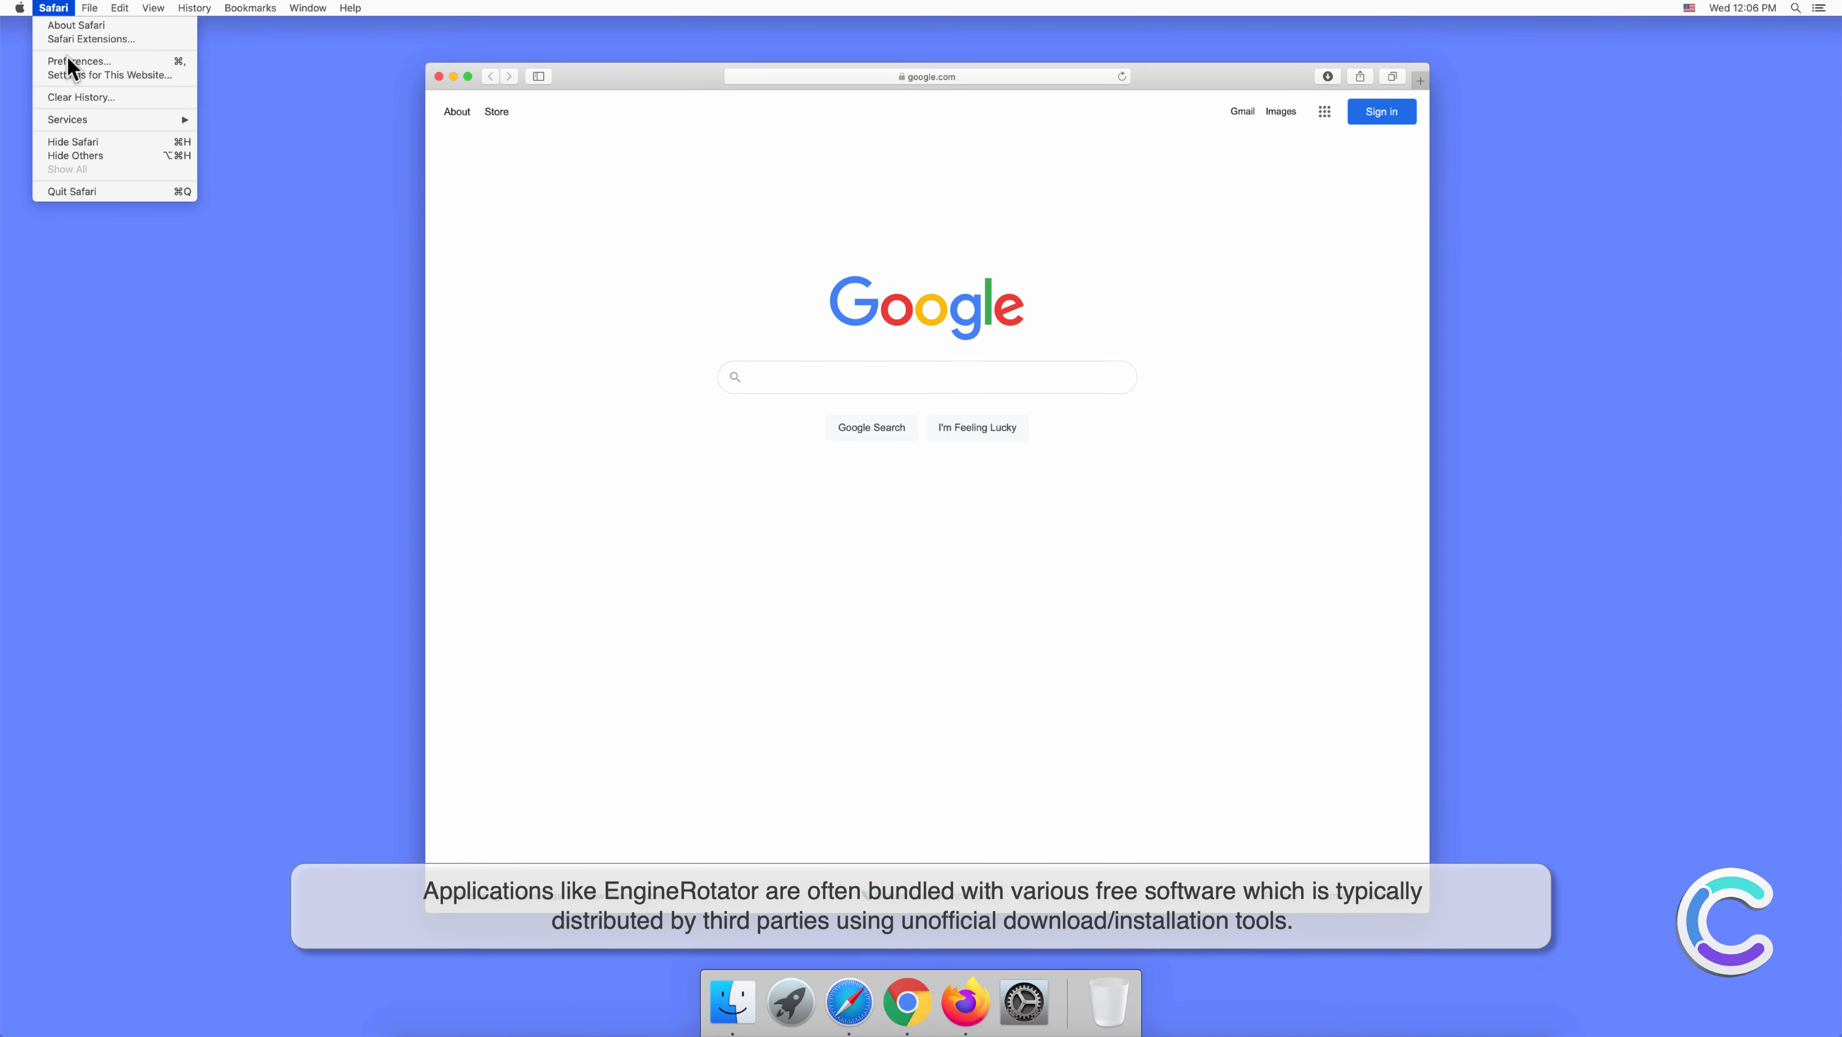
pyautogui.click(79, 62)
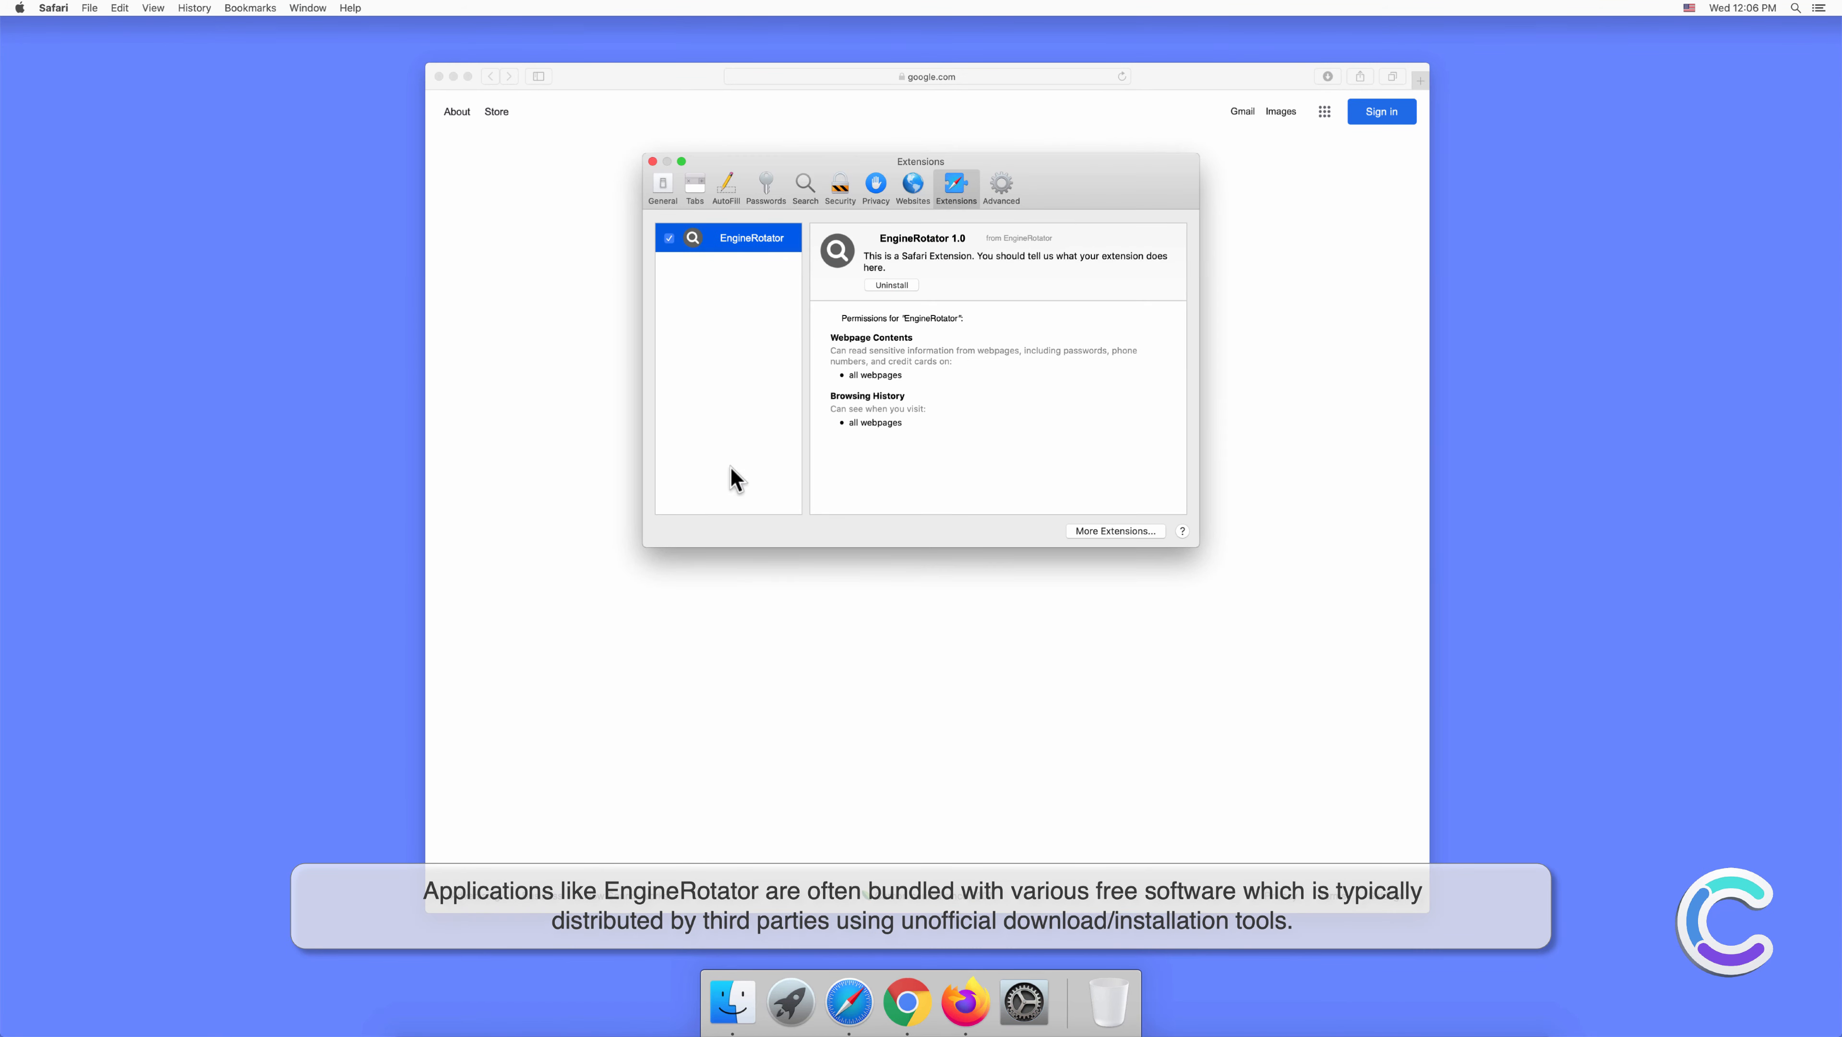
pyautogui.moveTo(728, 482)
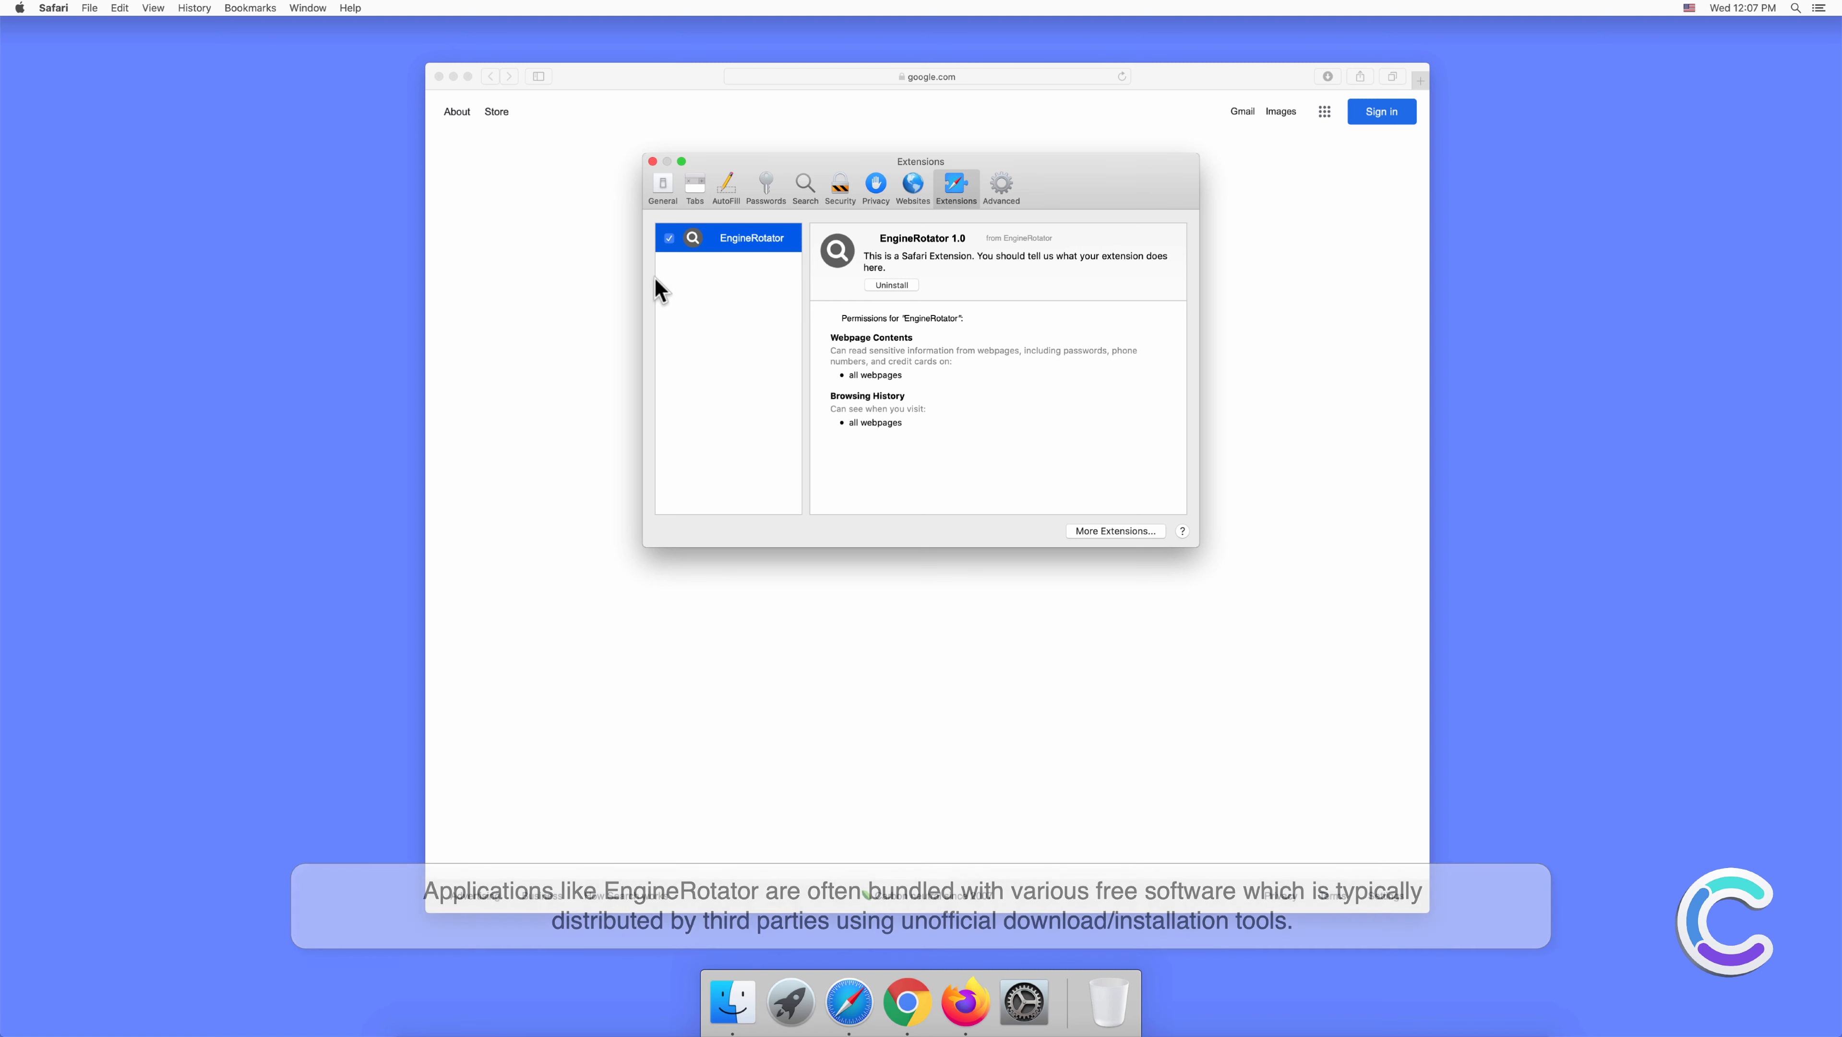
# Run a Google search for 'search engine test' from the address bar
pyautogui.click(653, 161)
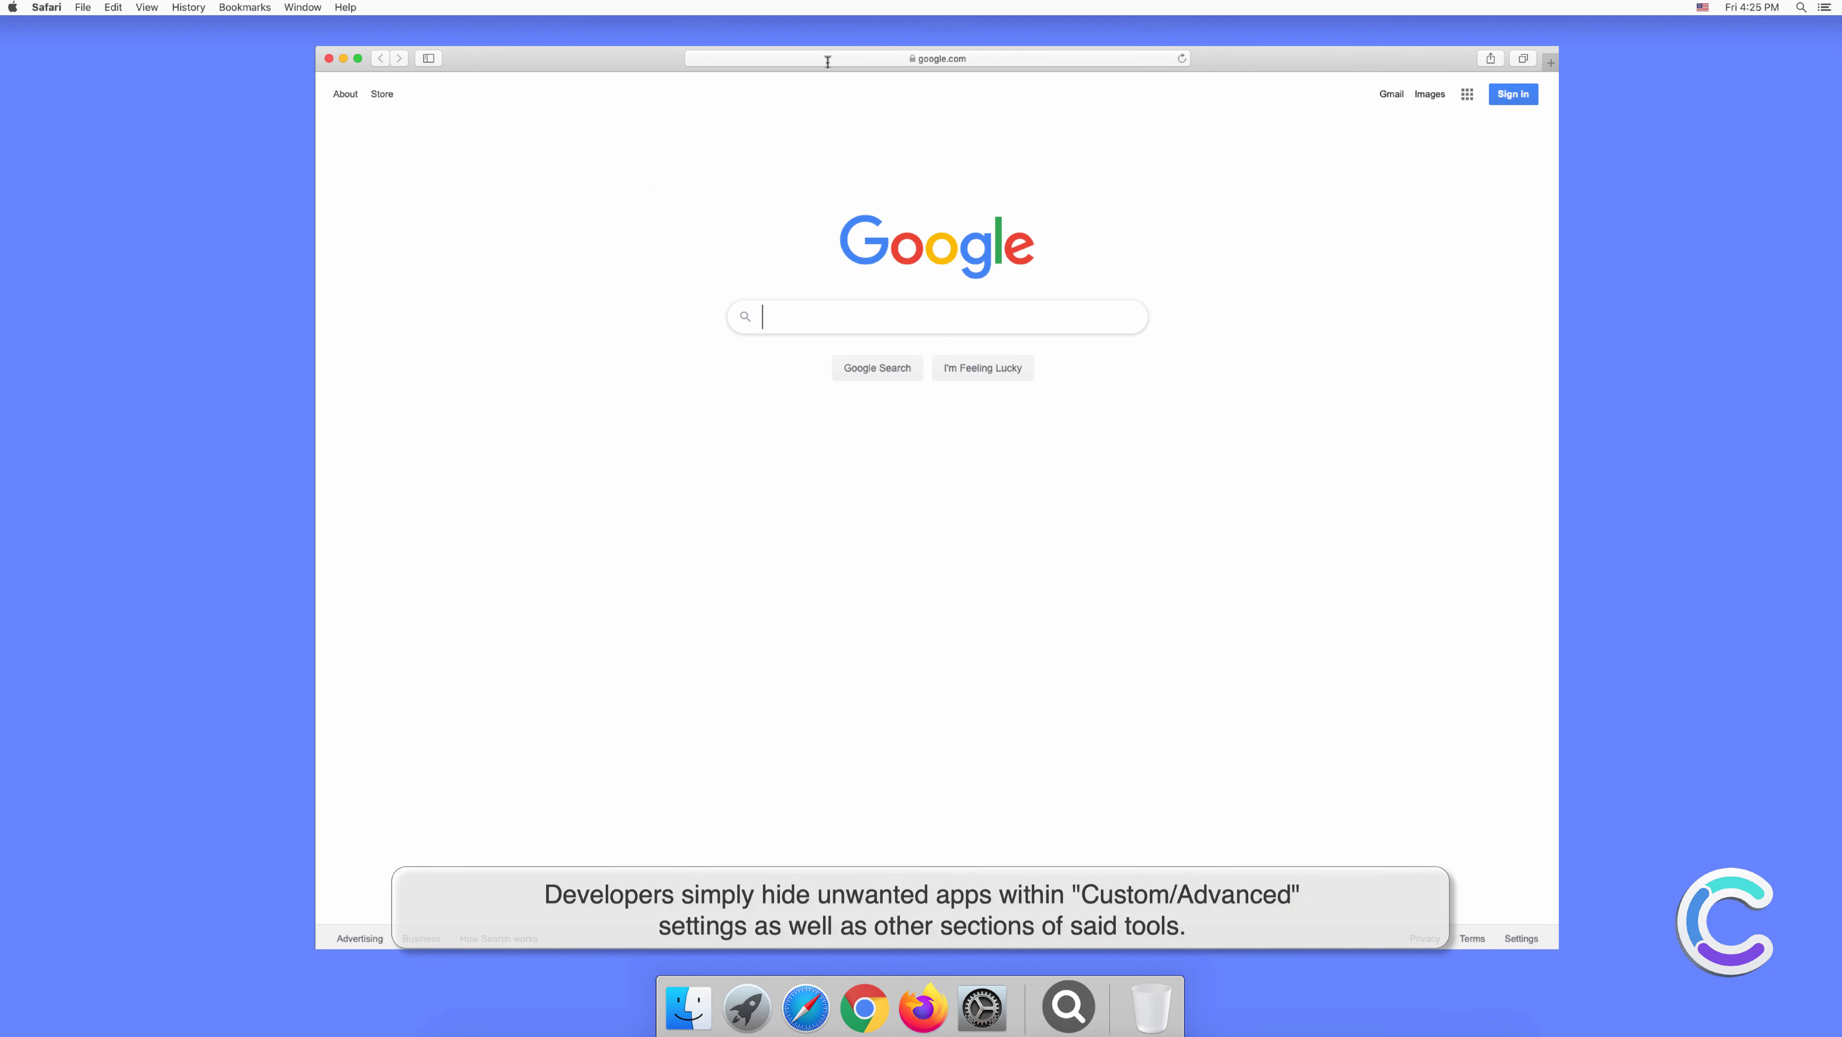
pyautogui.write('search e')
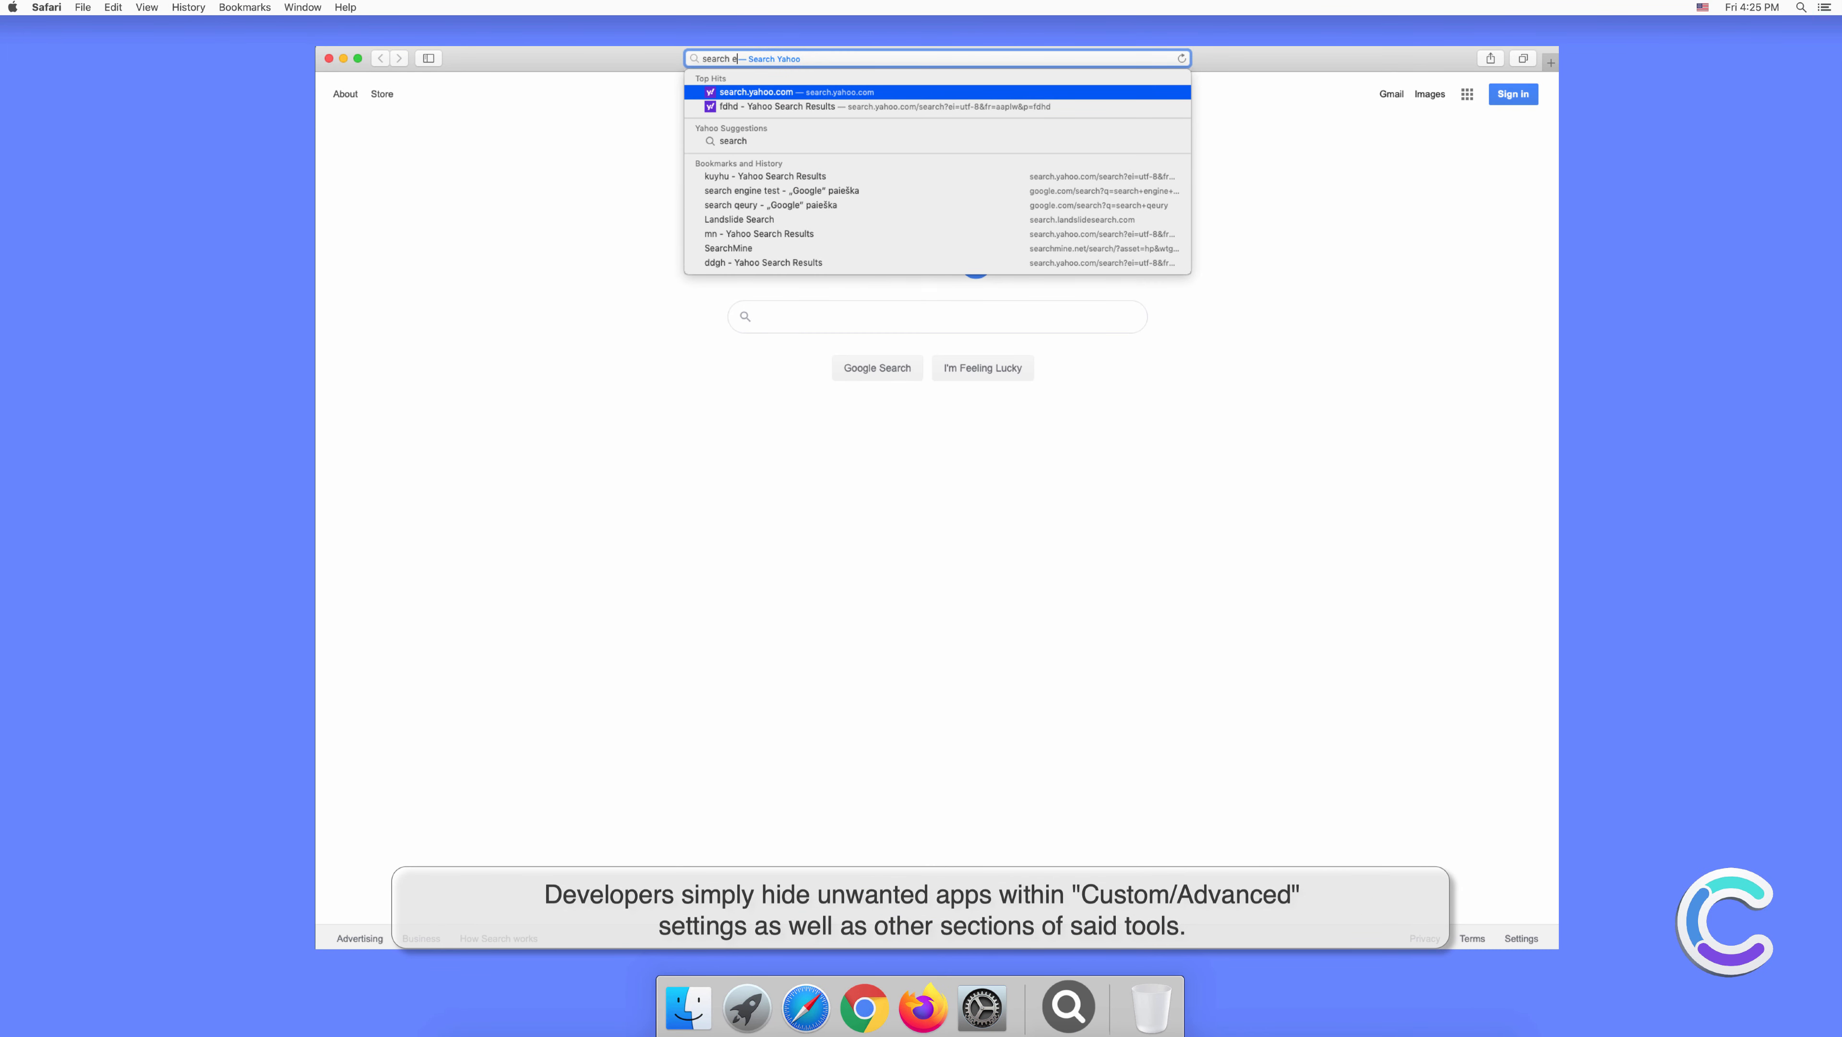
pyautogui.click(782, 190)
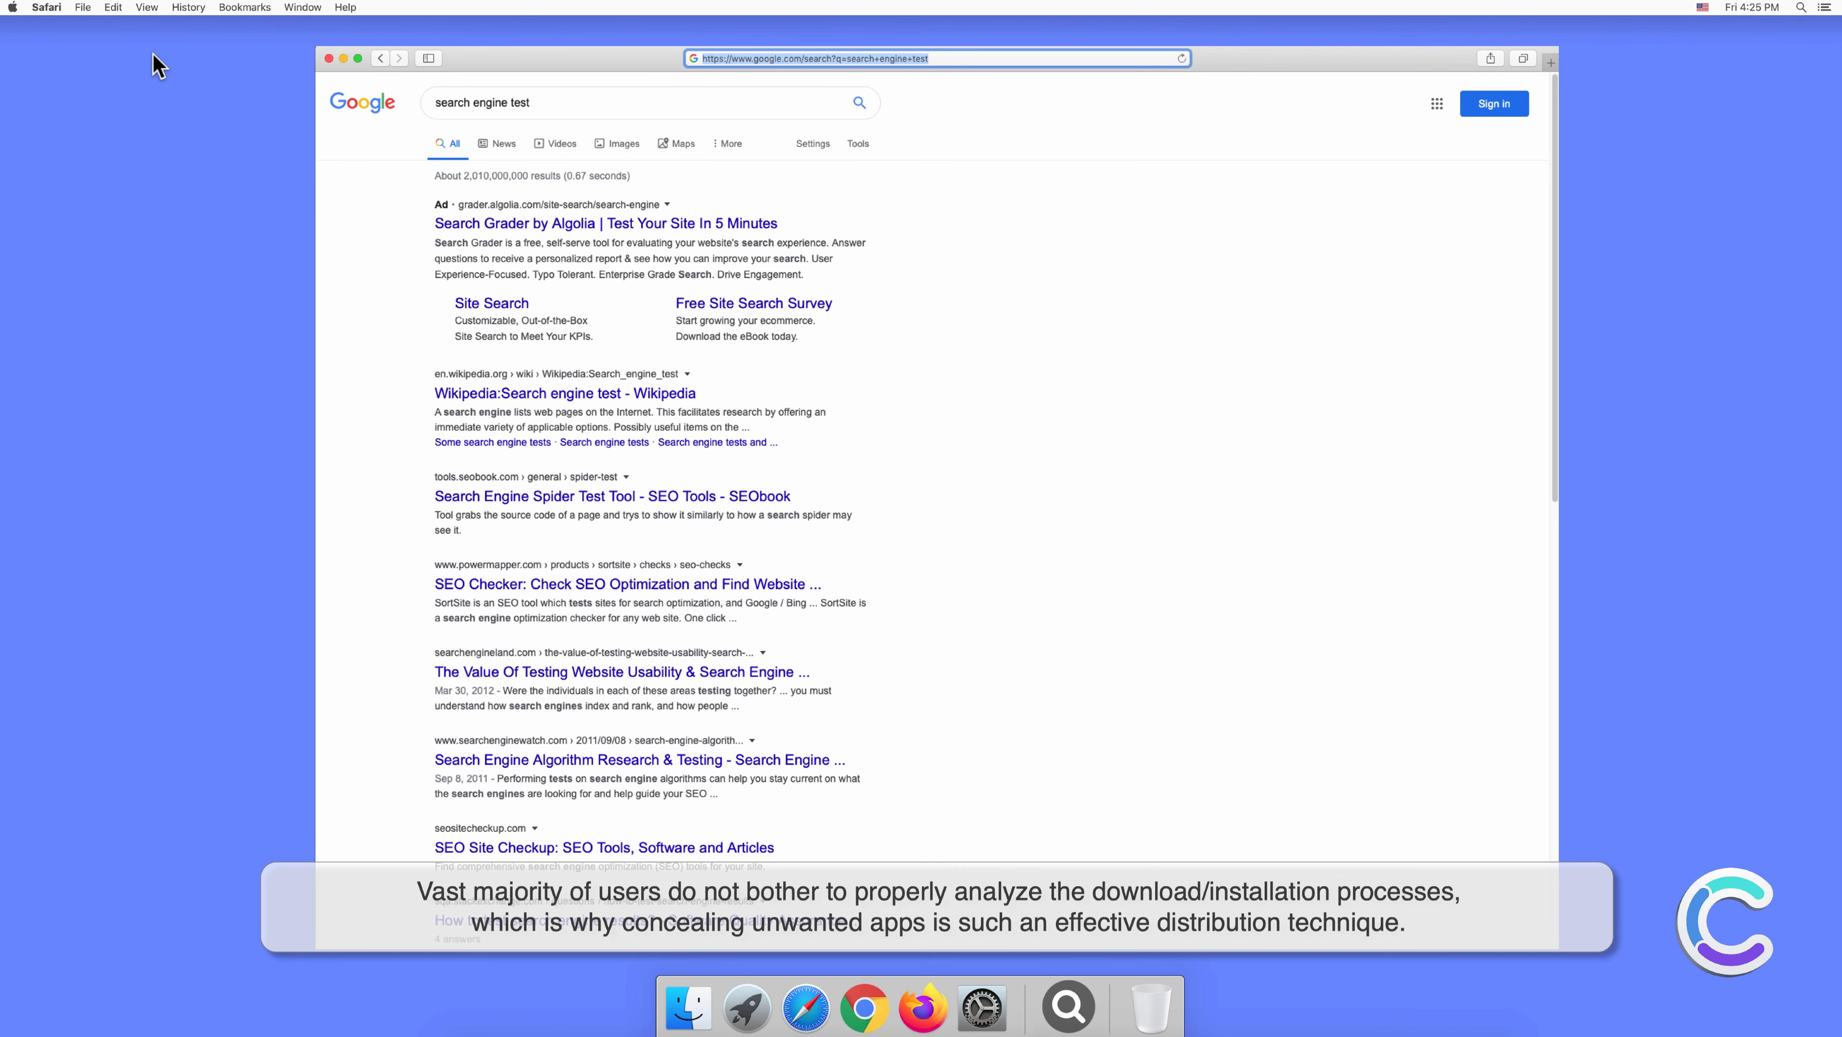
# Enter 'testing' in the address bar before the browser is closed
pyautogui.click(46, 7)
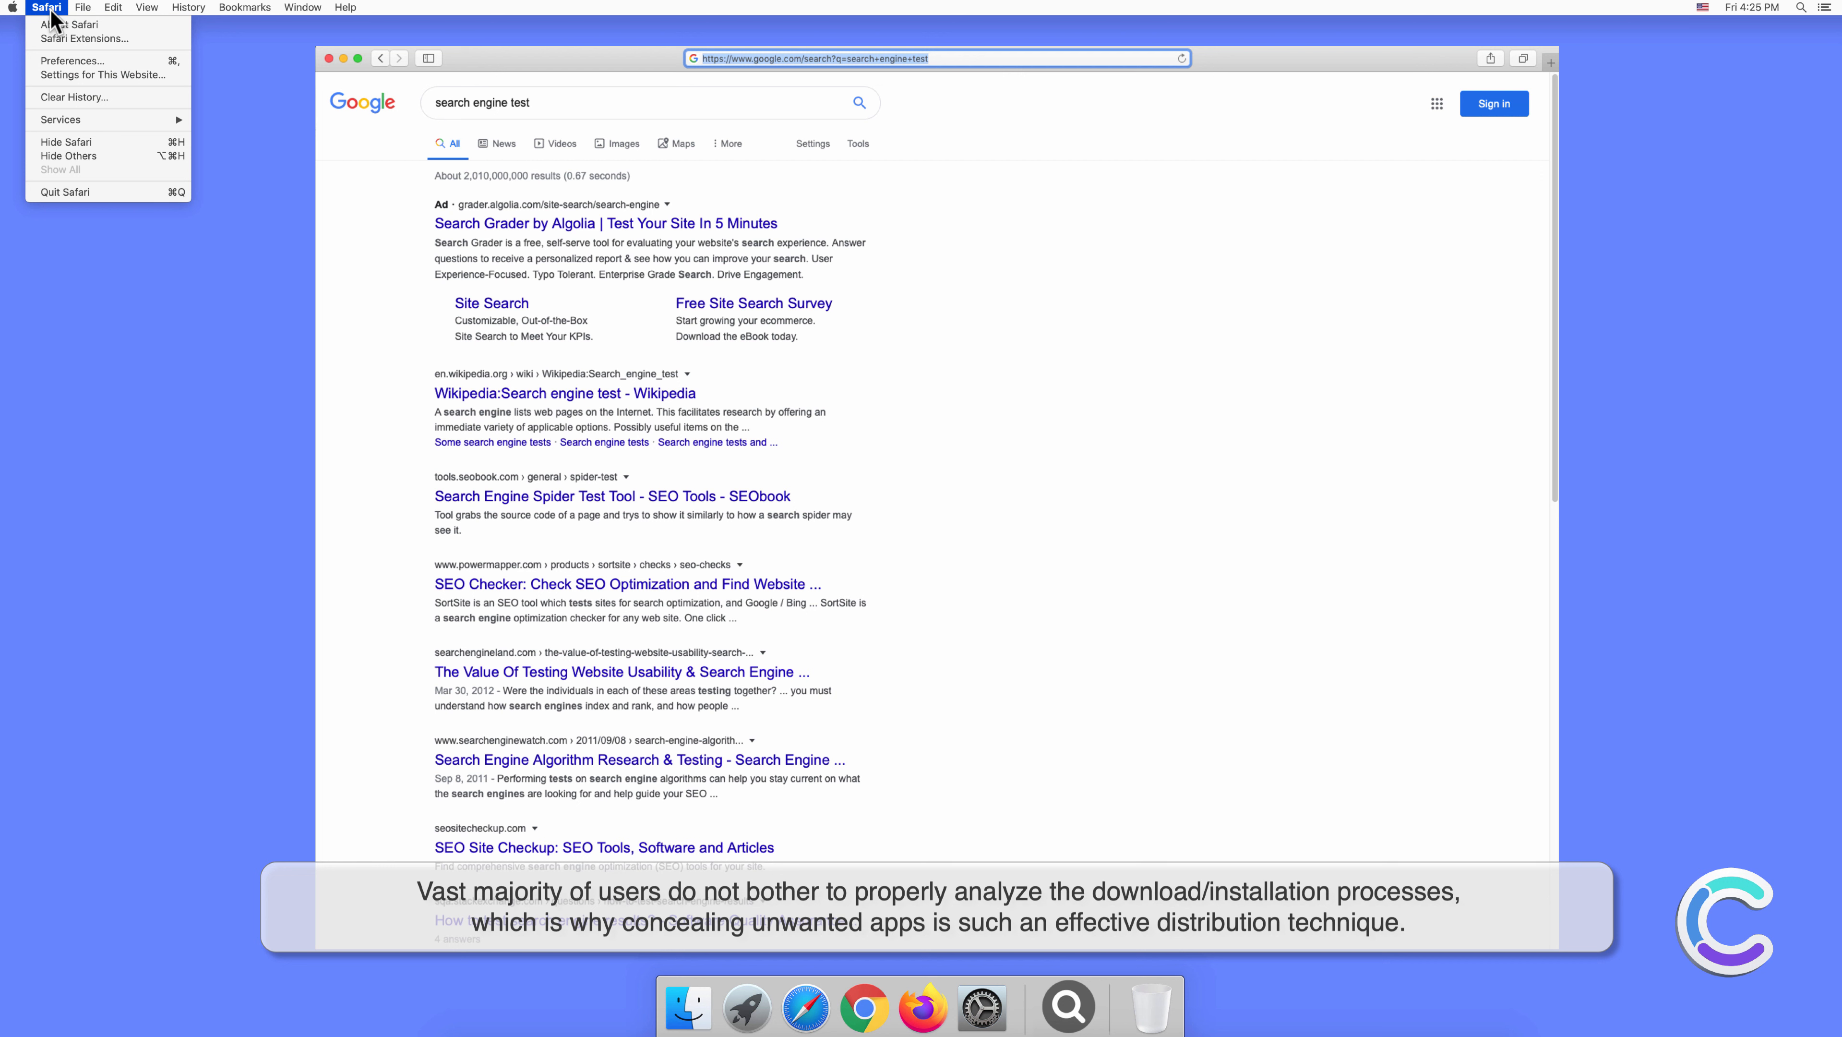
pyautogui.moveTo(74, 68)
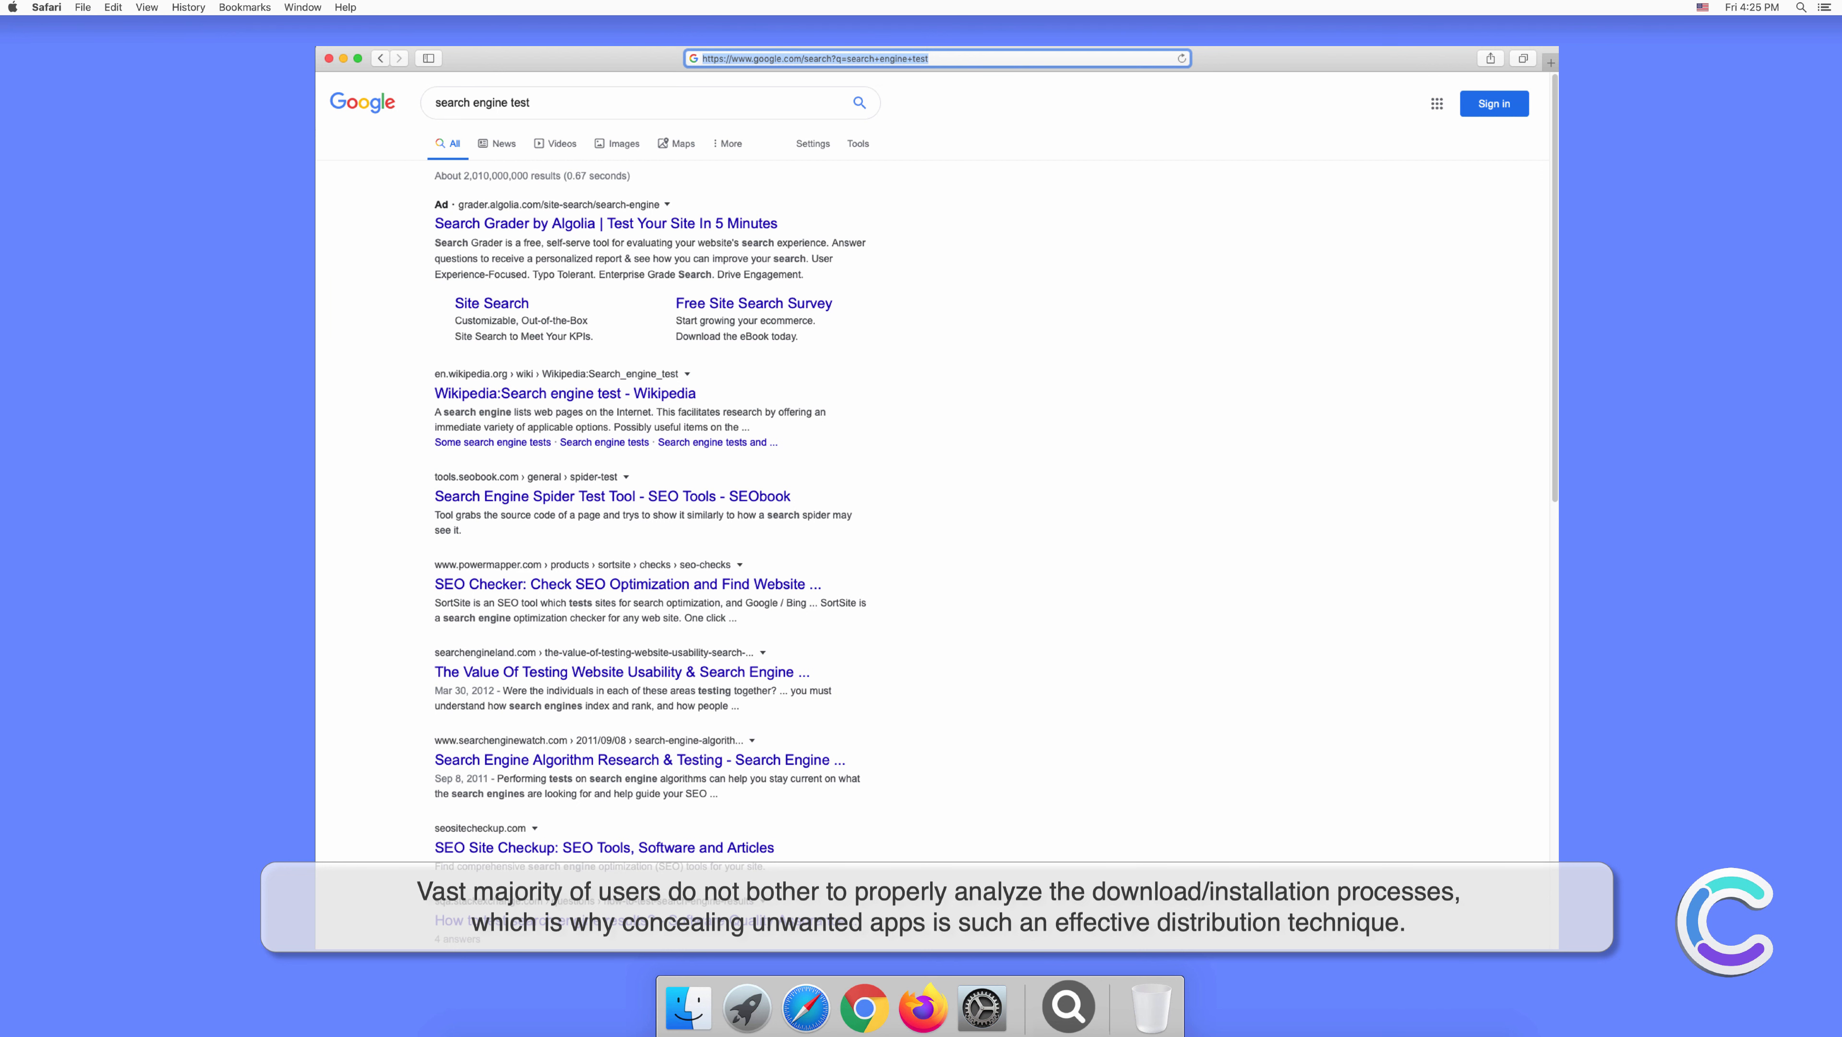
pyautogui.click(1122, 374)
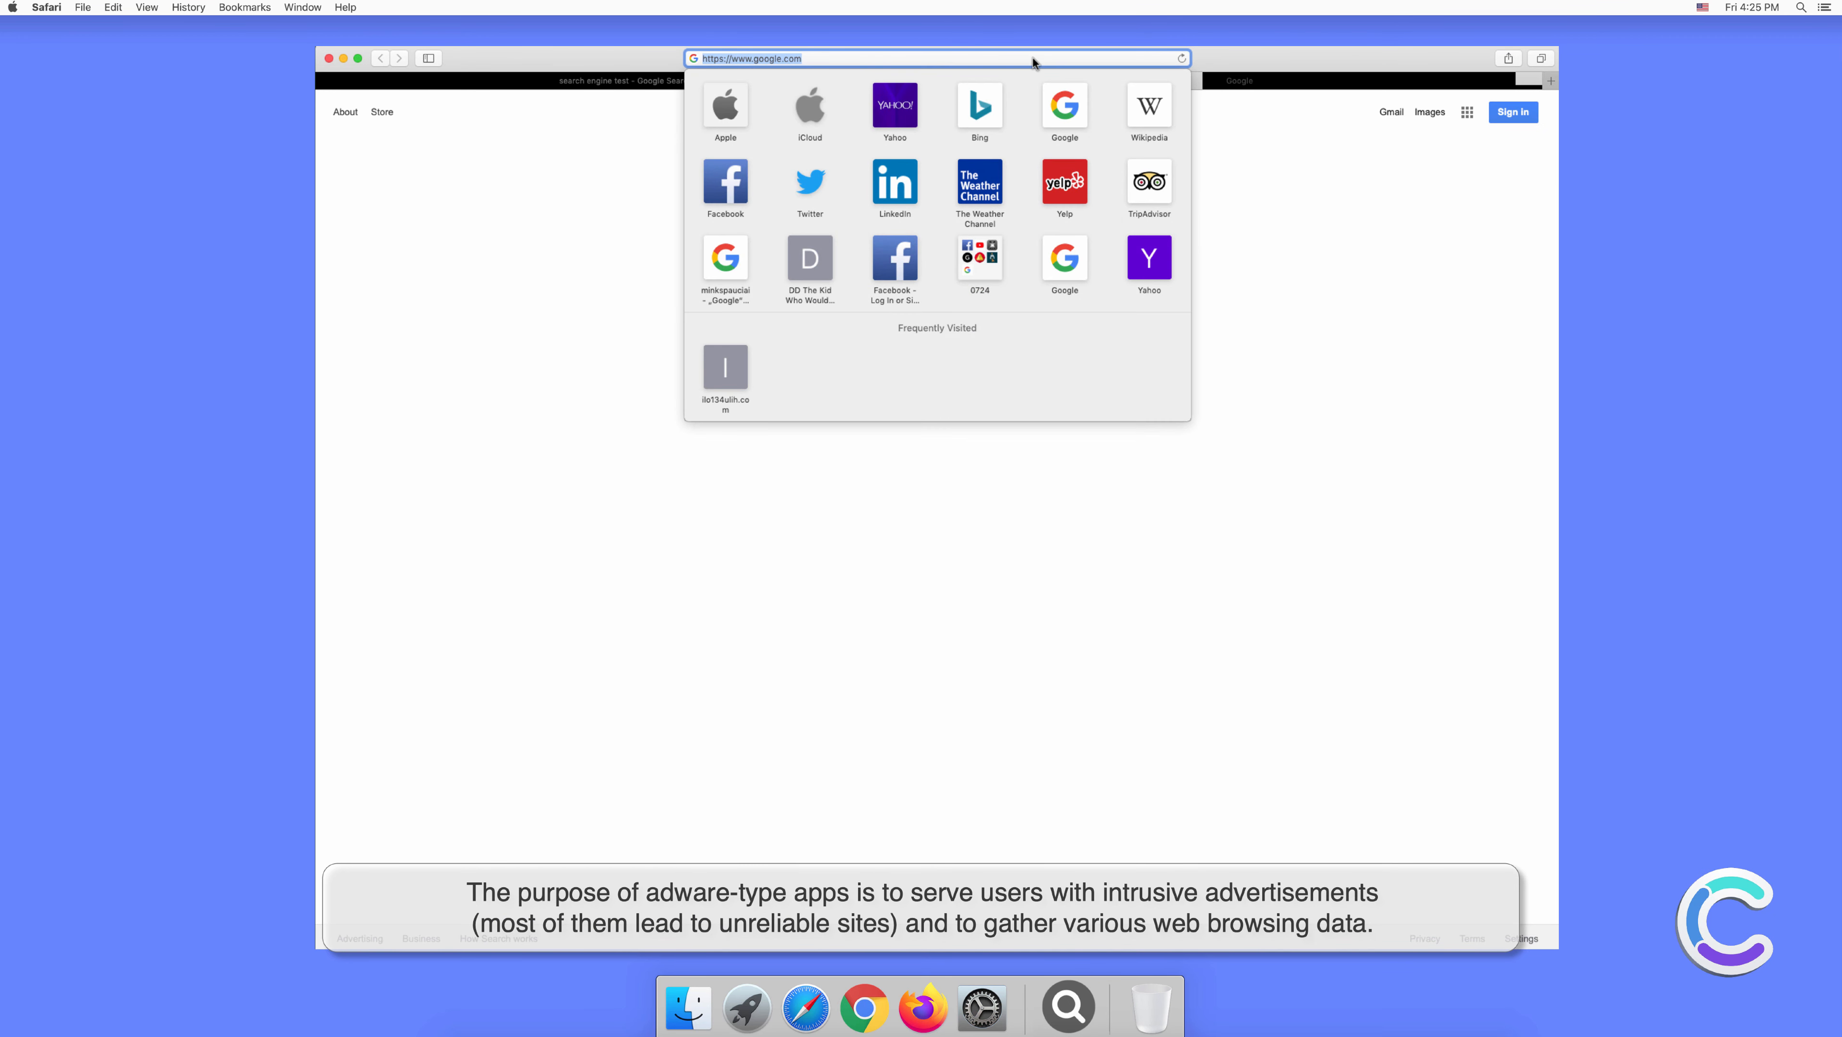
pyautogui.write('testing')
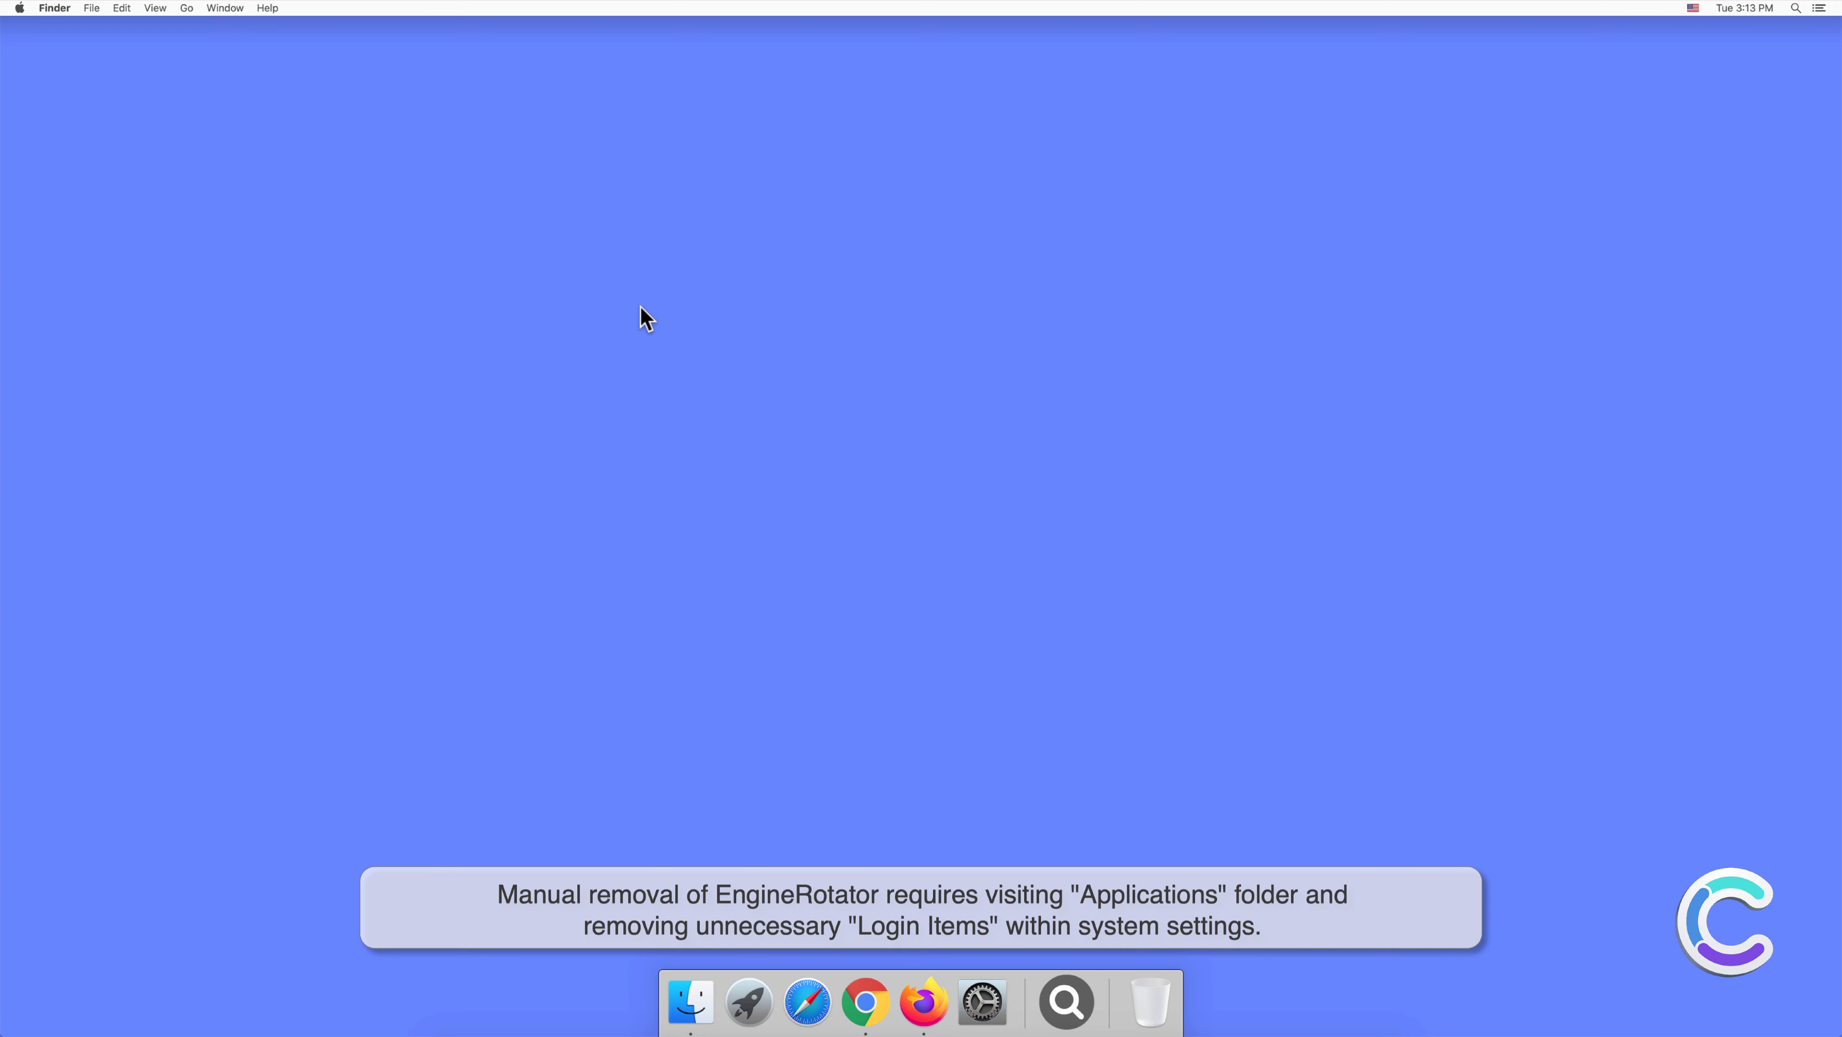
# Move EngineRotator from the Applications folder to Trash and close Finder
pyautogui.click(691, 1002)
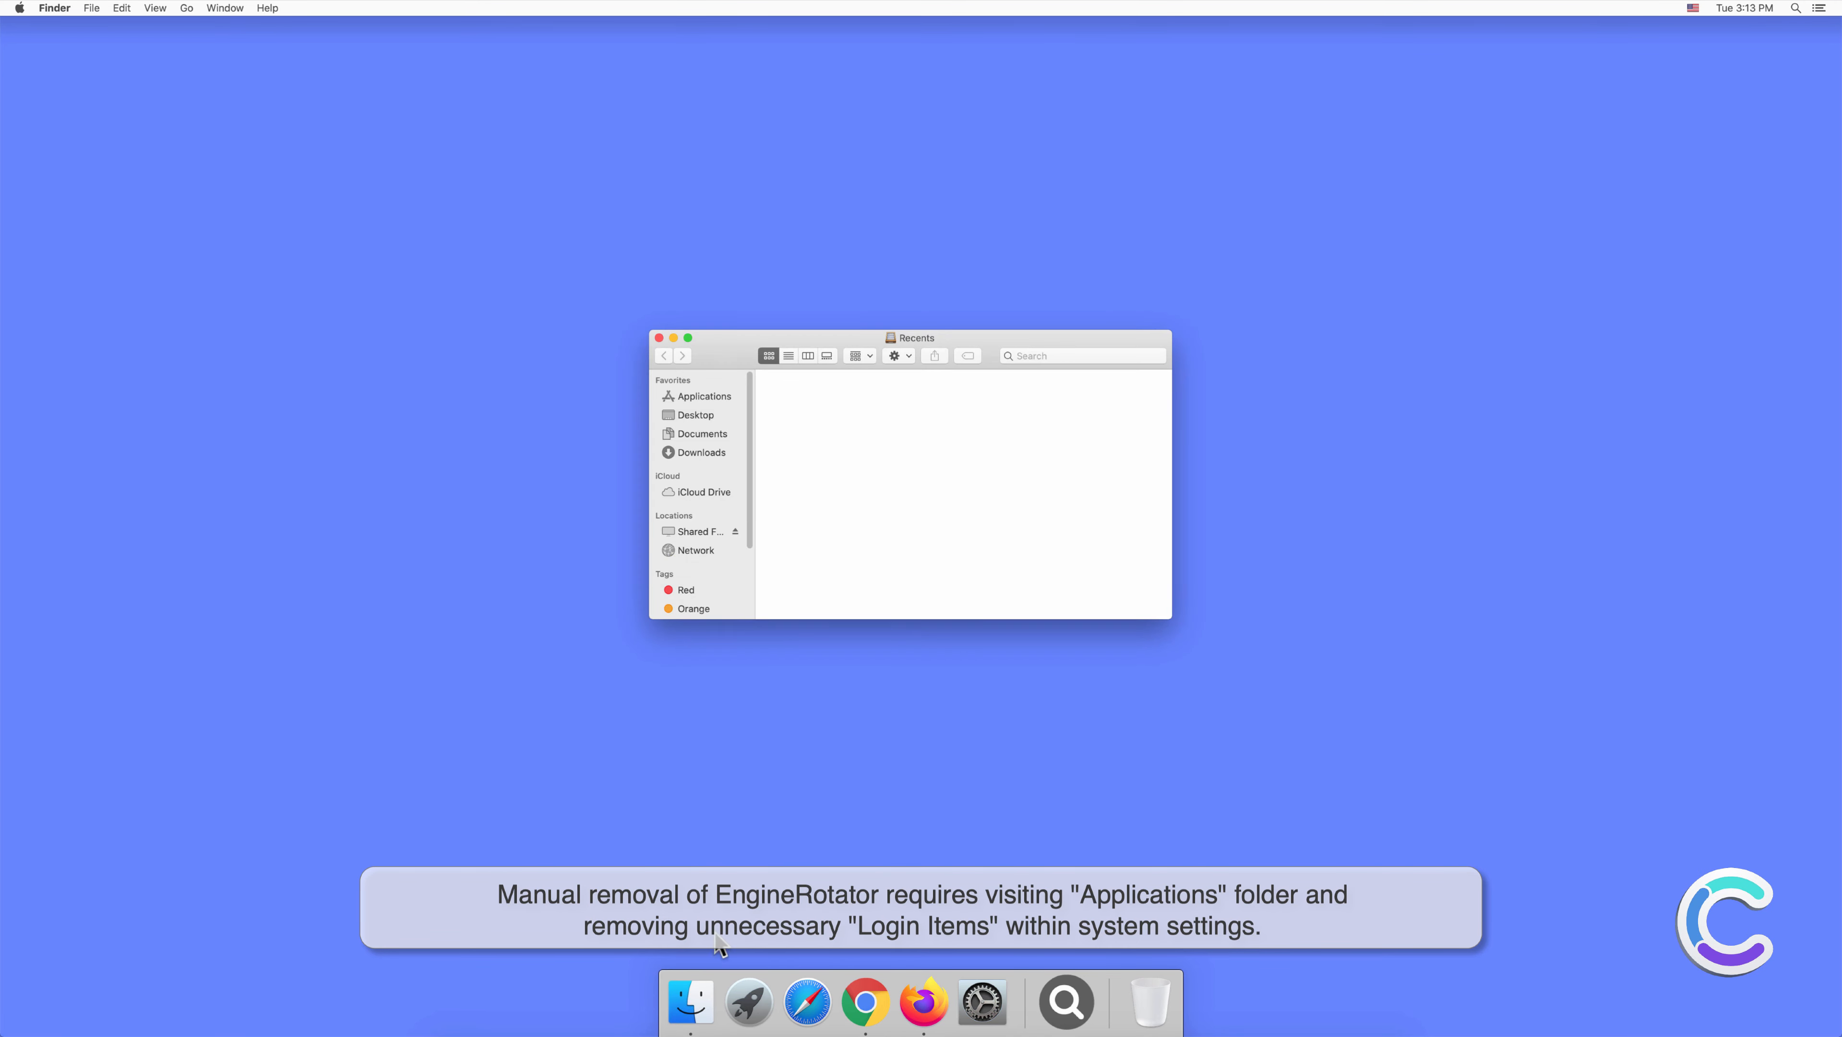
pyautogui.click(704, 397)
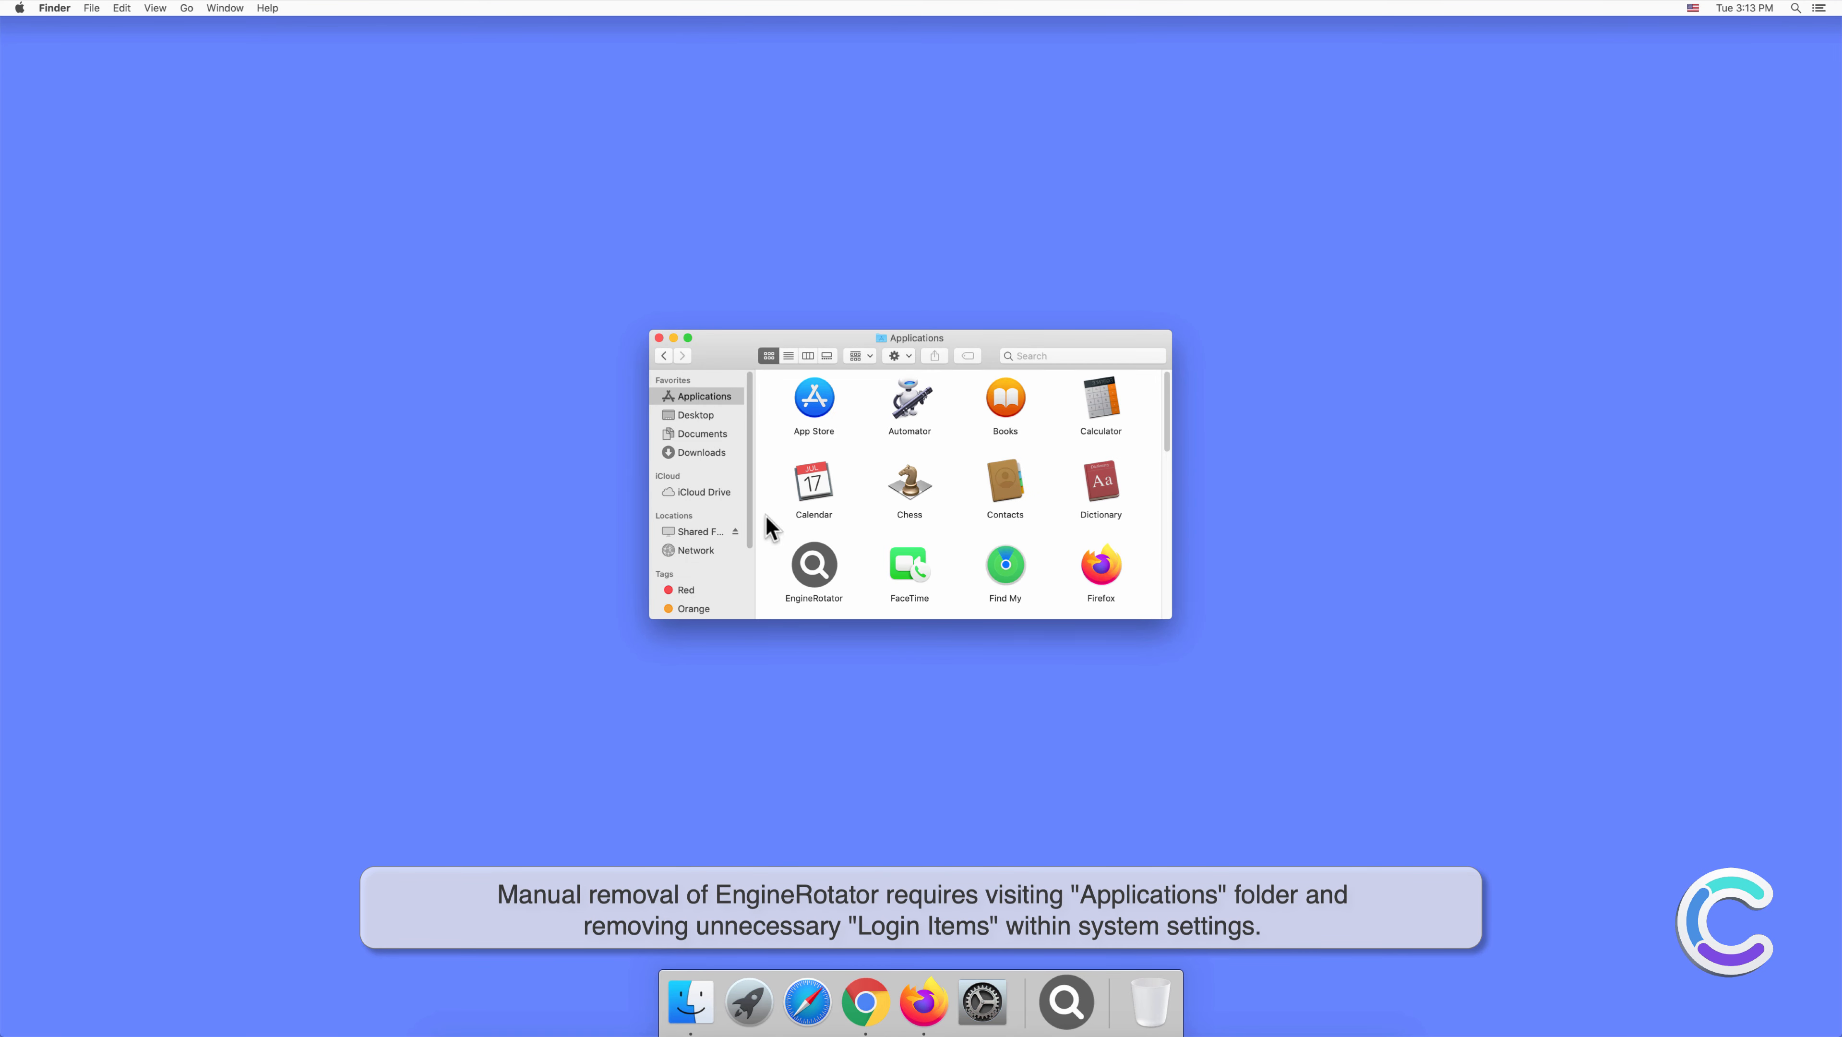
pyautogui.click(813, 567)
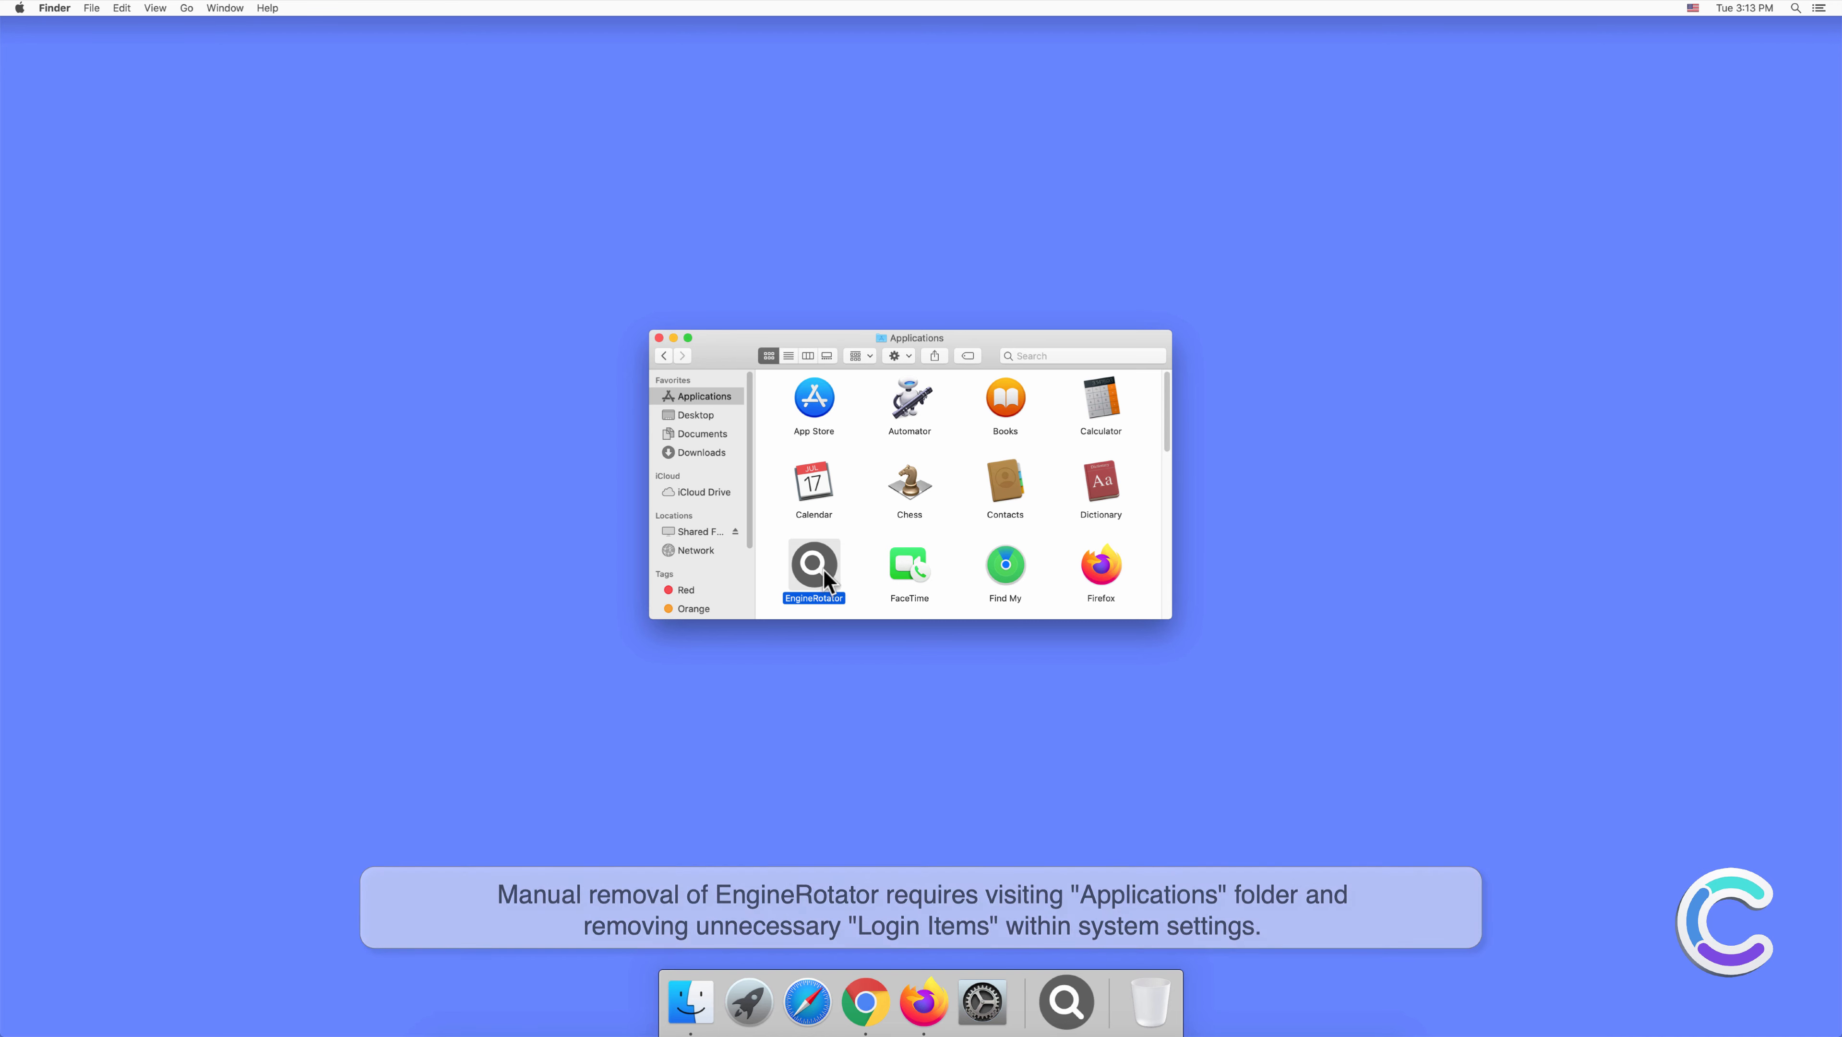
pyautogui.moveTo(846, 623)
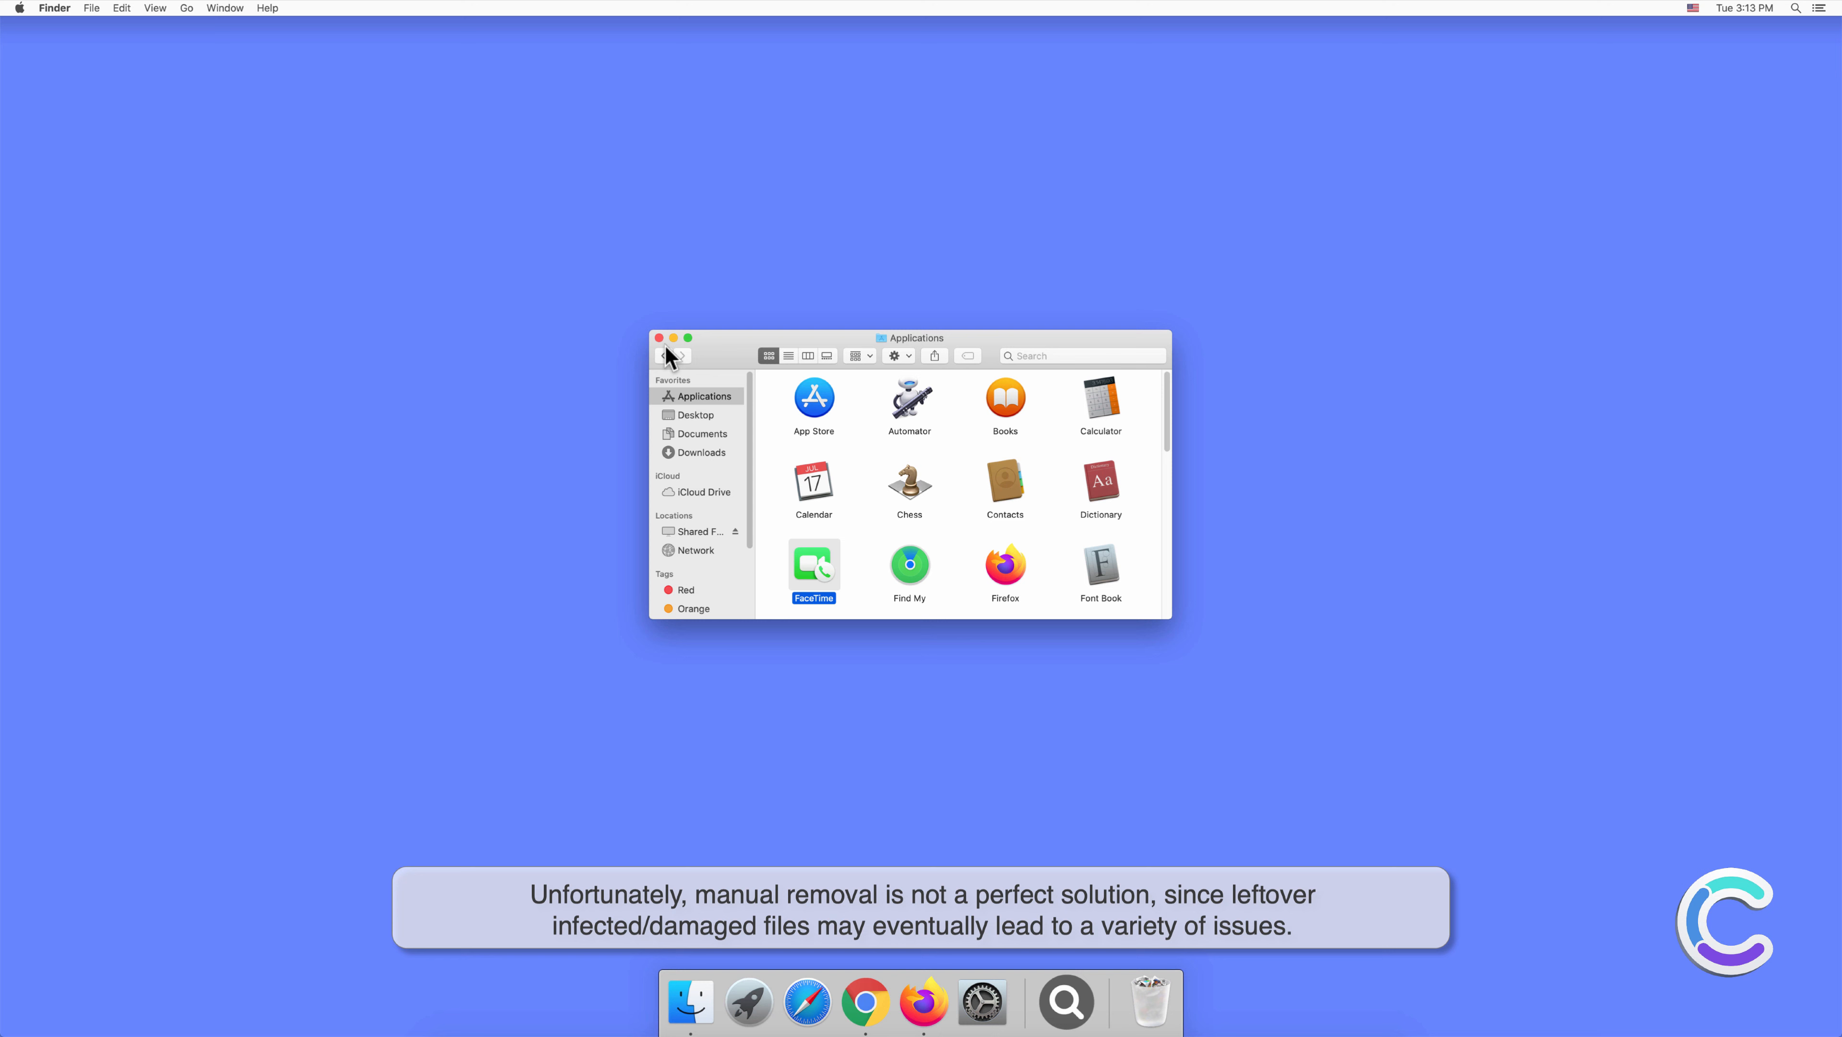
pyautogui.click(659, 339)
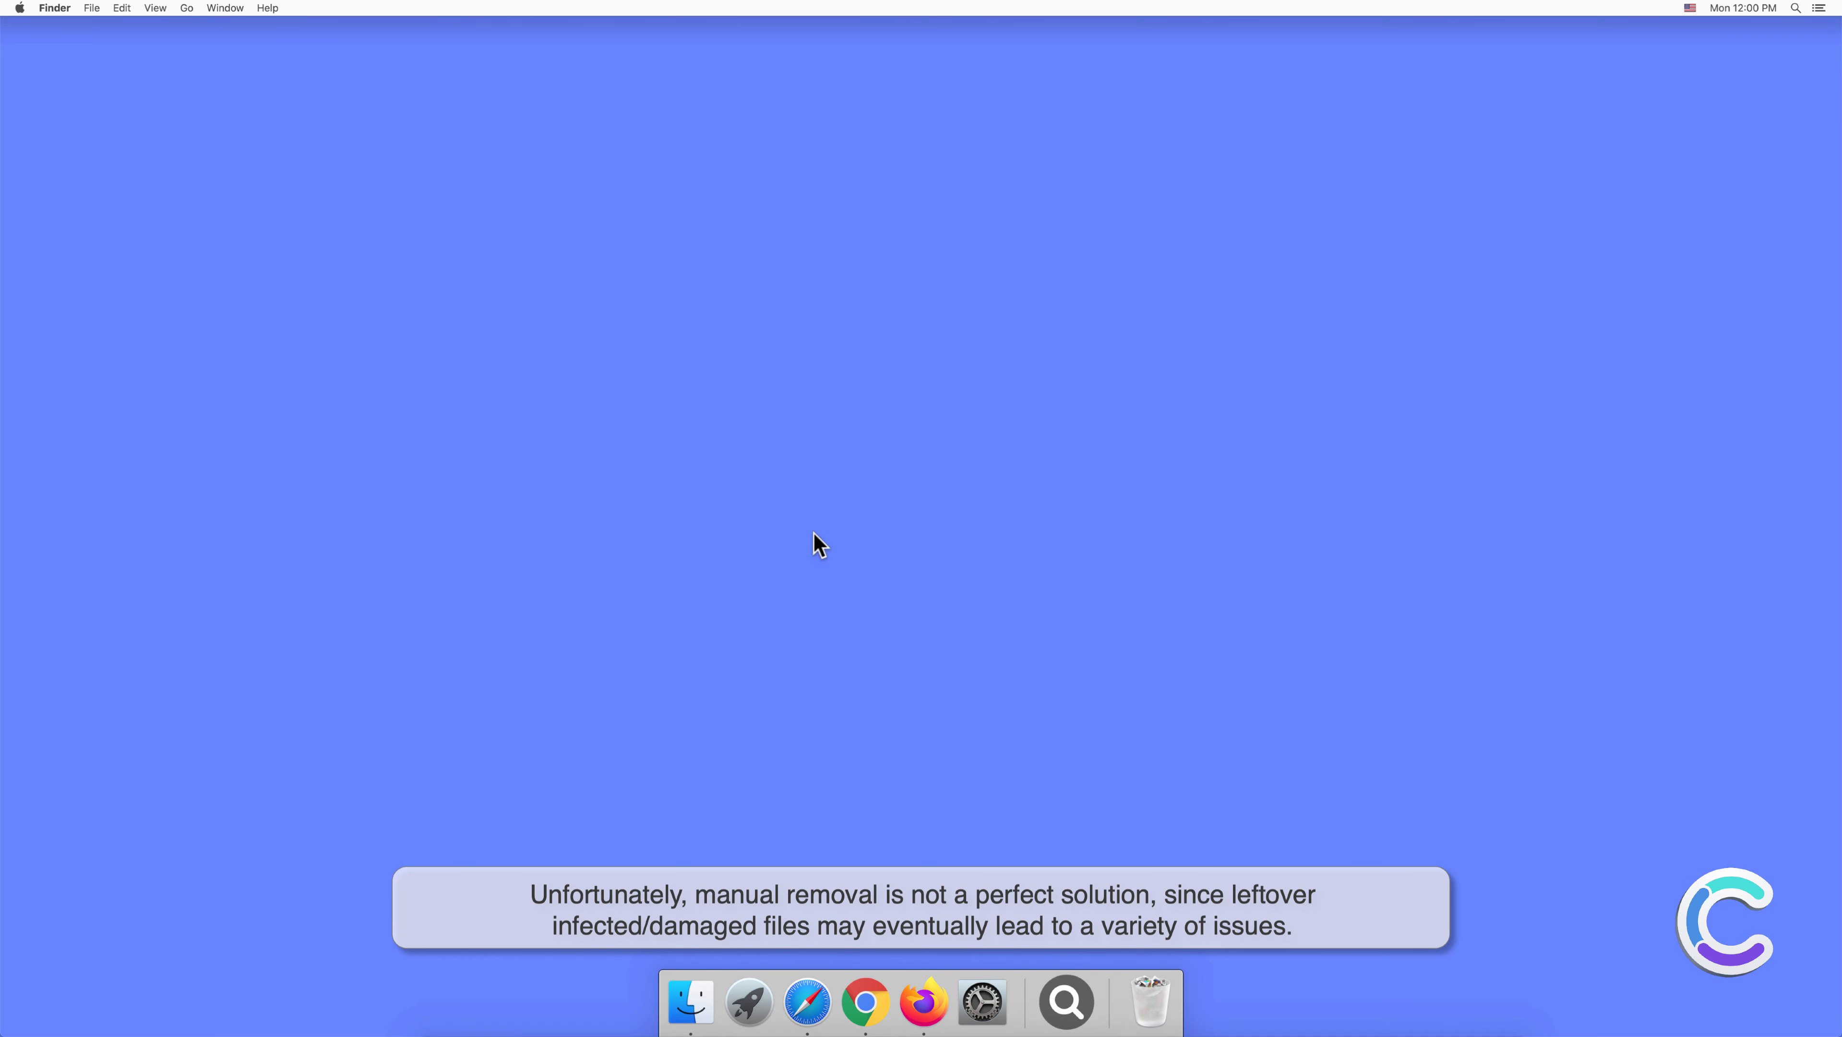
# Remove EngineRotator's icon from the Dock after a brief visit to System Preferences
pyautogui.click(982, 1001)
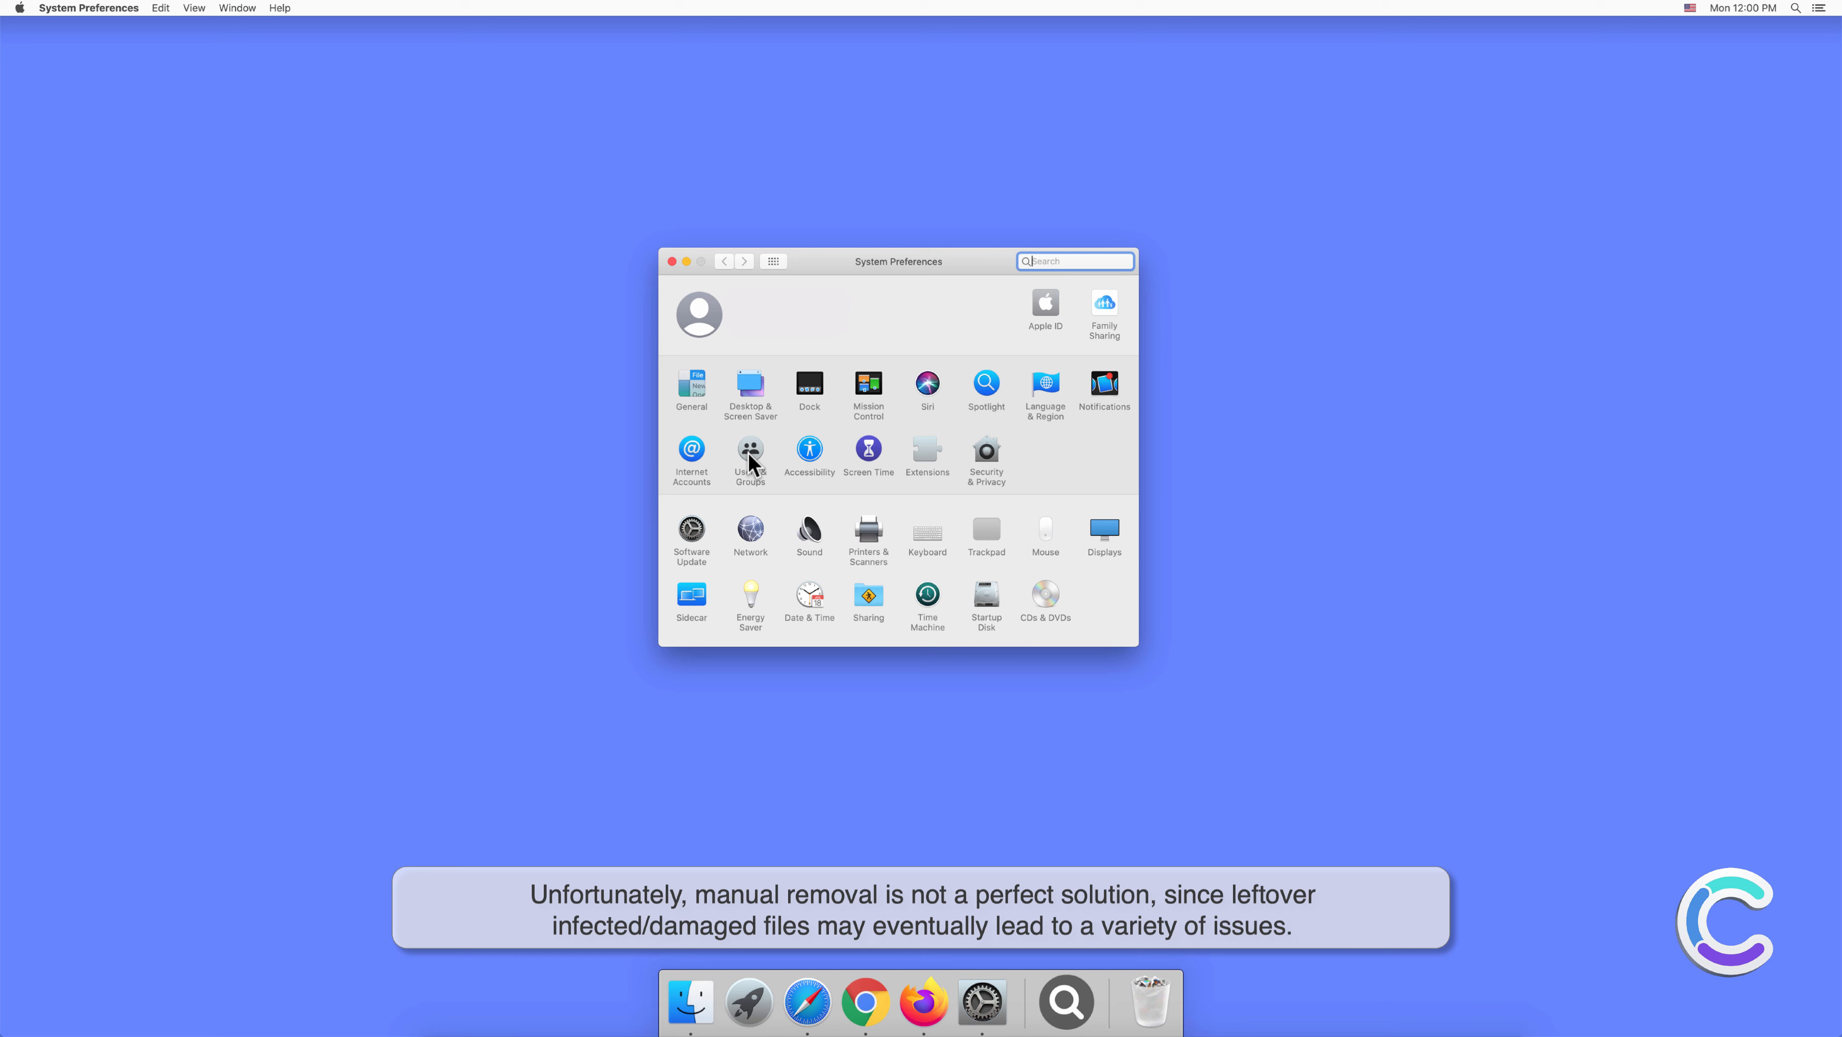
pyautogui.click(749, 456)
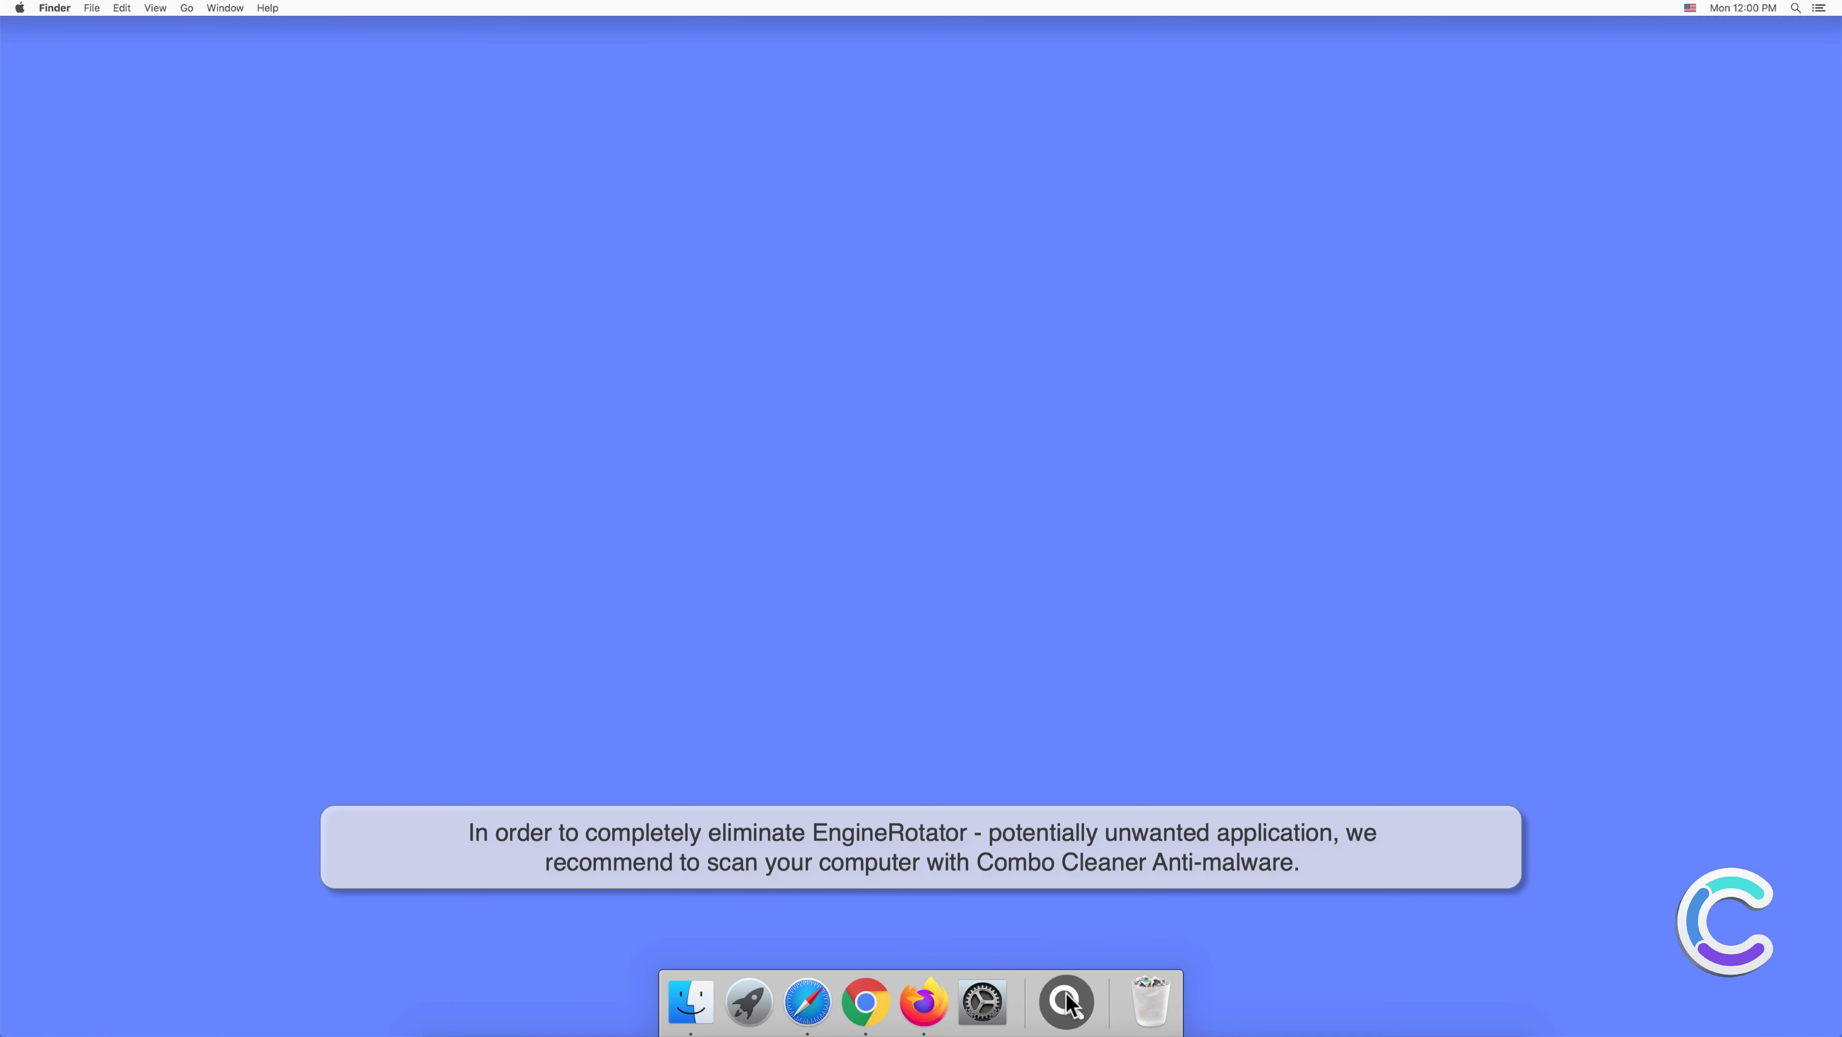
pyautogui.rightClick(1064, 1000)
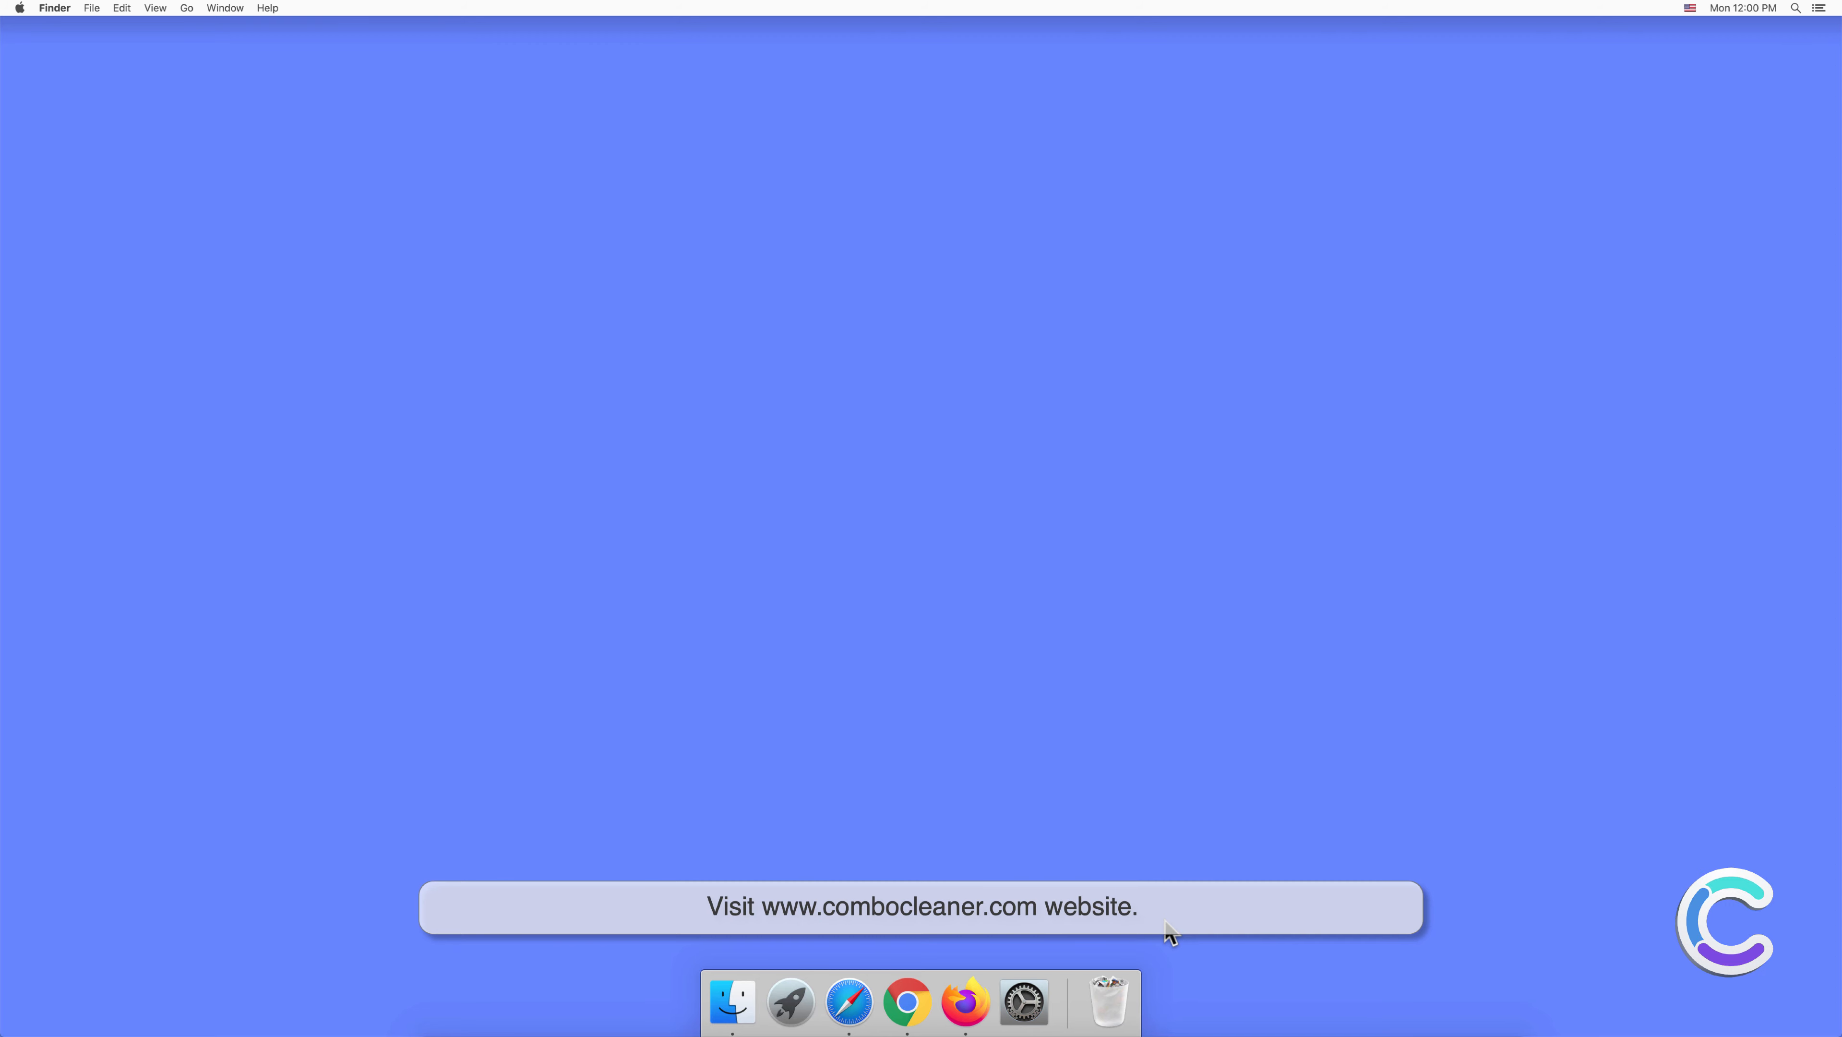
pyautogui.moveTo(849, 1005)
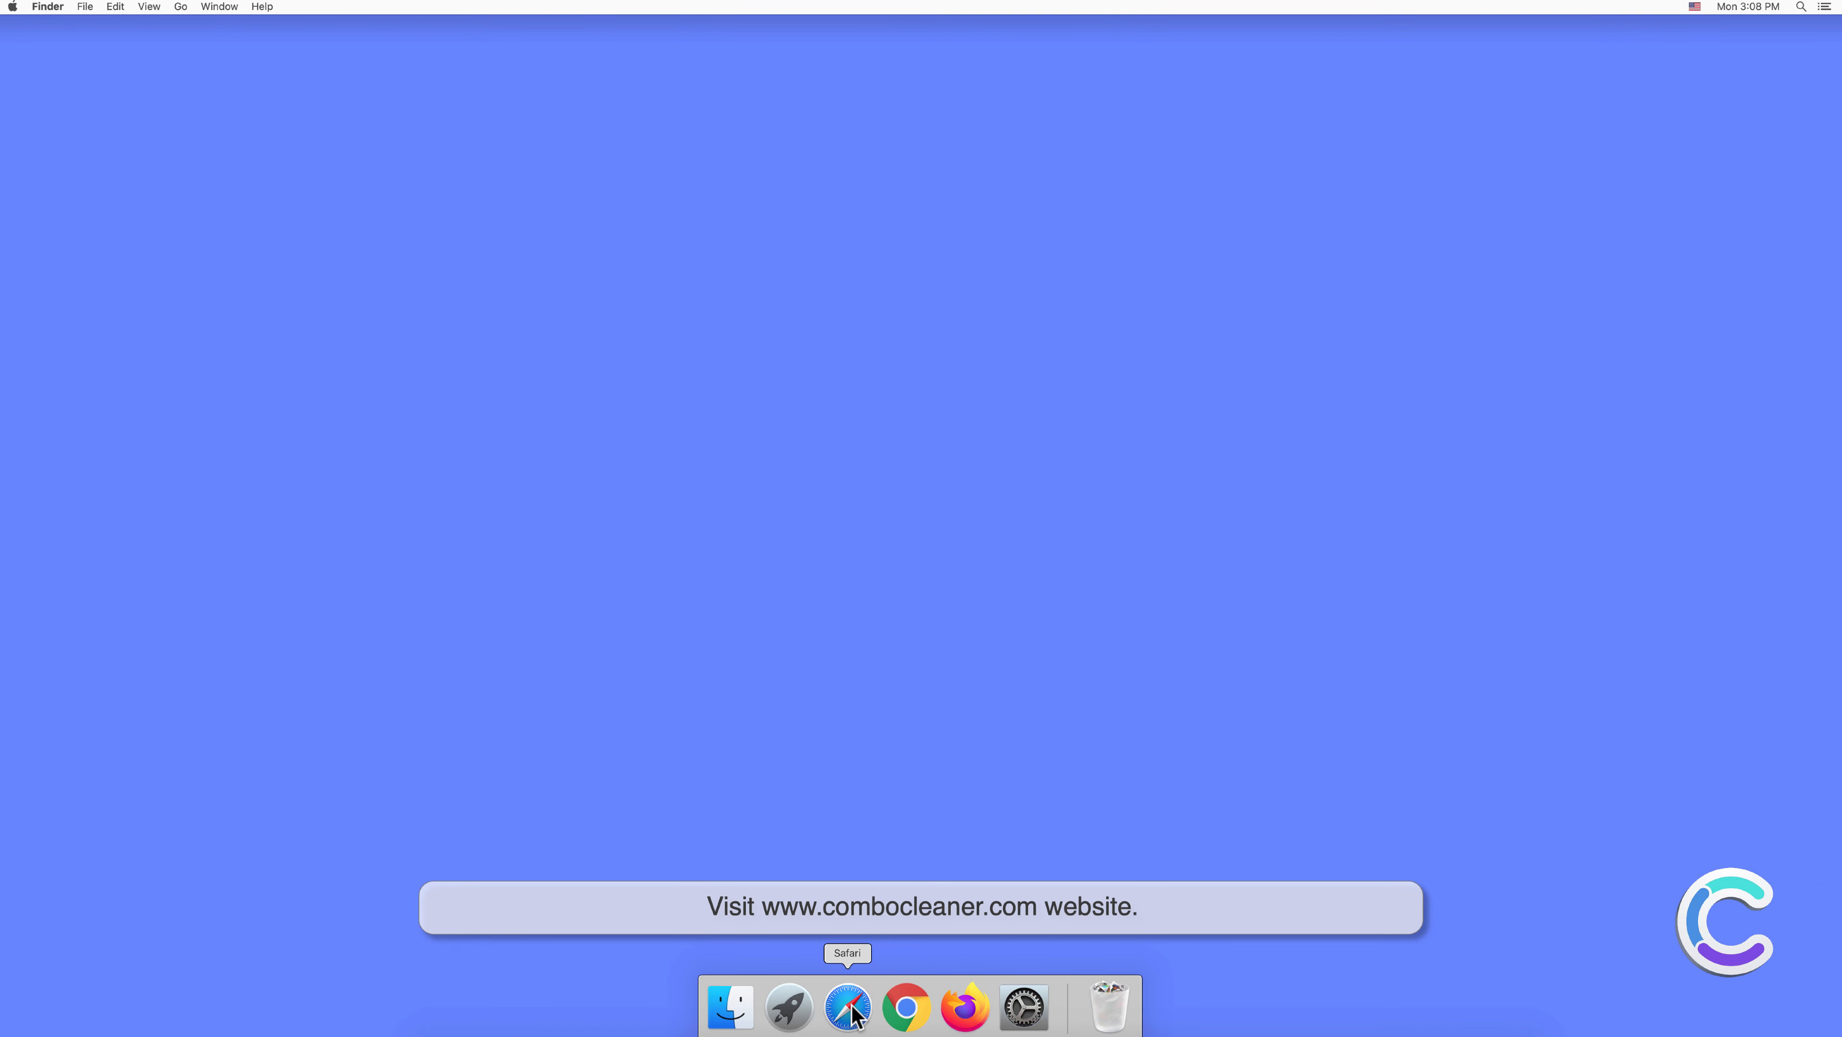
# Mount the downloaded combocleaner.dmg and drag Combo Cleaner into Applications
pyautogui.click(848, 1007)
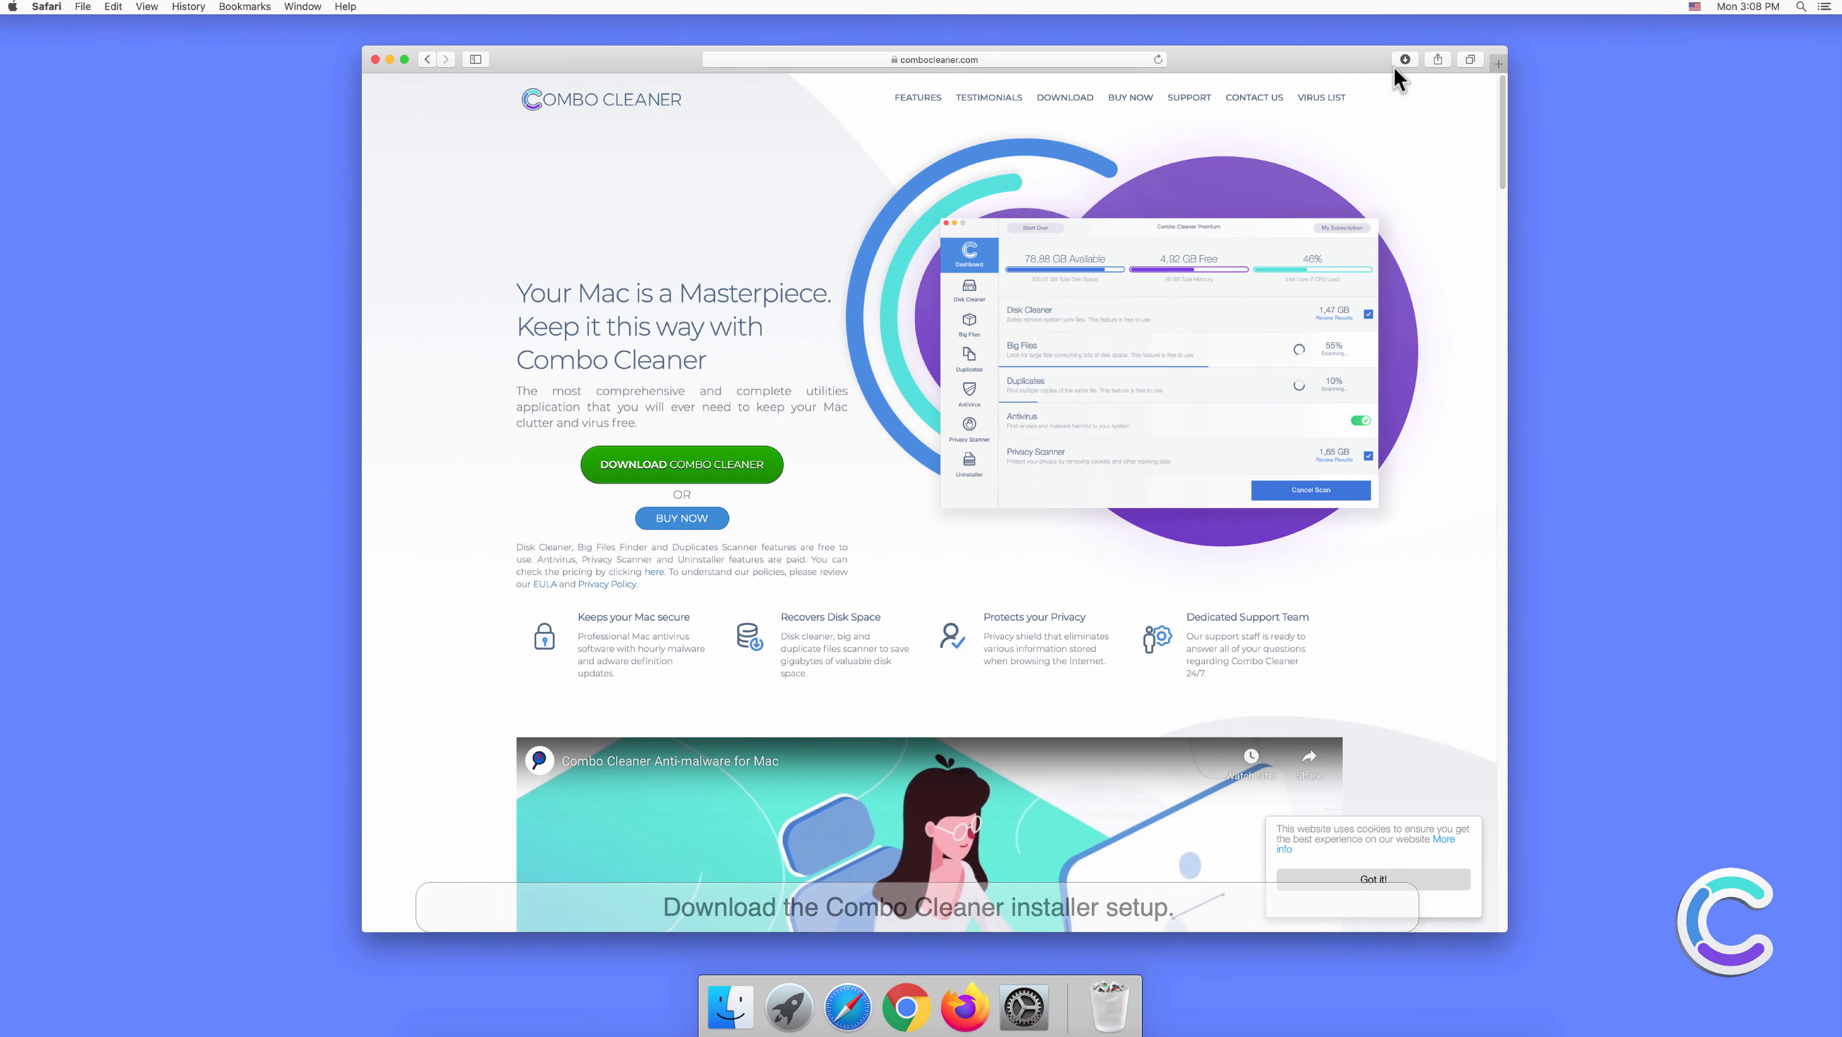
pyautogui.click(1405, 59)
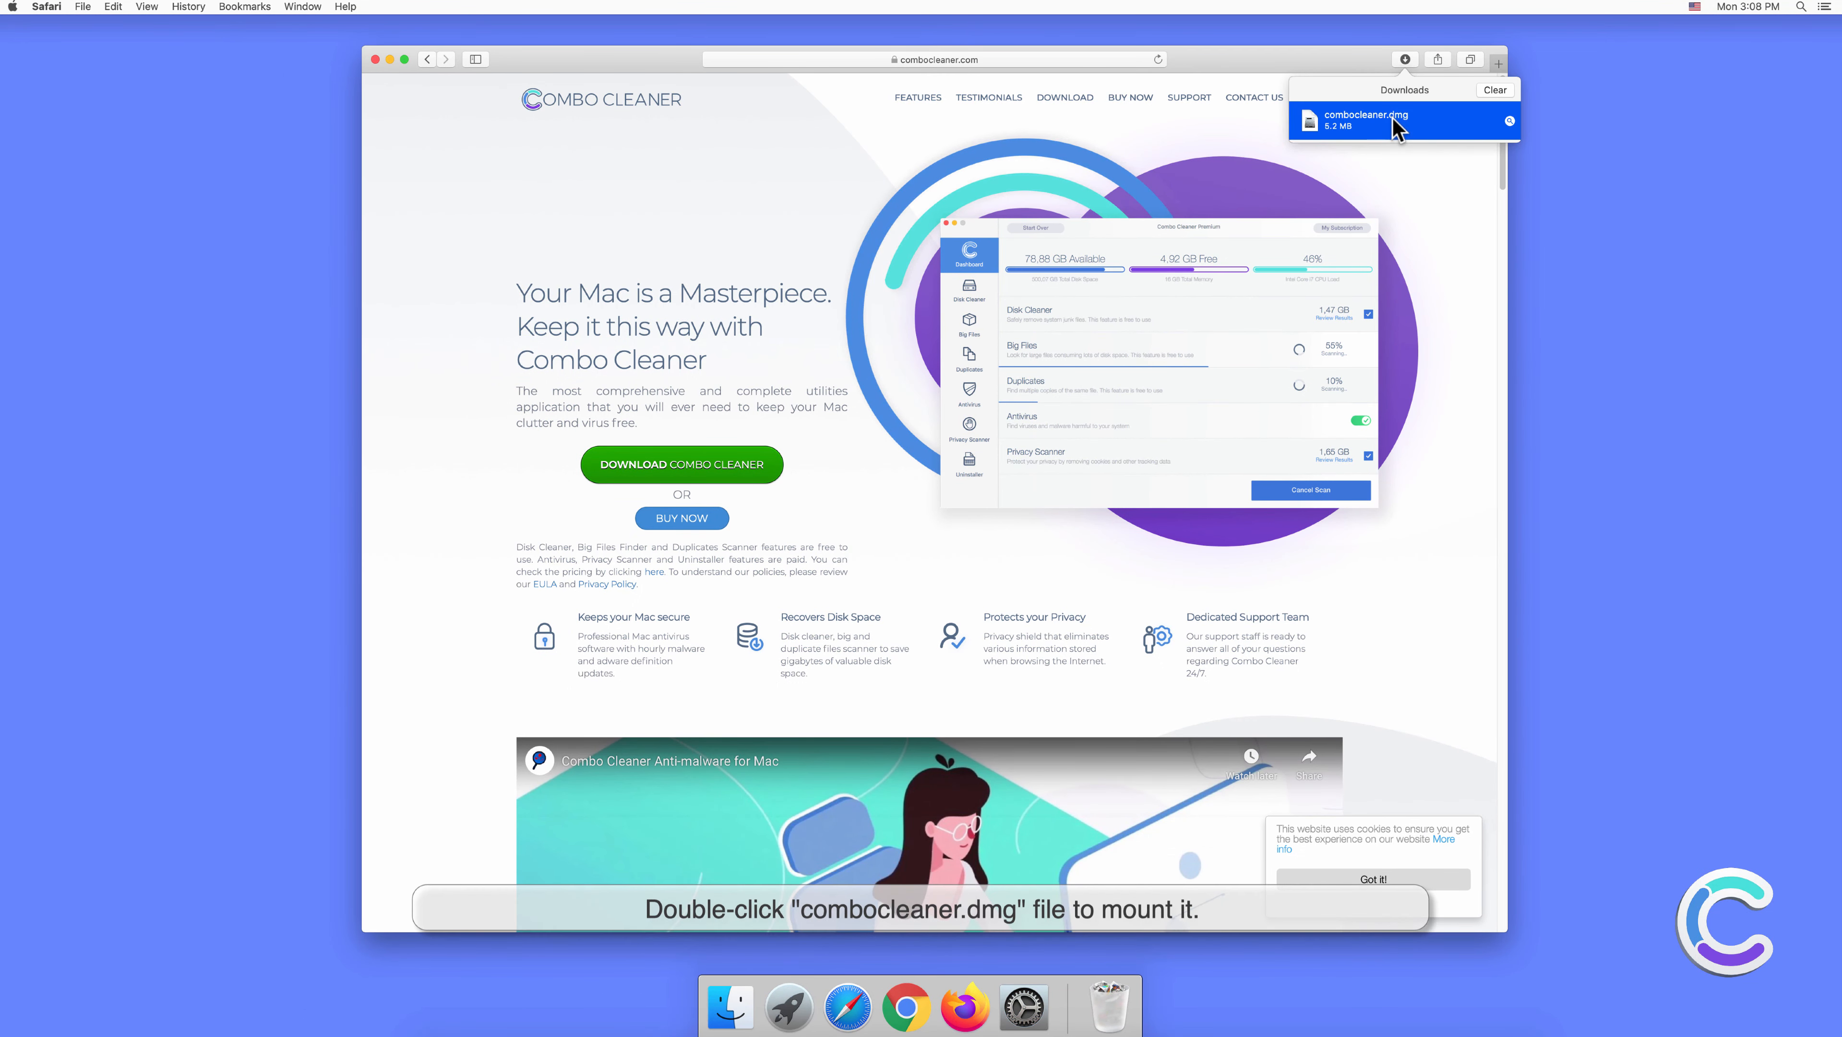
pyautogui.doubleClick(1362, 119)
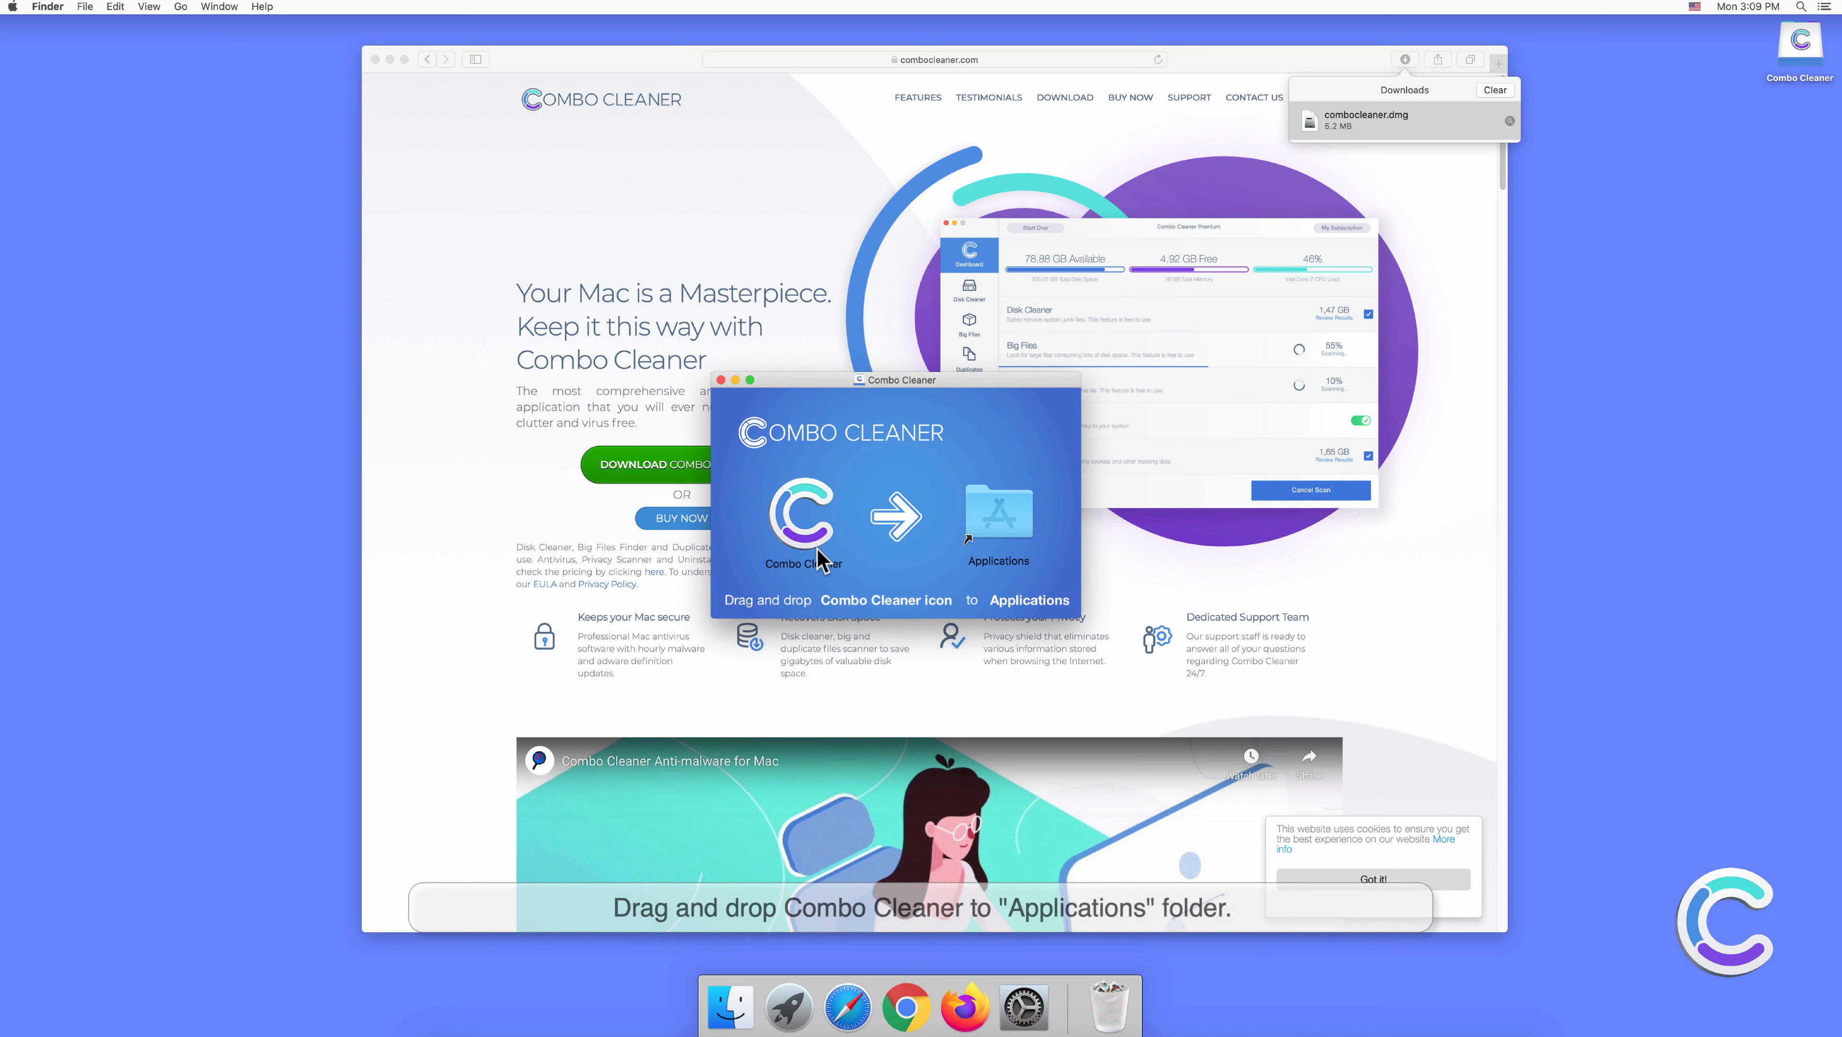
pyautogui.moveTo(803, 517); pyautogui.dragTo(998, 517)
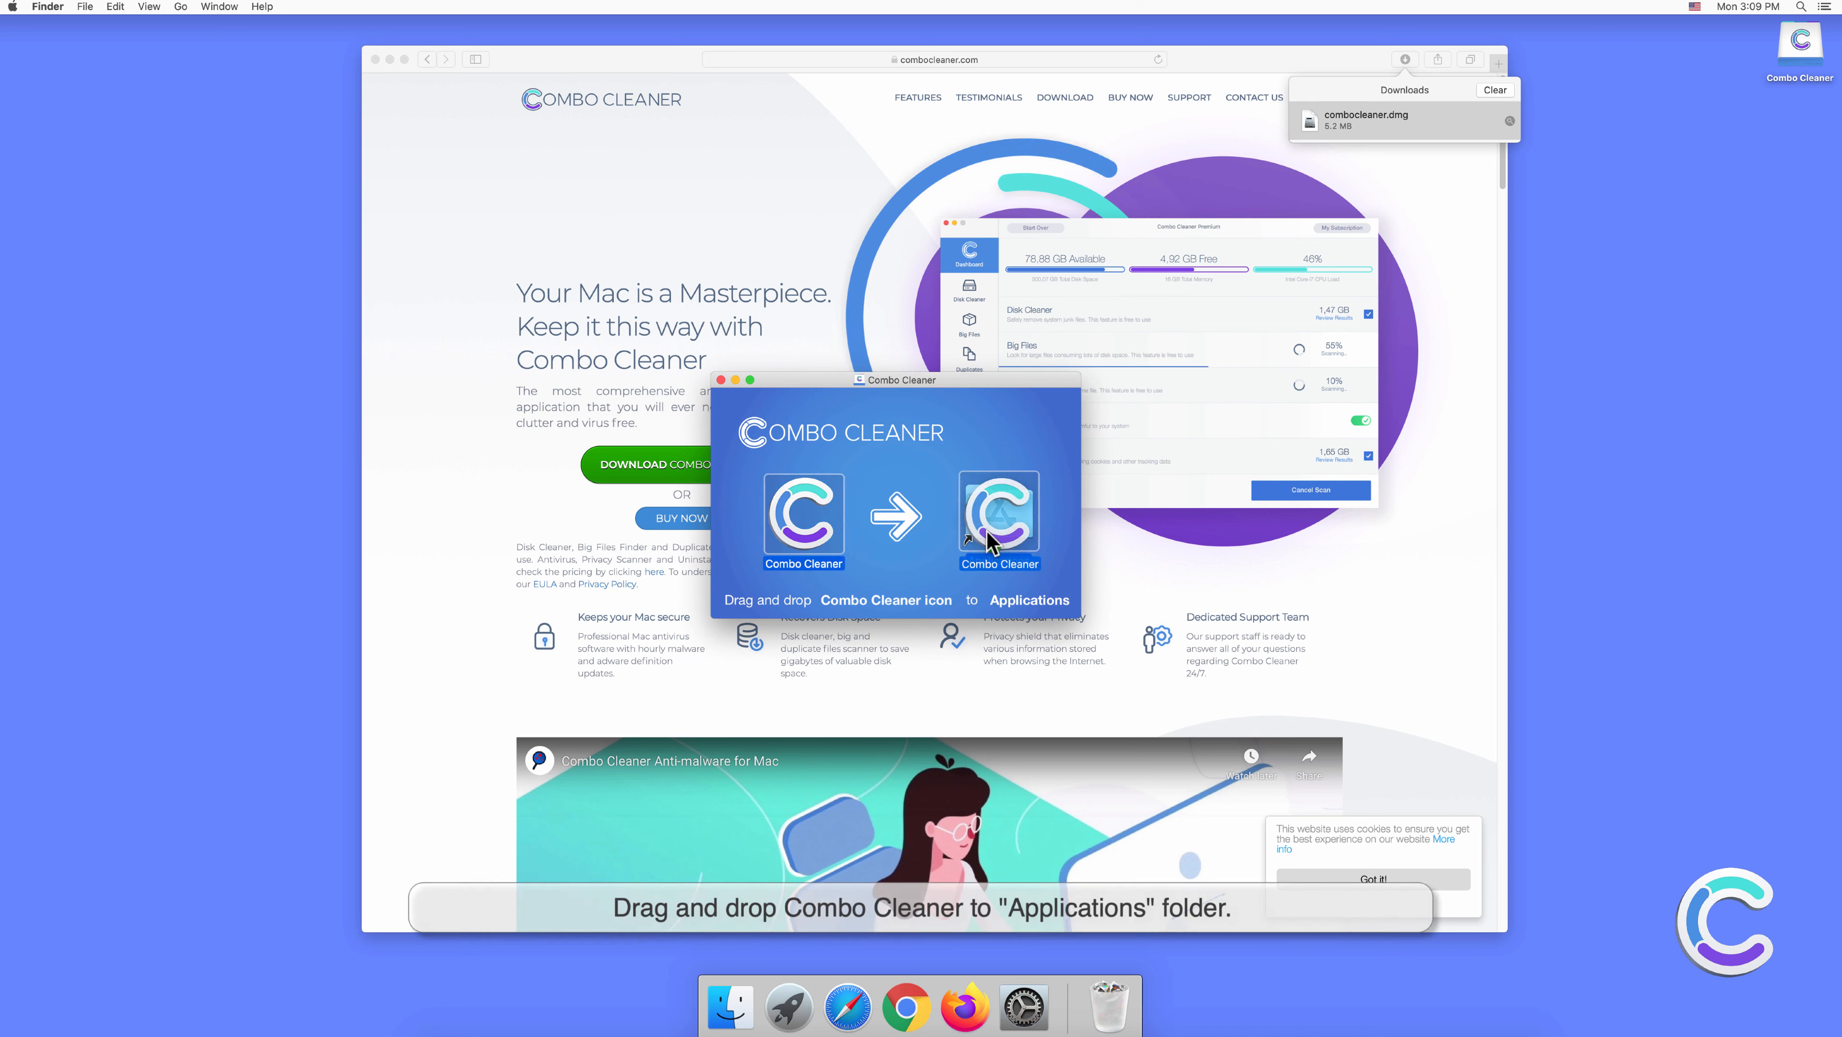
pyautogui.moveTo(997, 517); pyautogui.dragTo(997, 518)
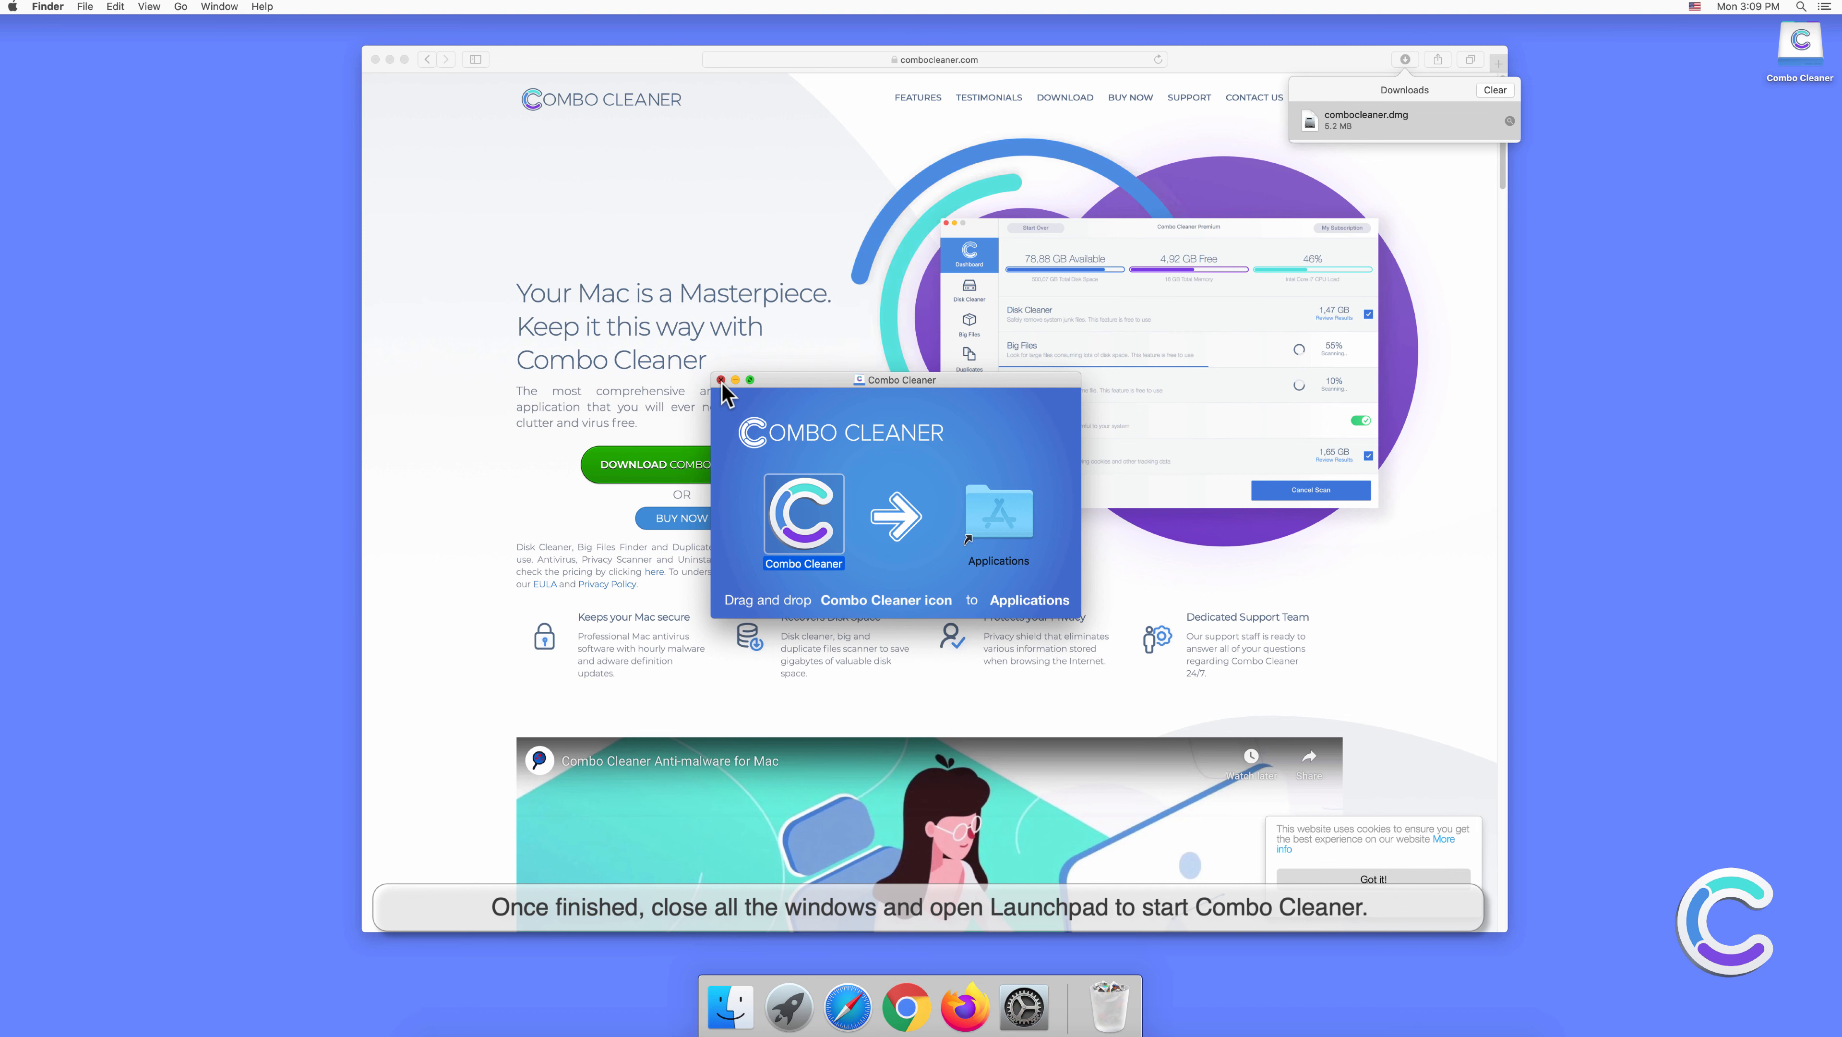
# Close the installer and Safari, then launch Combo Cleaner from Launchpad and approve opening it
pyautogui.click(720, 381)
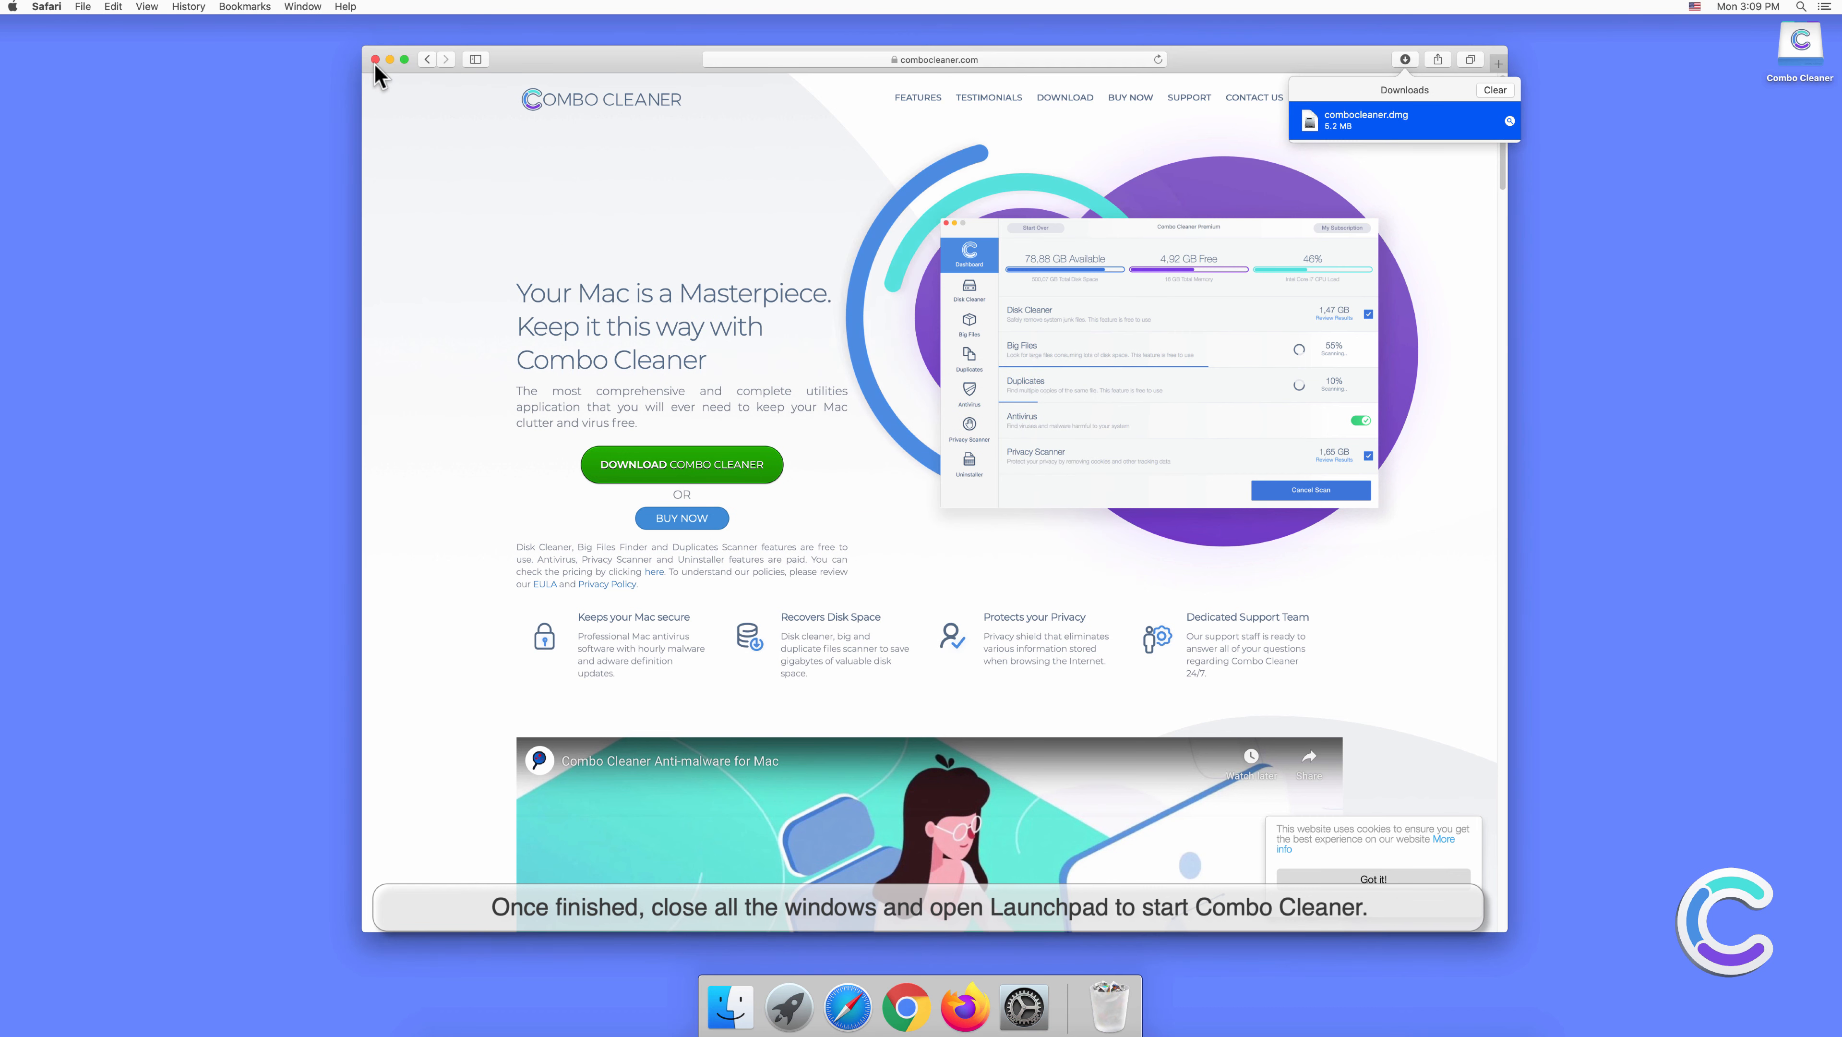
pyautogui.click(377, 58)
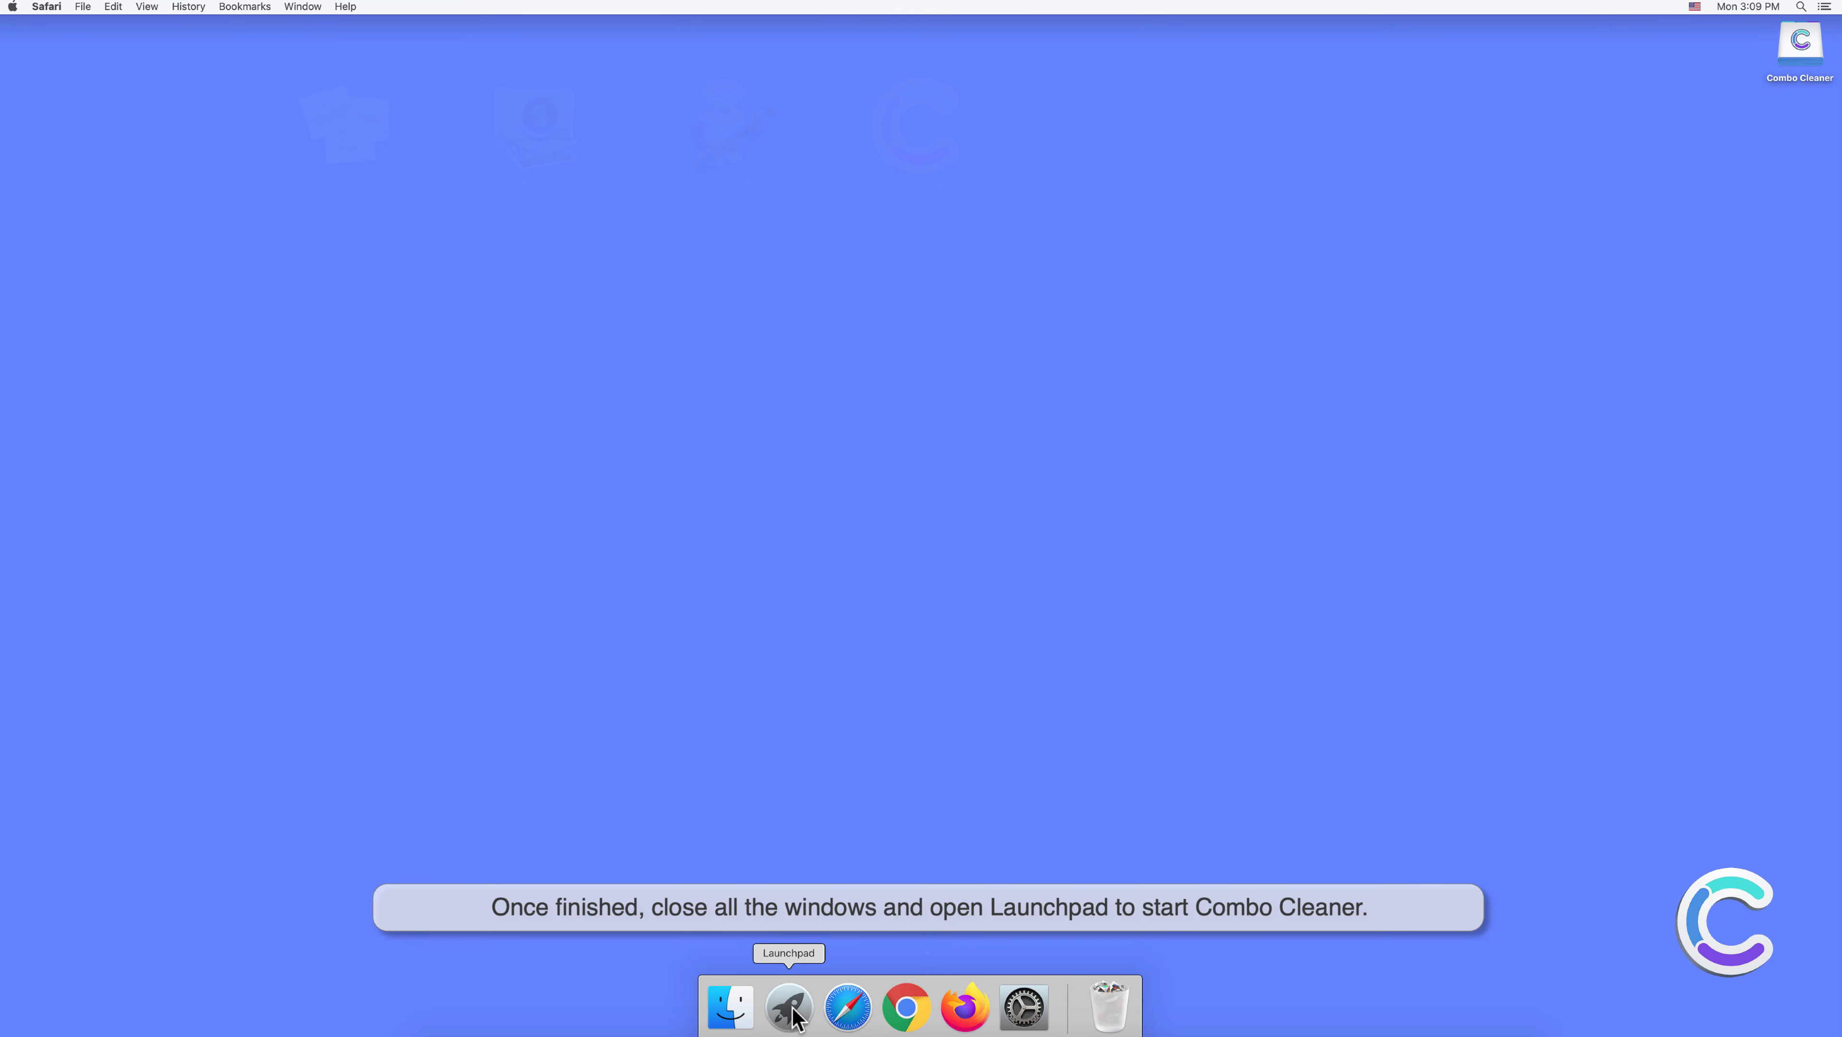
pyautogui.click(788, 1007)
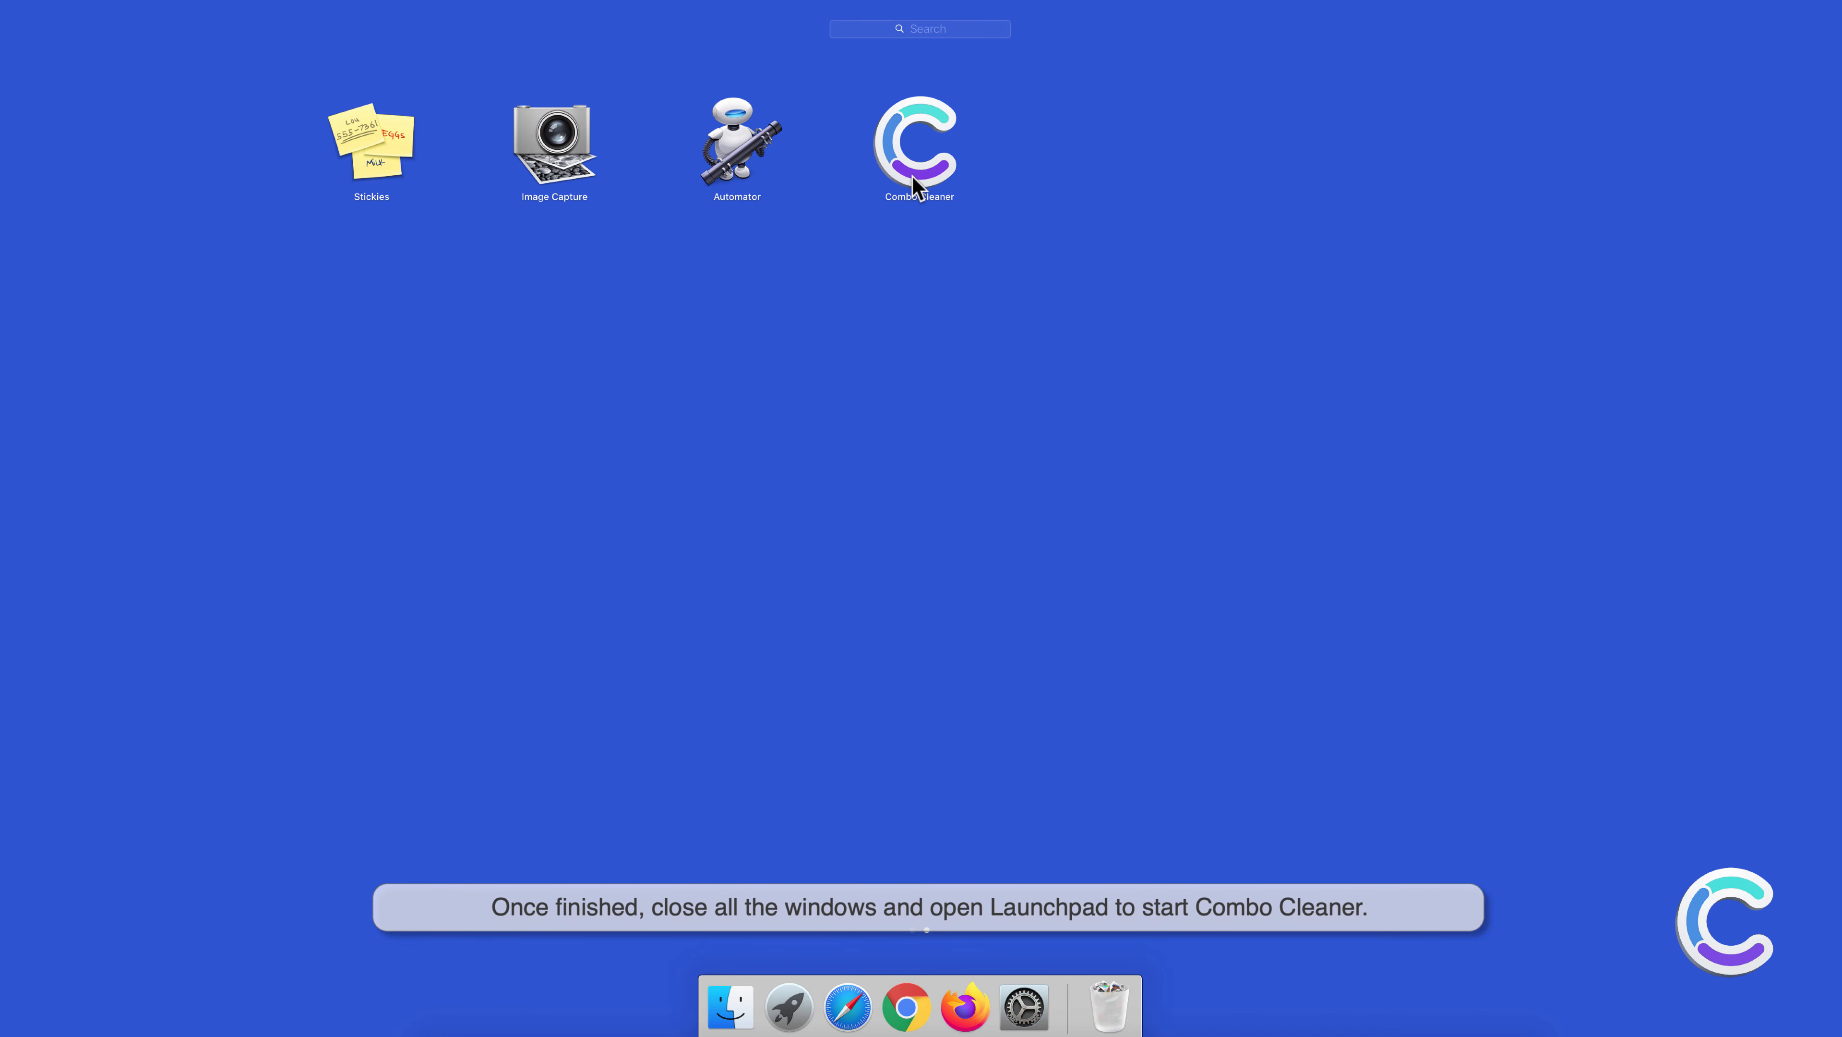
pyautogui.doubleClick(918, 141)
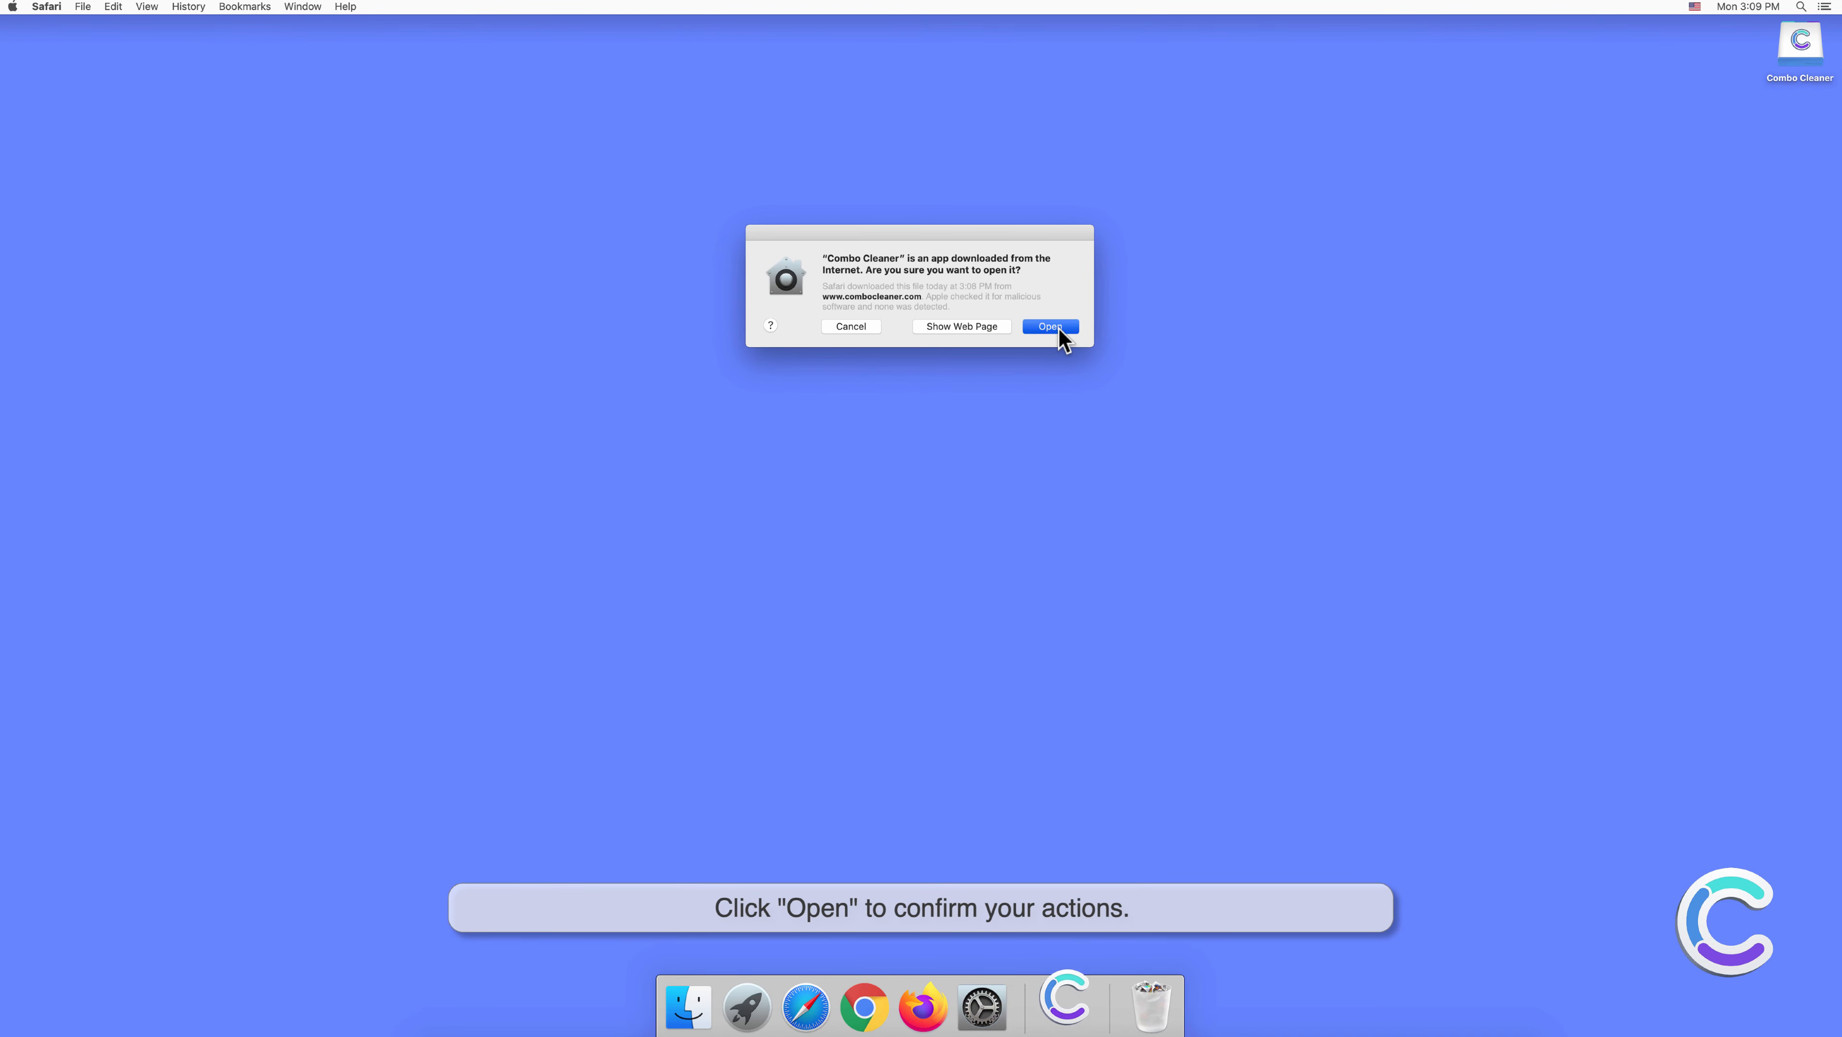
pyautogui.click(1048, 326)
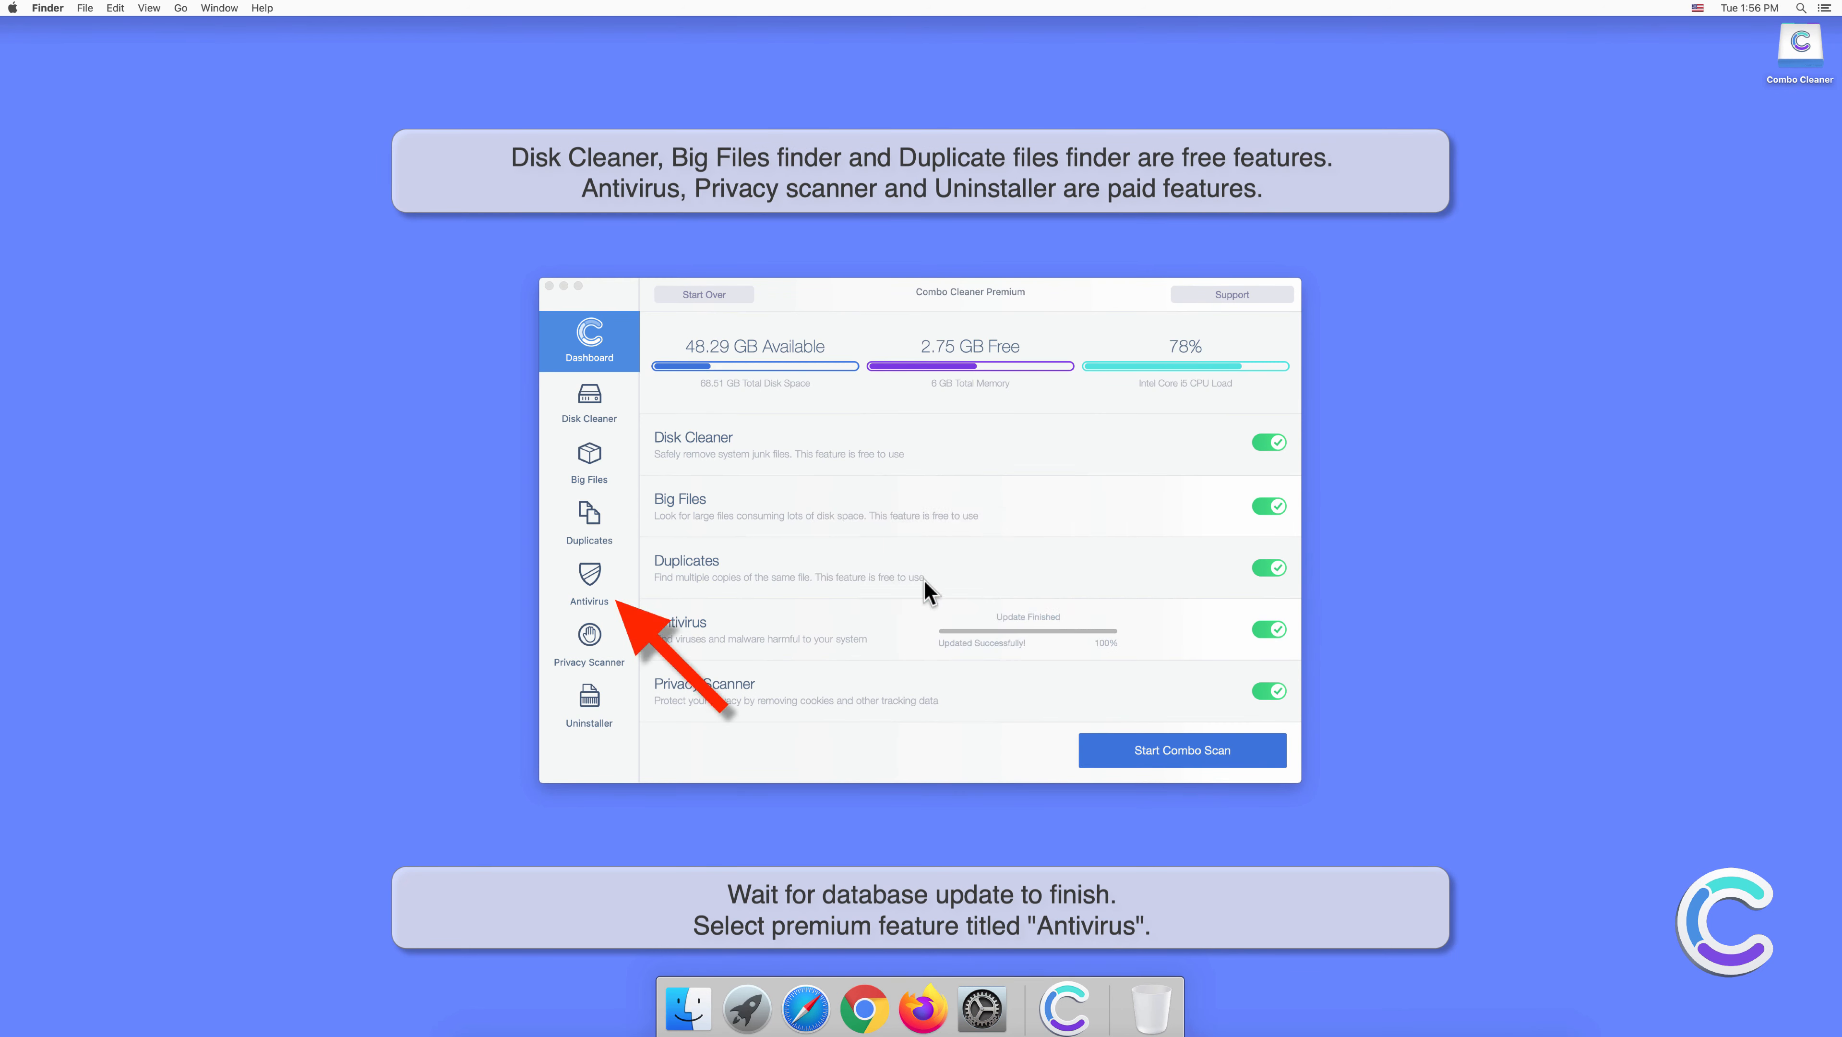
# Start a Full Scan from Combo Cleaner's Antivirus feature
pyautogui.click(588, 584)
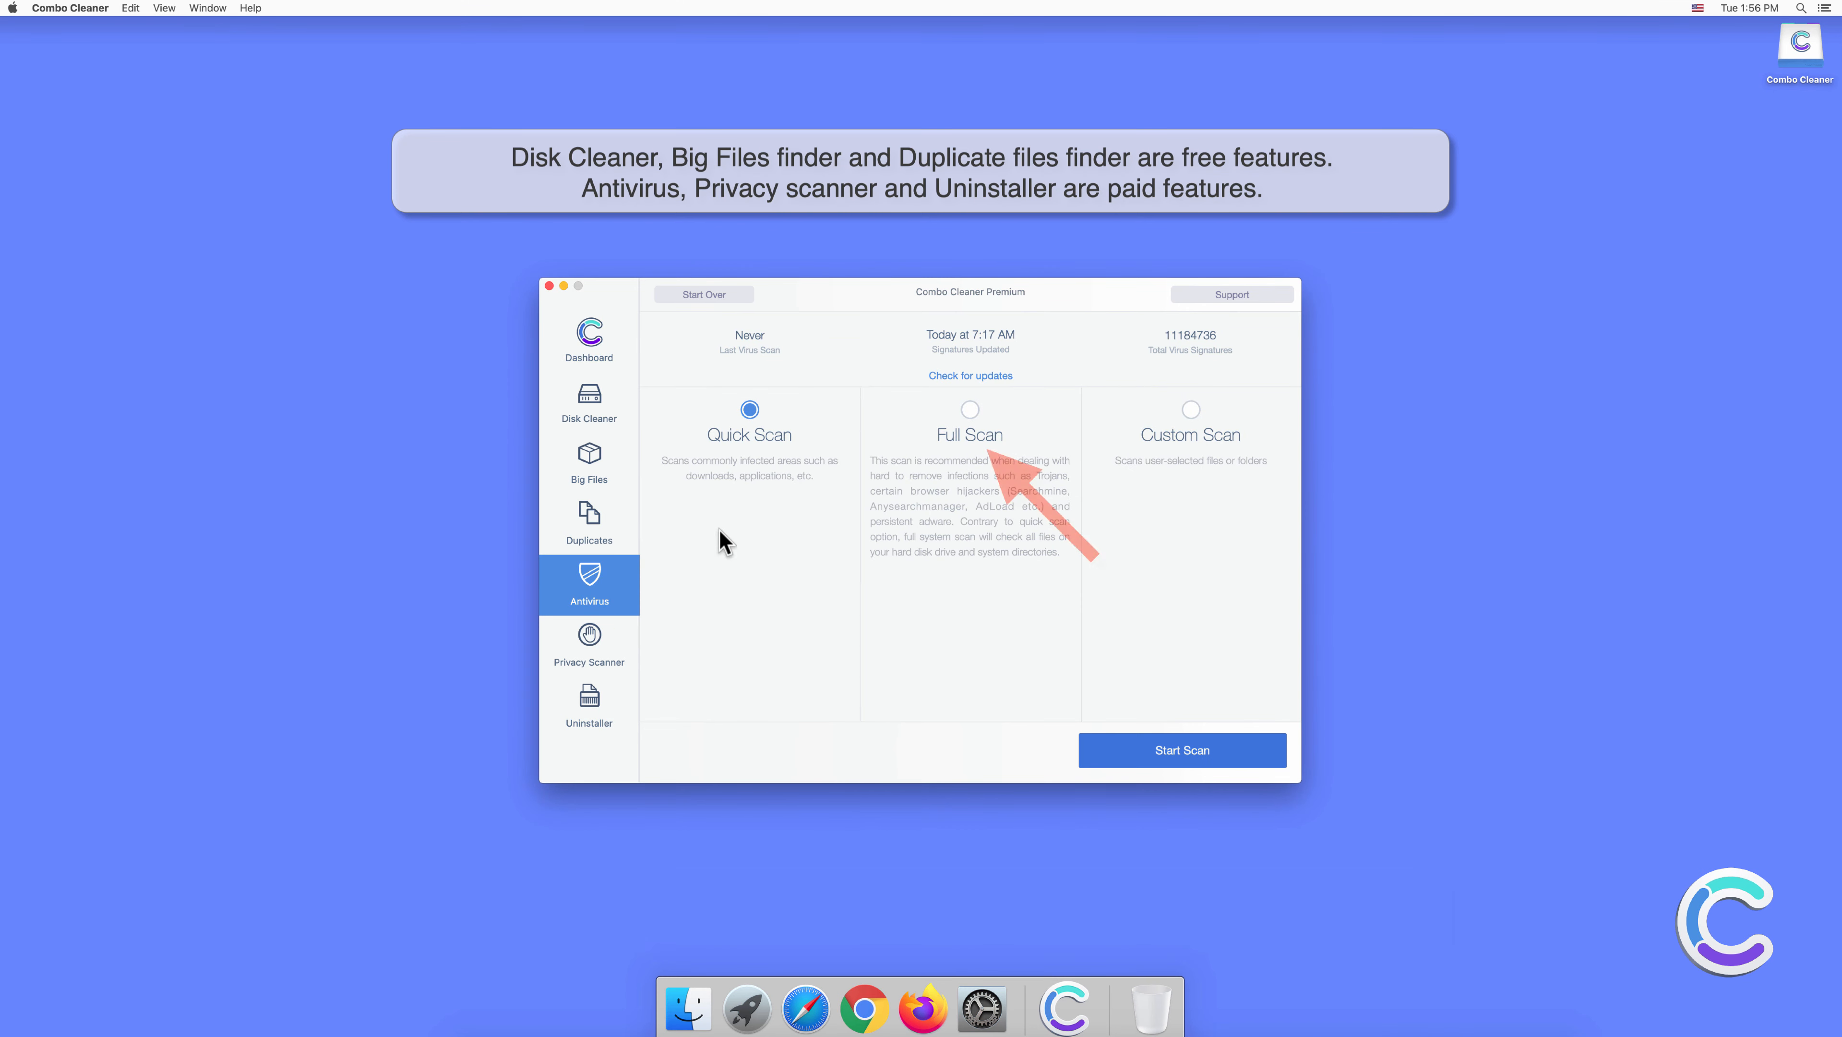
pyautogui.click(969, 409)
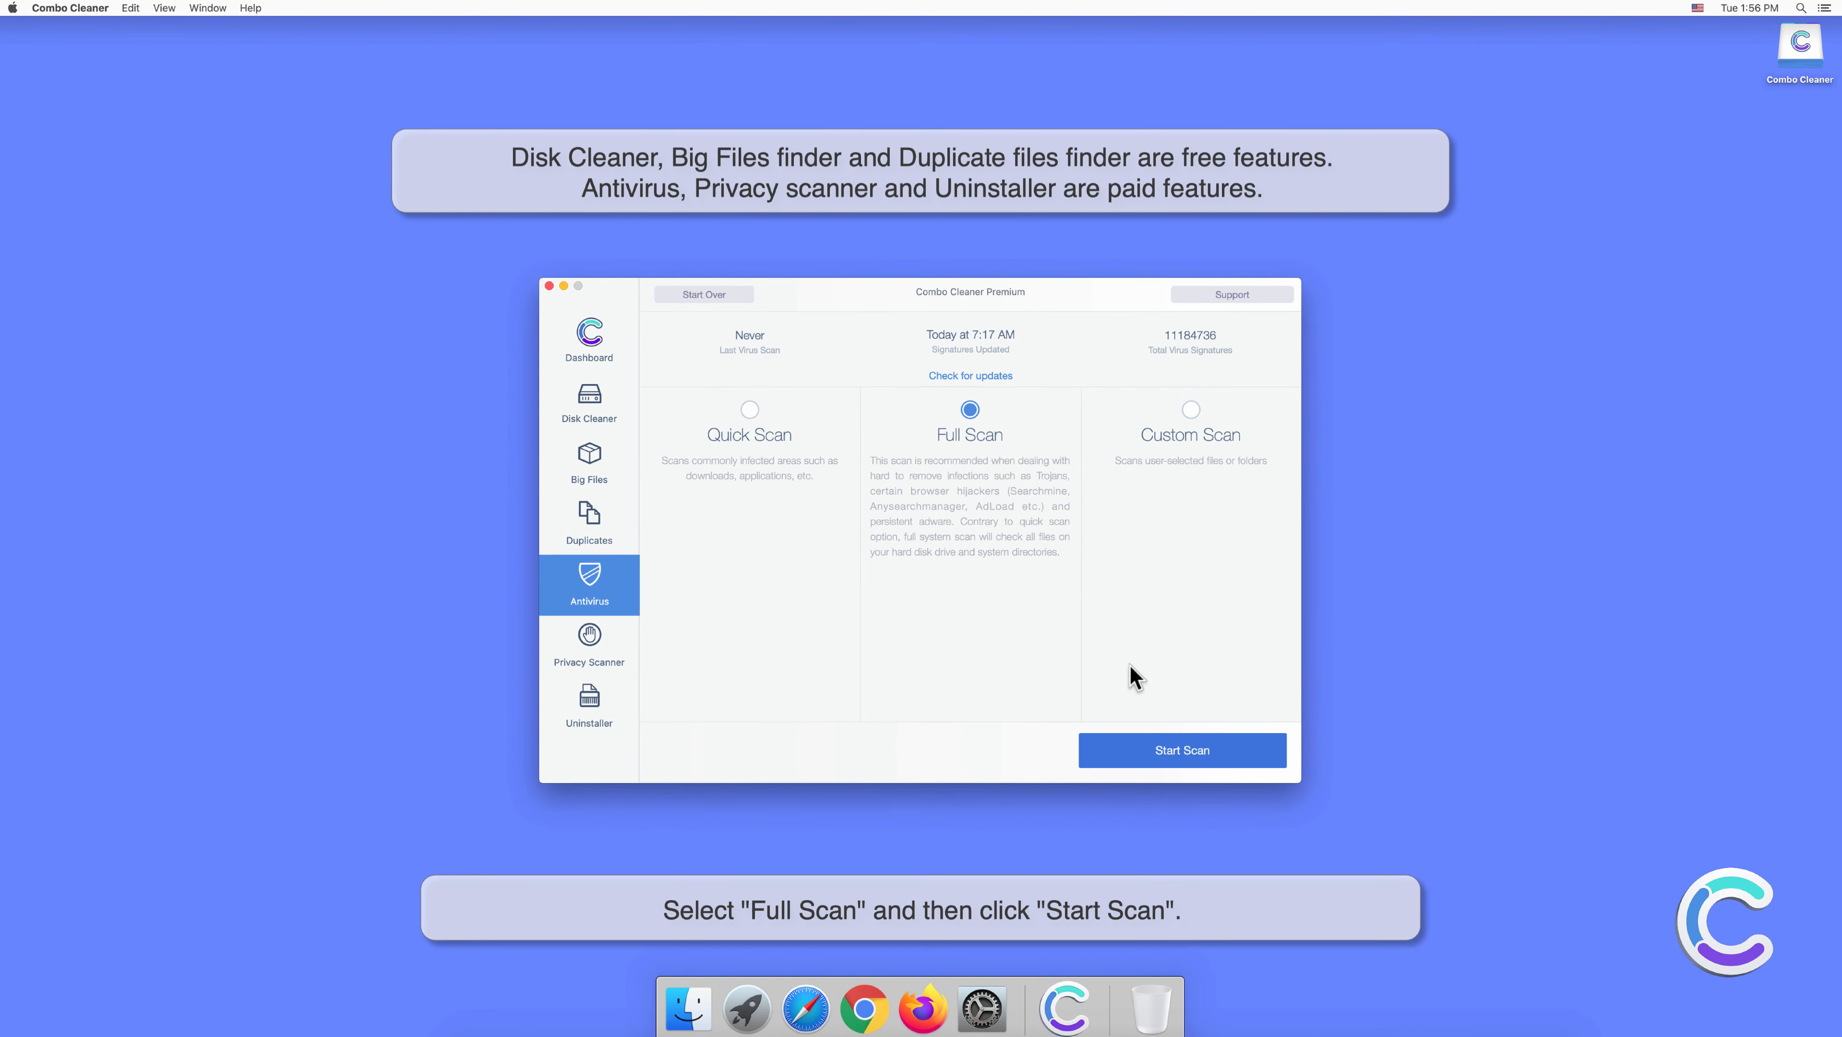
pyautogui.click(1181, 749)
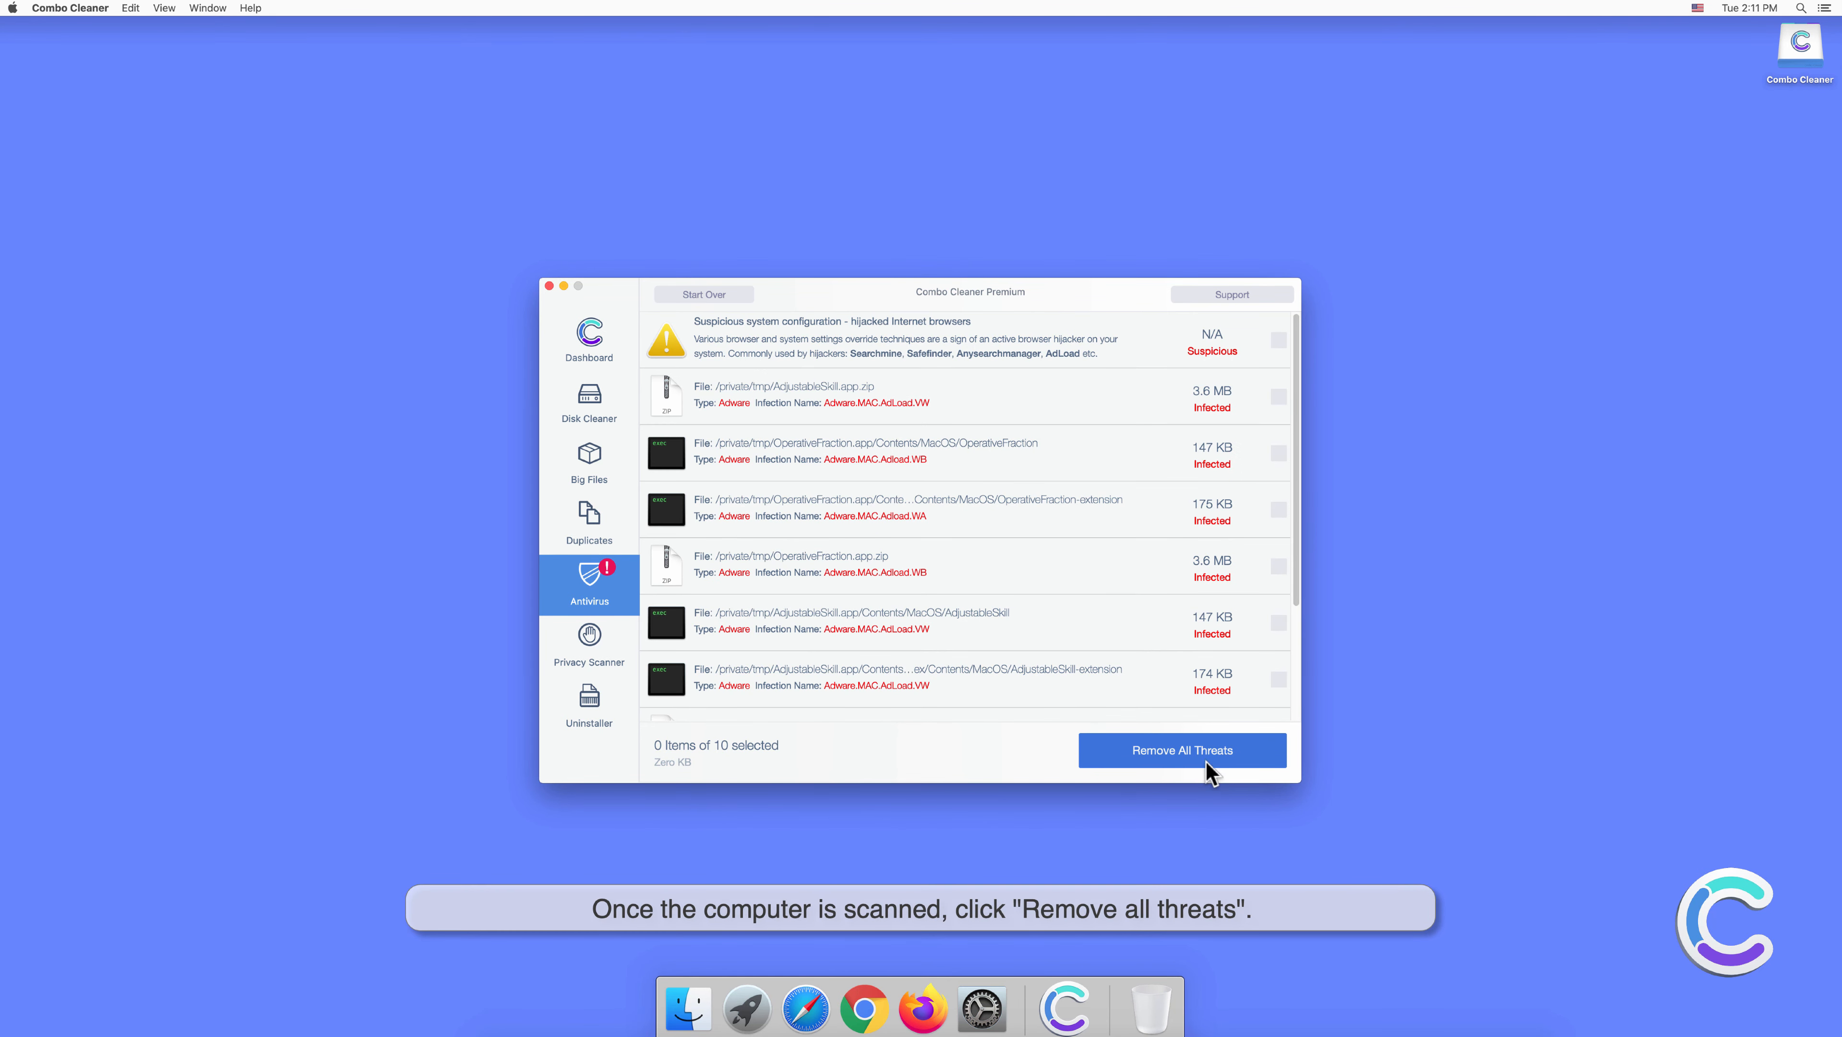
# Remove all detected threats, authenticating with the administrator password
pyautogui.click(1181, 749)
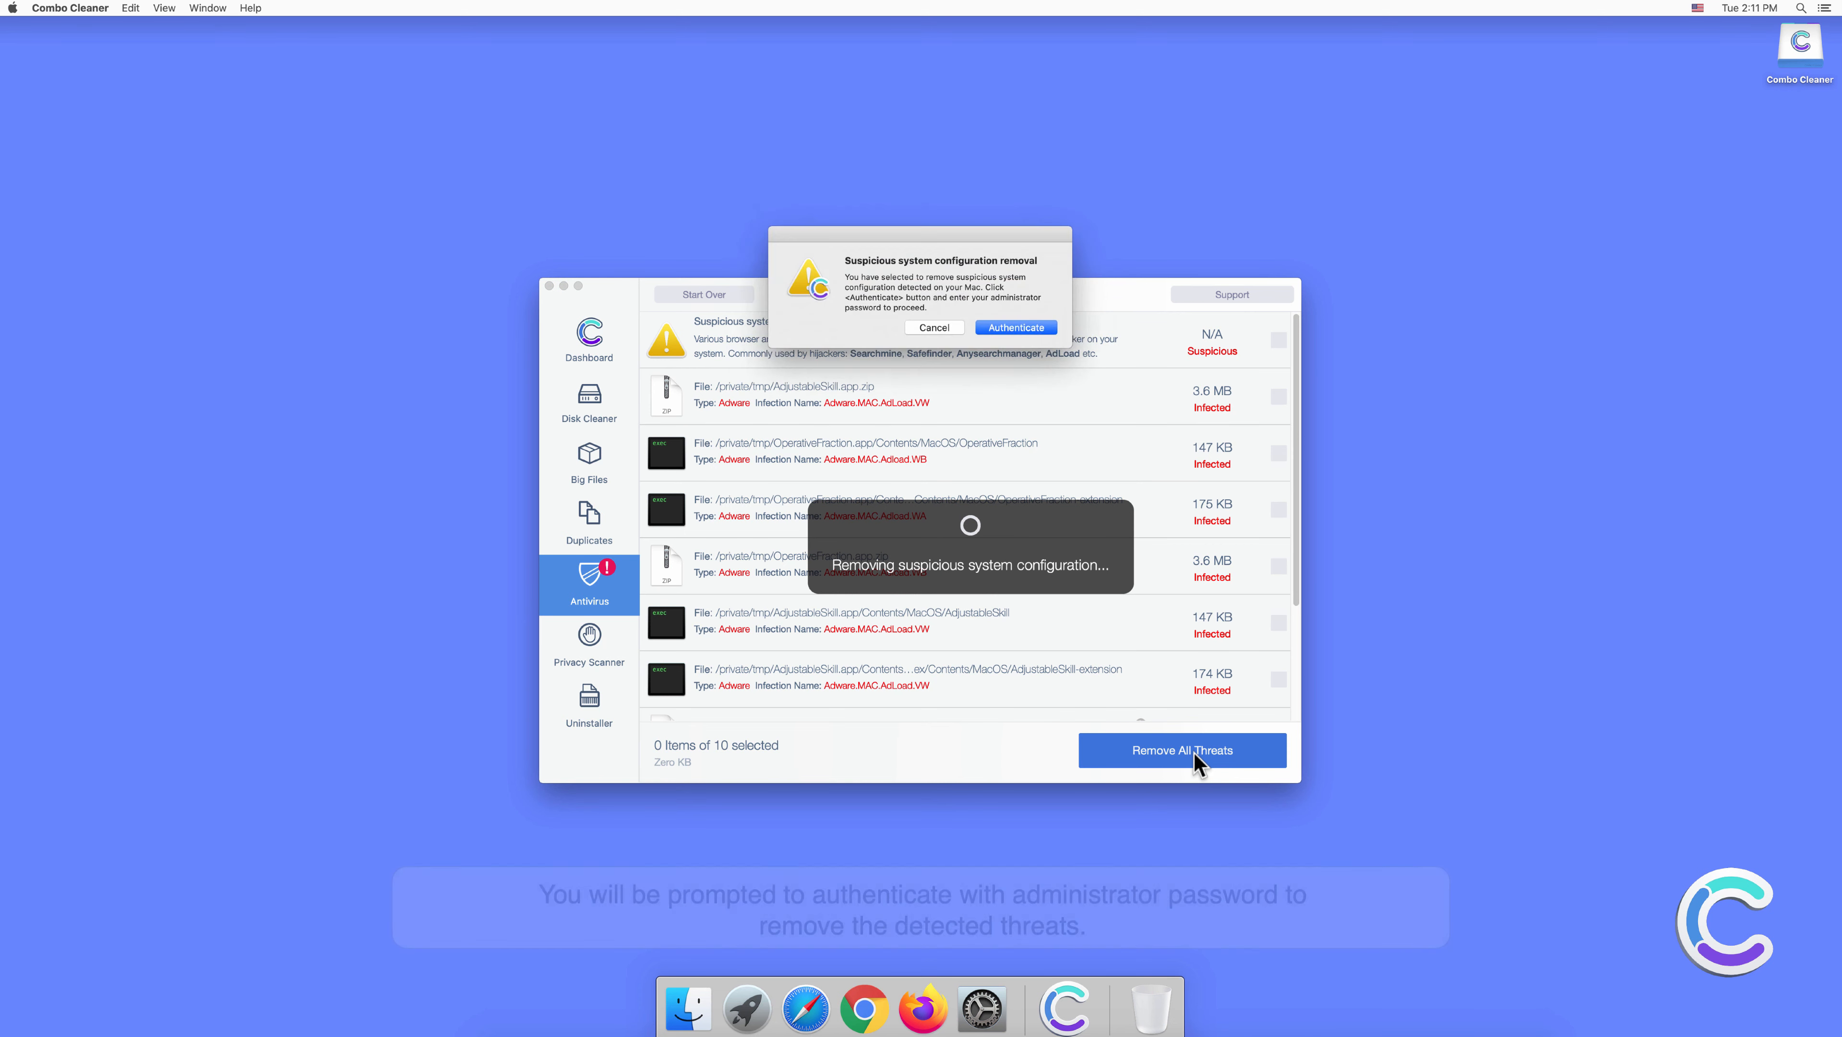
pyautogui.click(1014, 327)
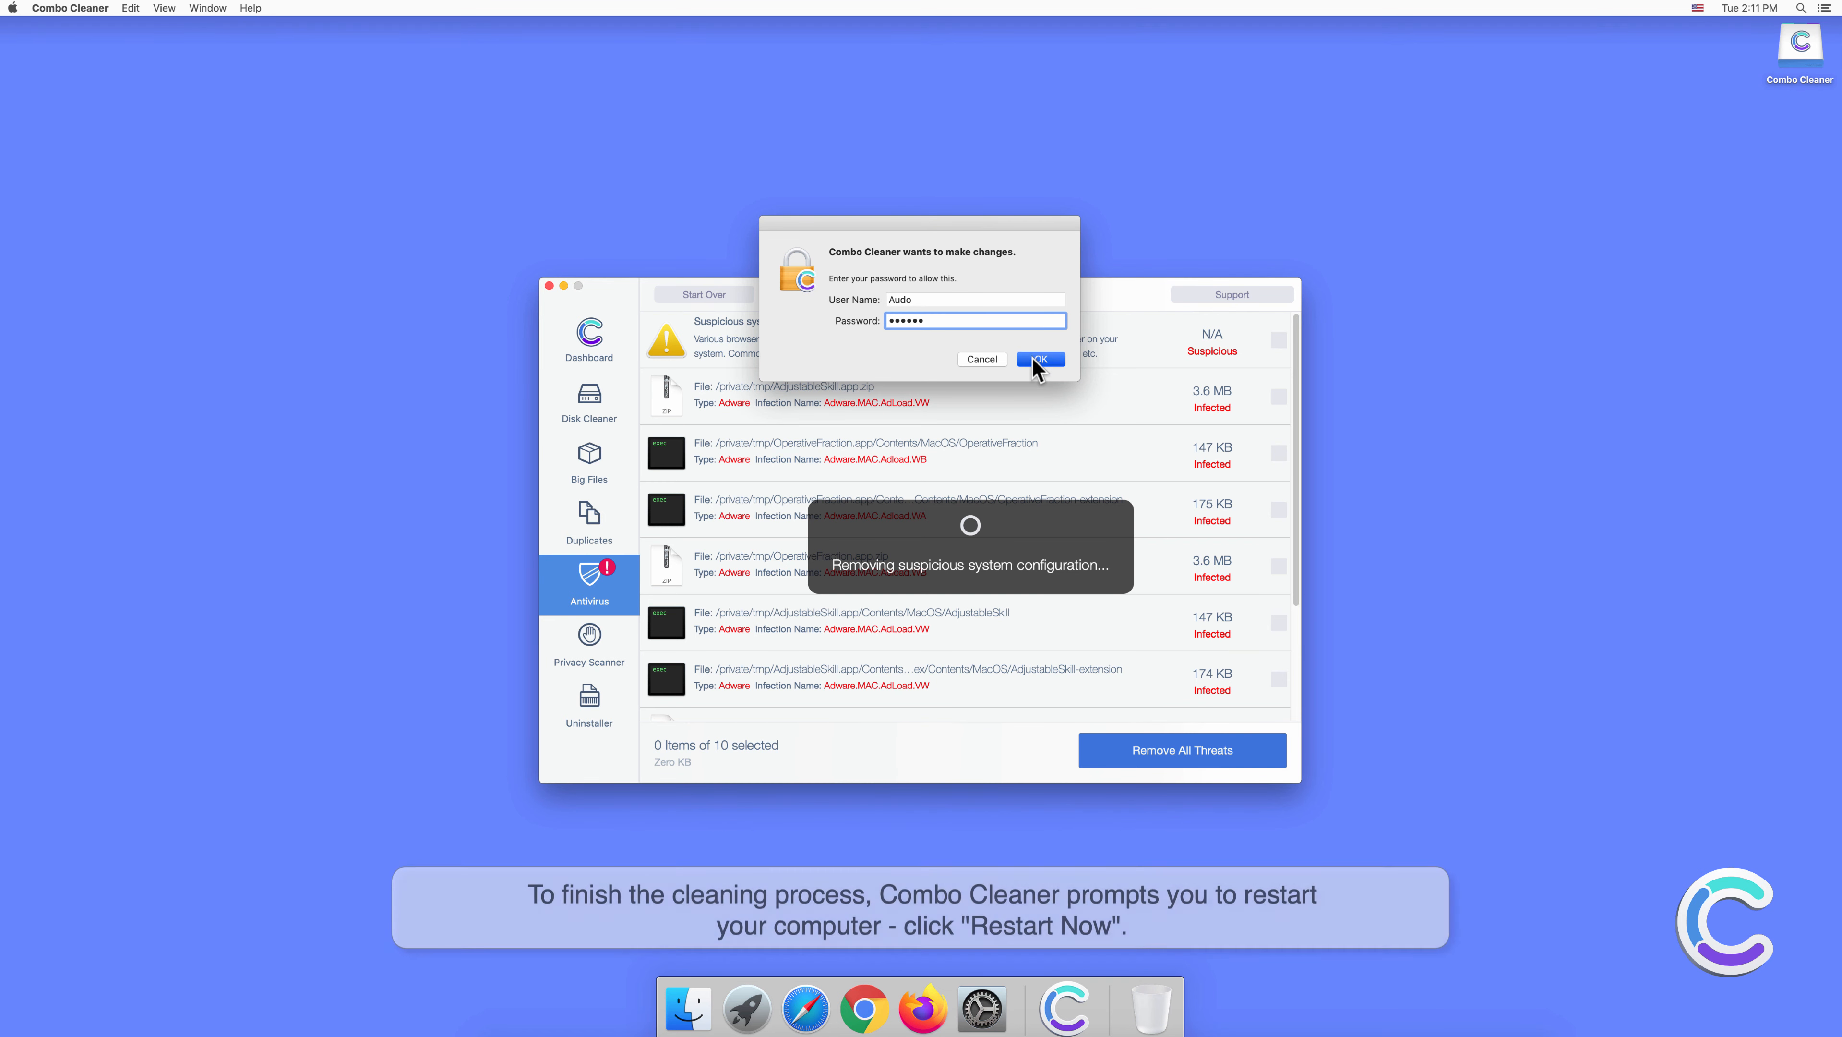
pyautogui.click(1038, 360)
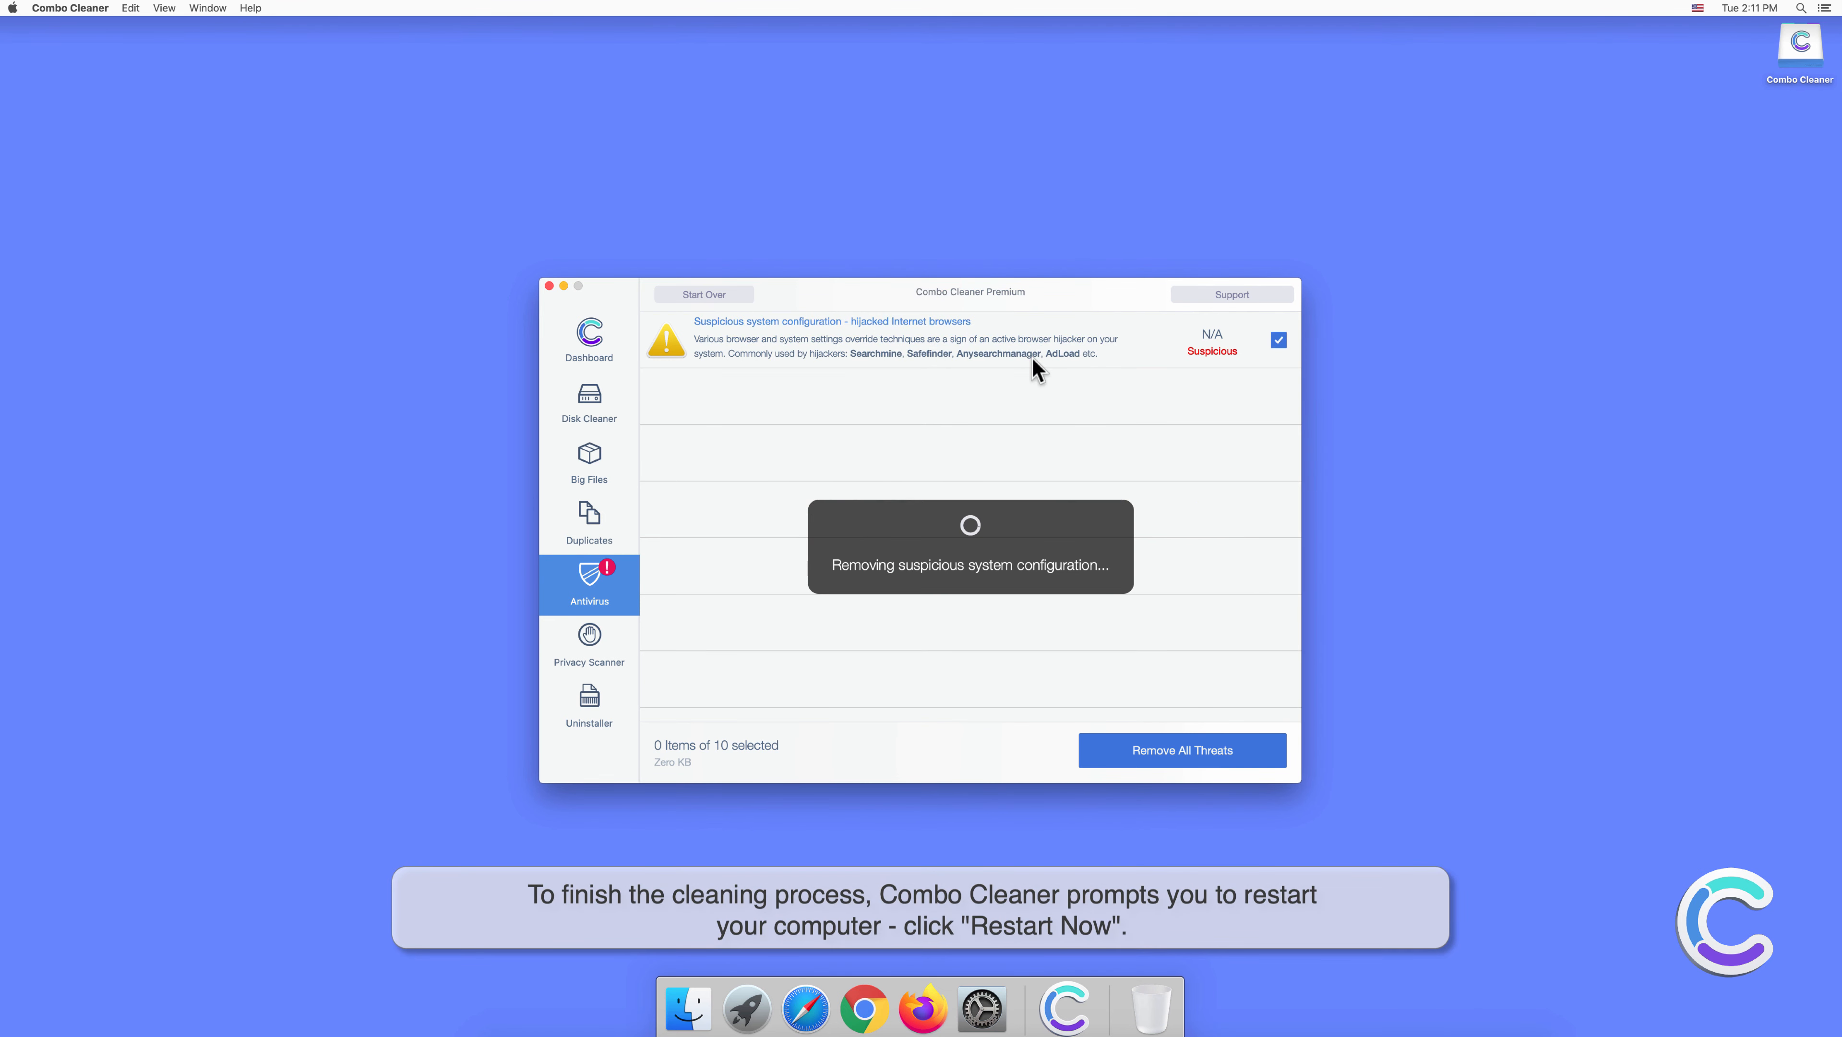